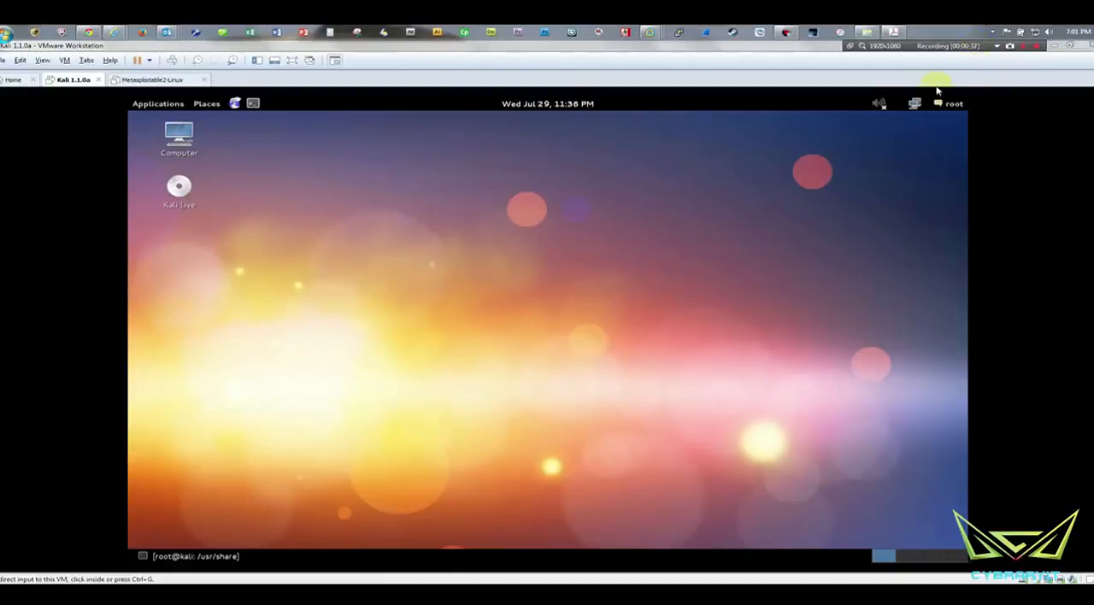
pyautogui.moveTo(676, 270)
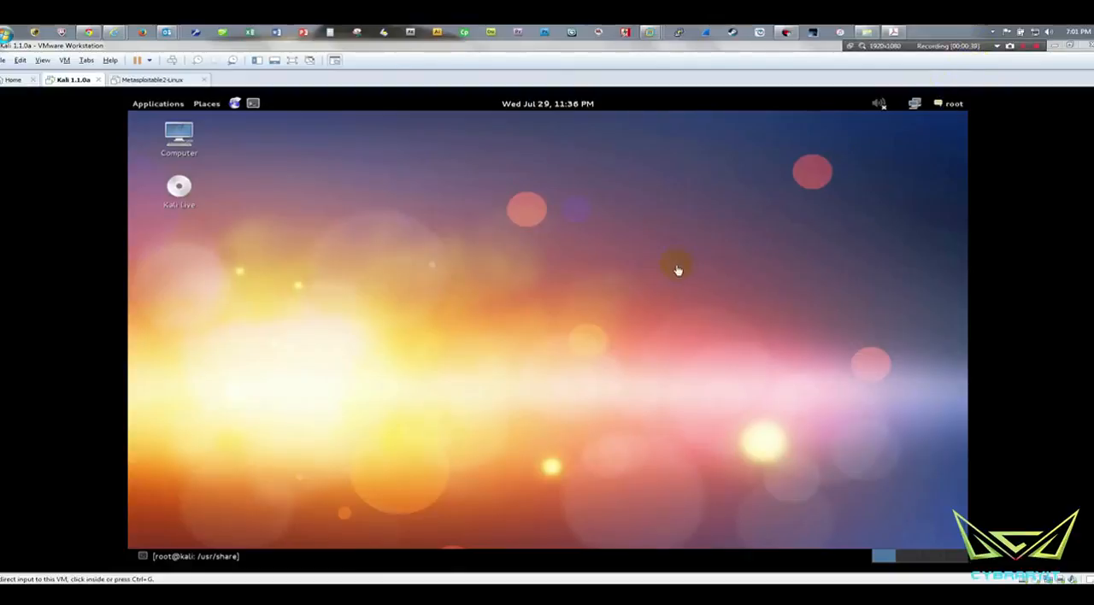
pyautogui.moveTo(331, 163)
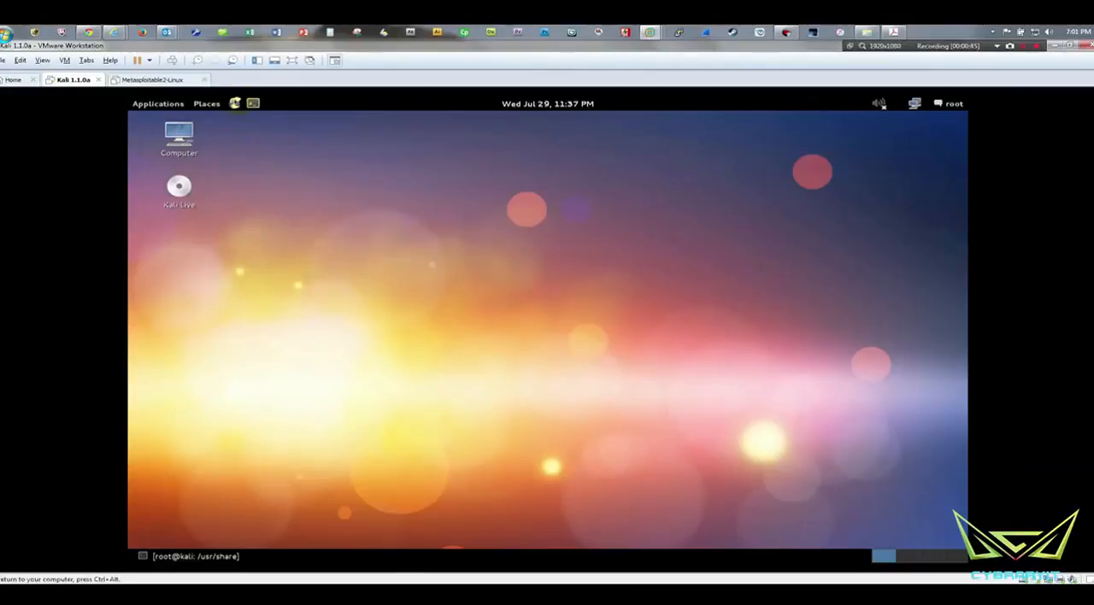
# Launch Iceweasel and open the Kali Tools website from the bookmarks.
pyautogui.click(235, 103)
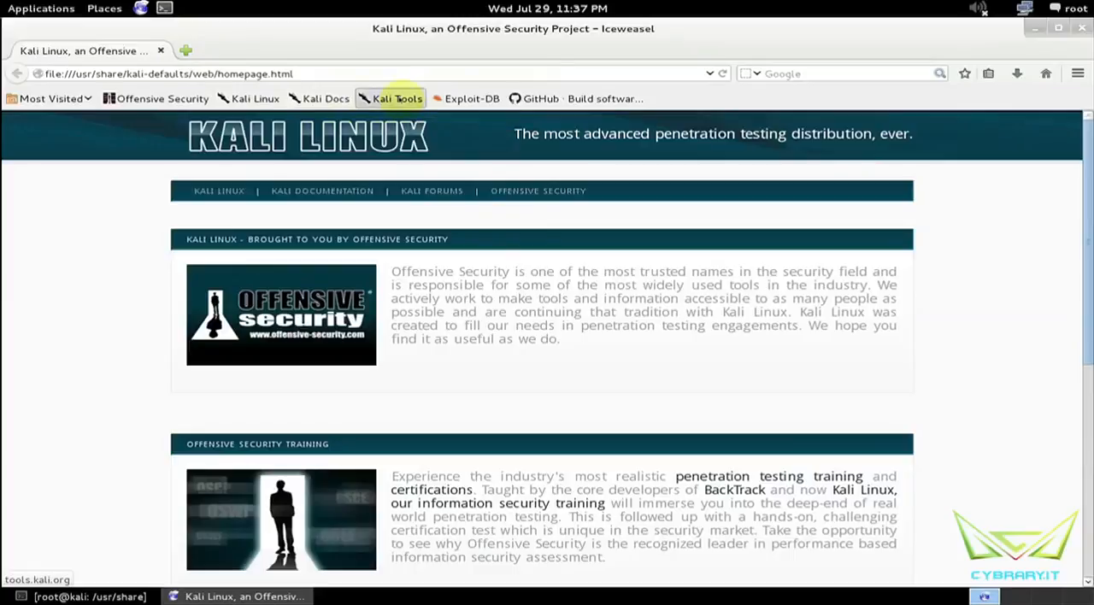
pyautogui.click(396, 98)
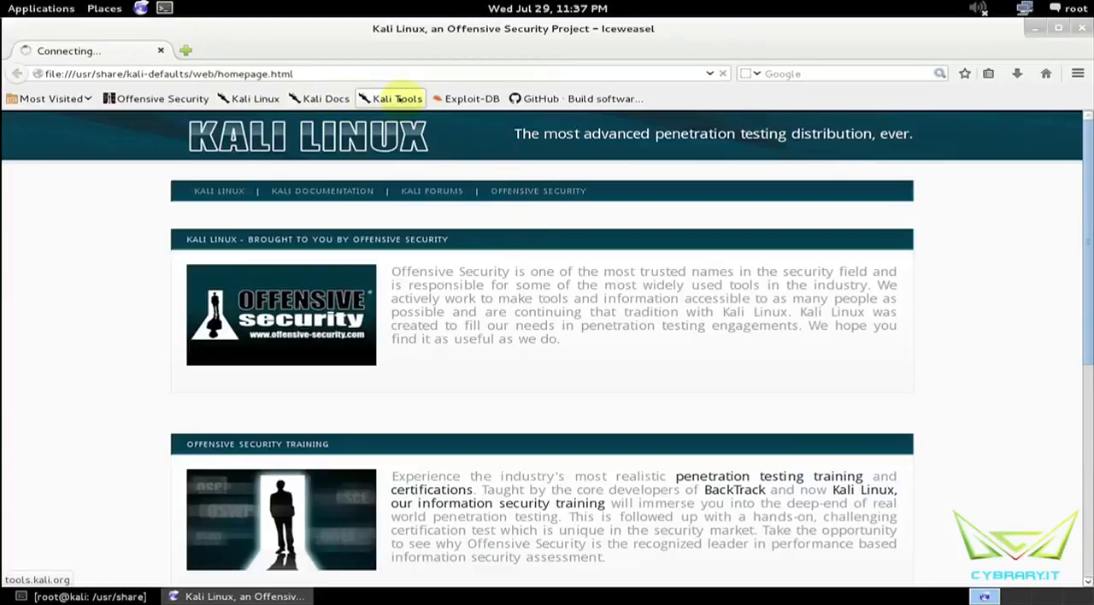
pyautogui.click(396, 98)
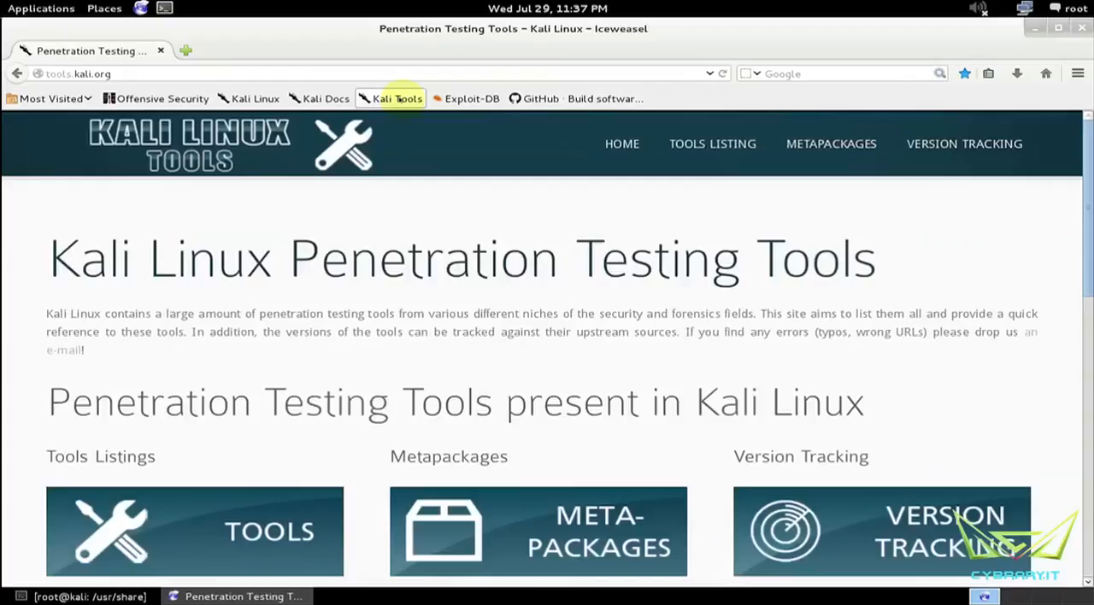
pyautogui.moveTo(712, 143)
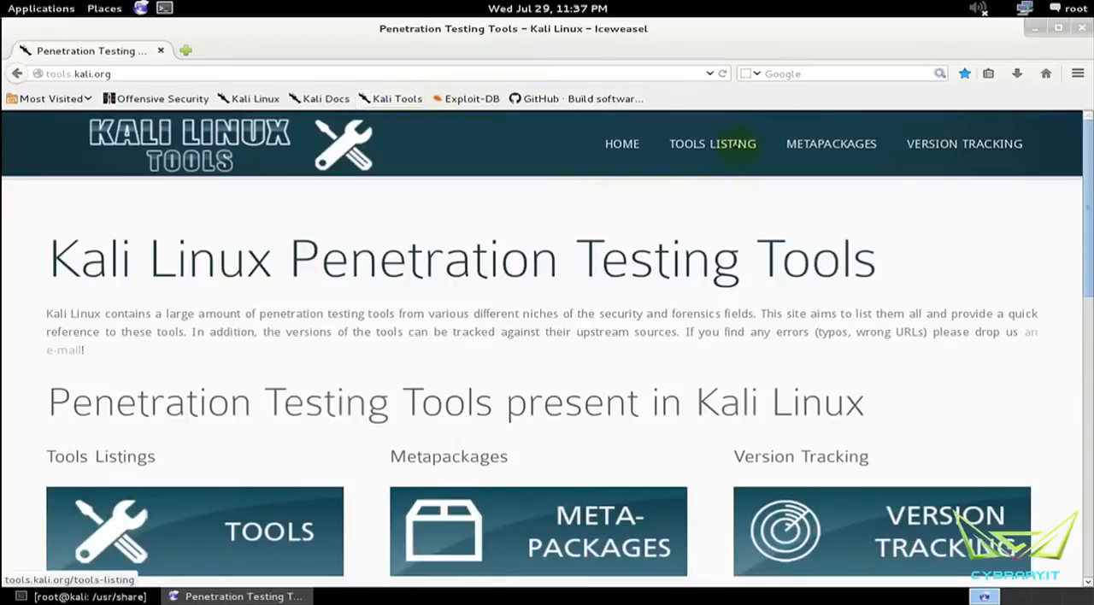
# Go to the Tools Listing and open Dradis under Reporting Tools.
pyautogui.click(712, 142)
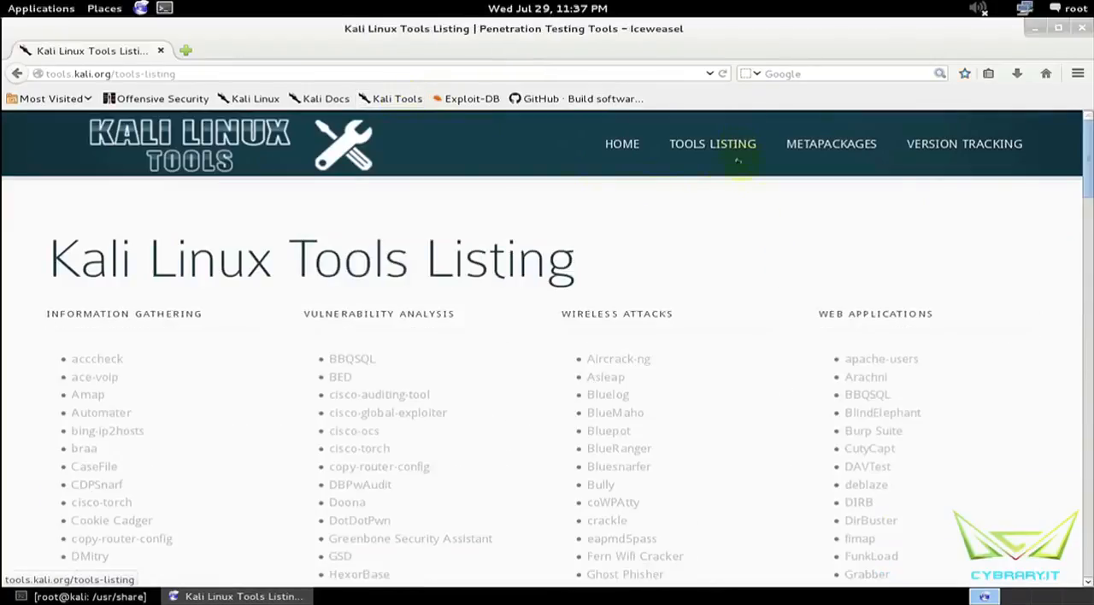
pyautogui.scroll(-3)
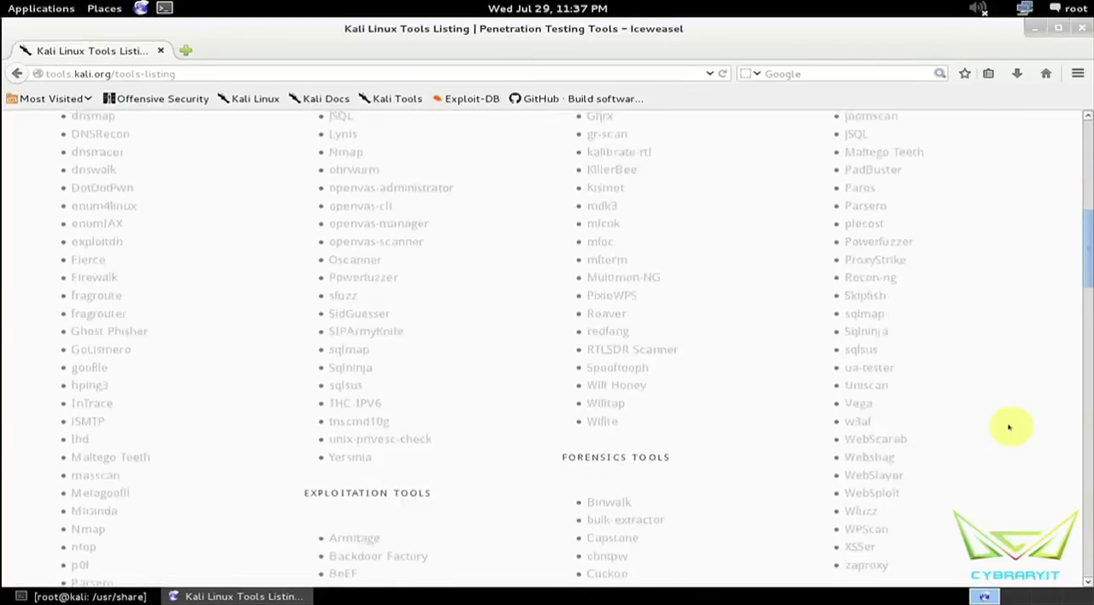
pyautogui.scroll(-3)
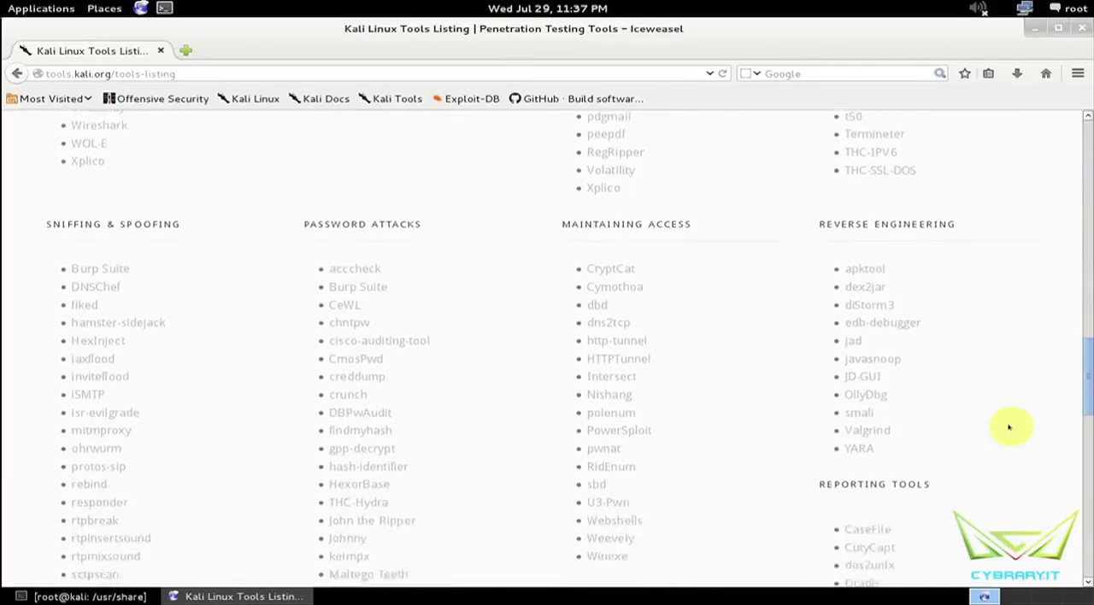
pyautogui.scroll(-3)
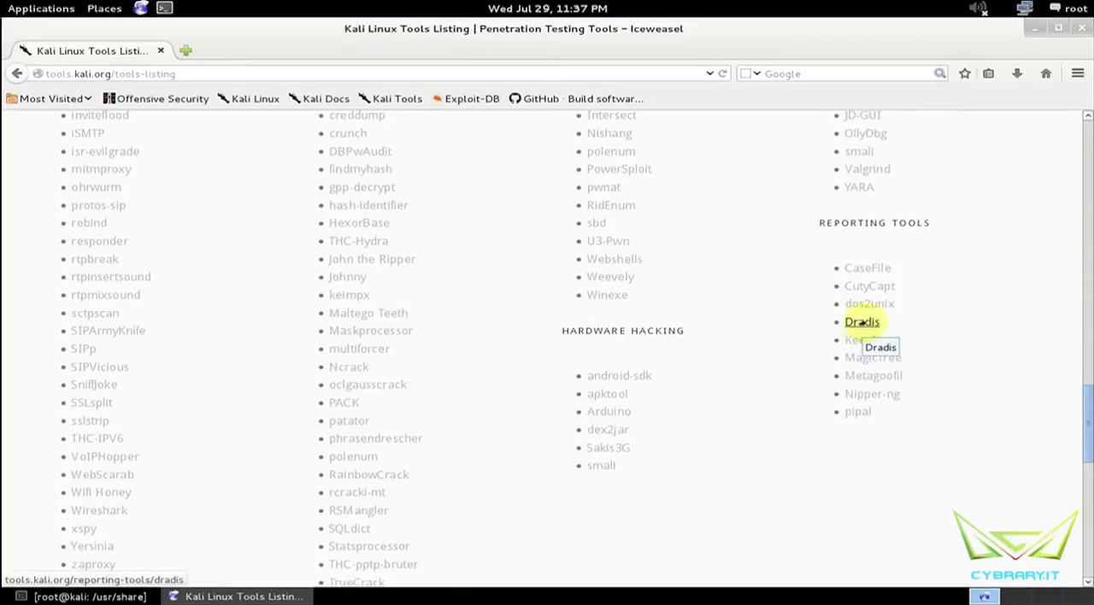
pyautogui.click(861, 321)
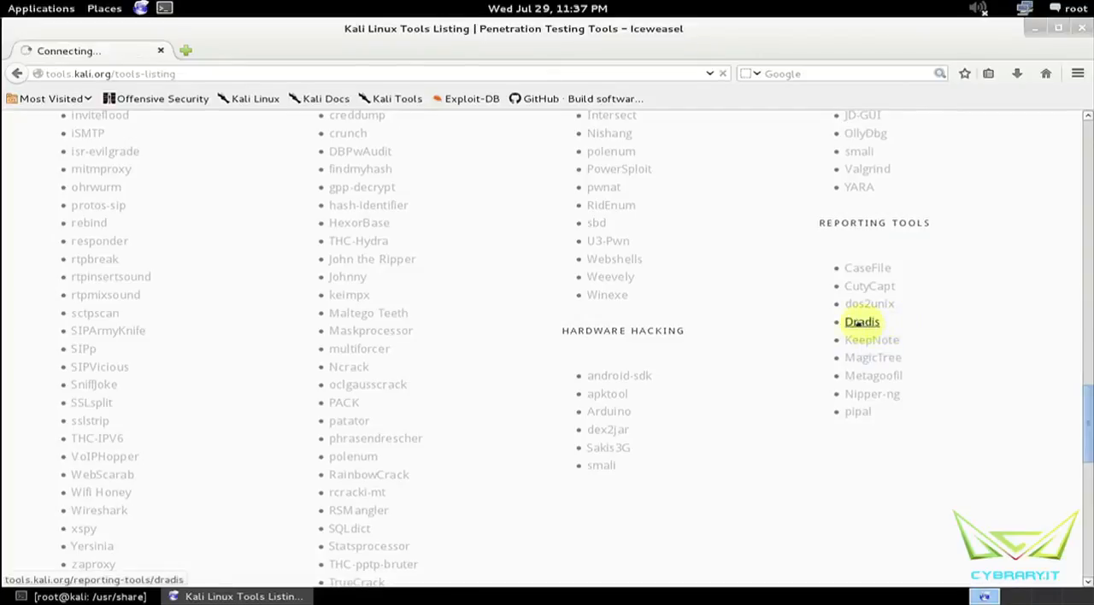
# Load the Dradis tool page and scroll down to its Usage Example section.
pyautogui.click(862, 322)
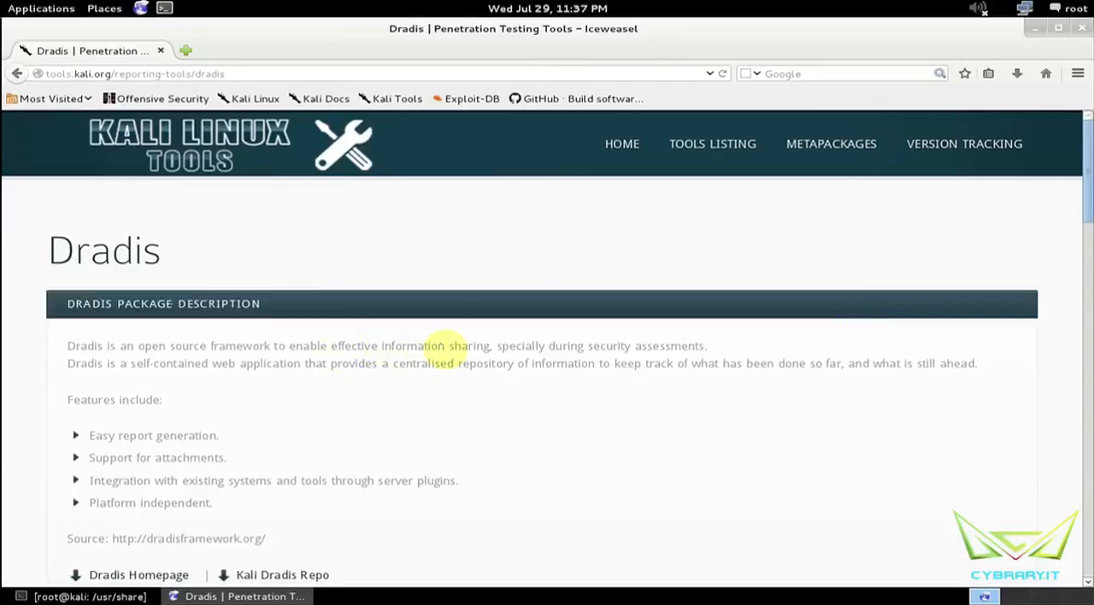
pyautogui.moveTo(408, 395)
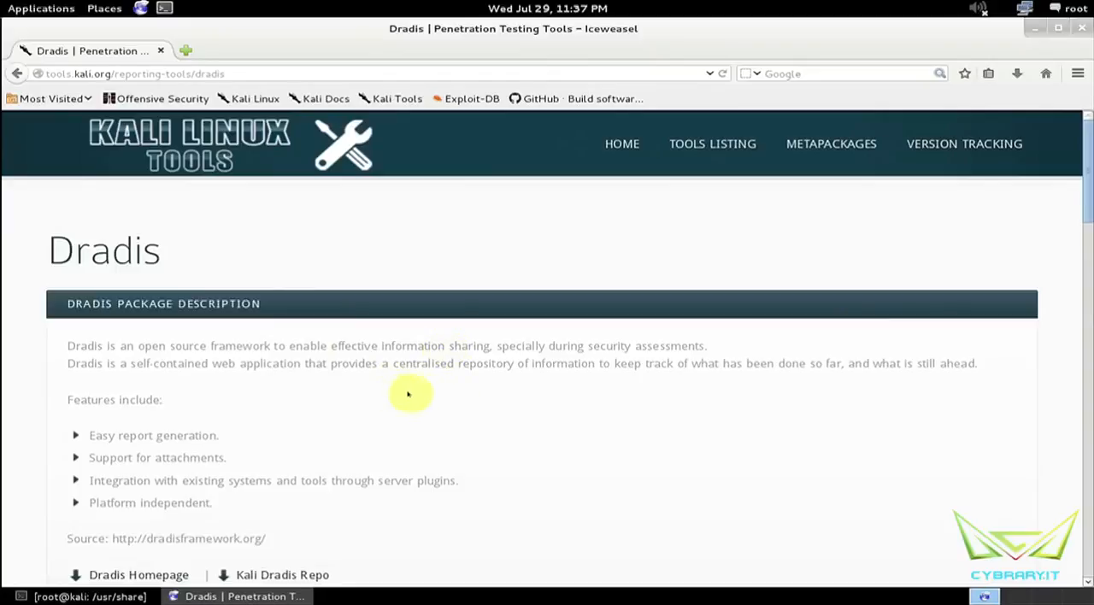
pyautogui.moveTo(1028, 444)
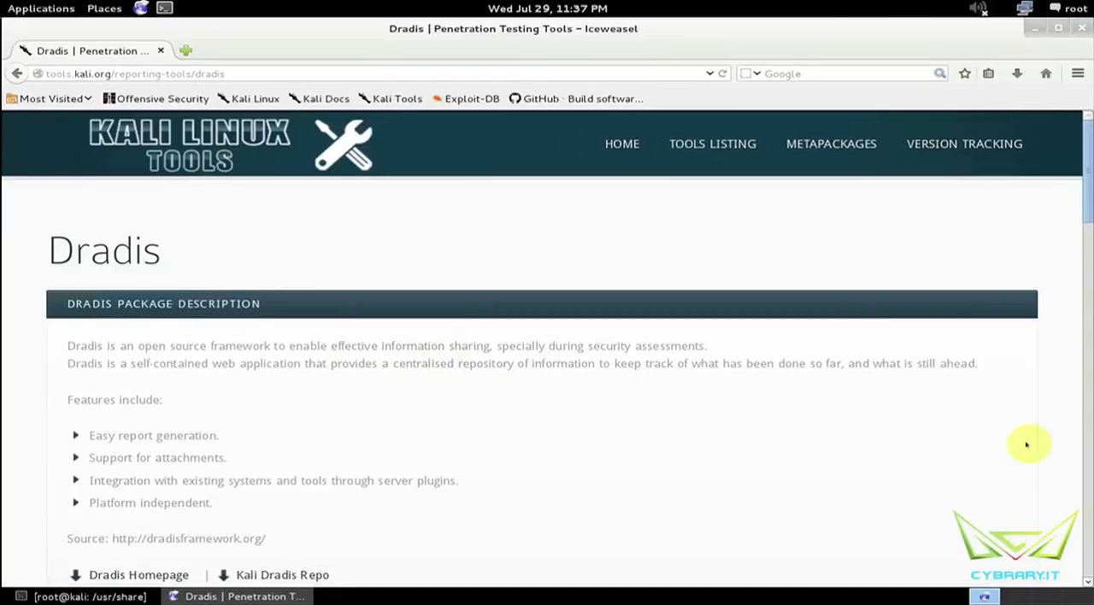
pyautogui.scroll(-3)
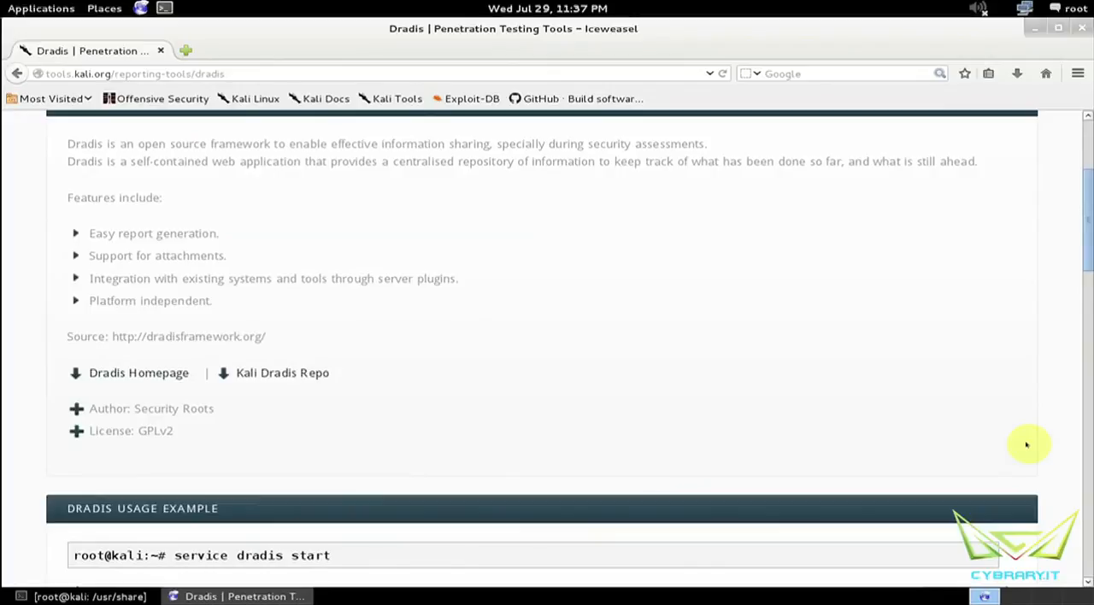
pyautogui.moveTo(756, 406)
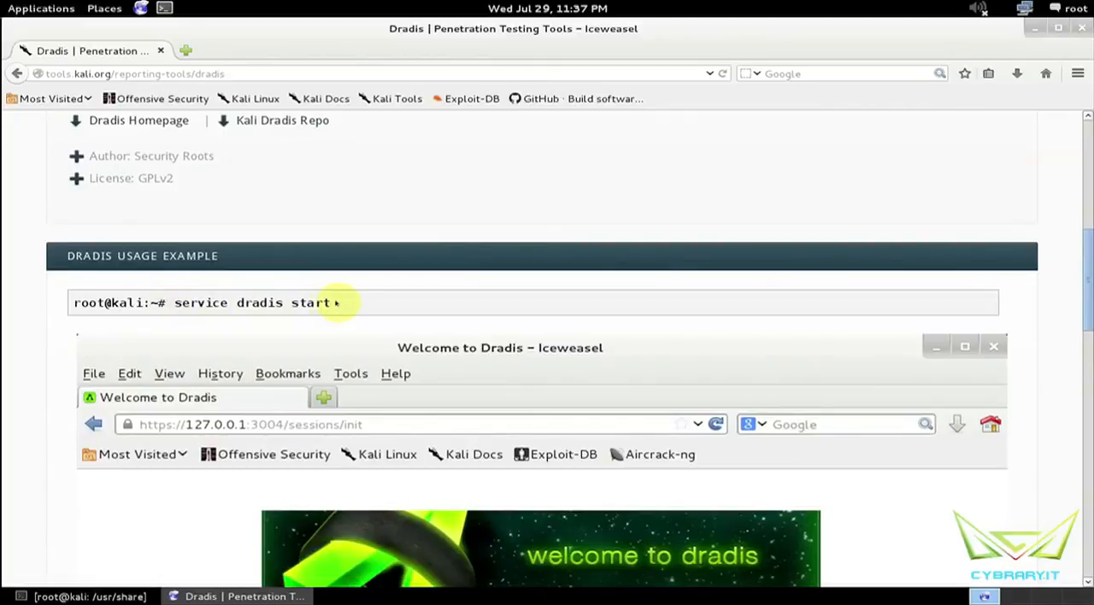
pyautogui.scroll(-3)
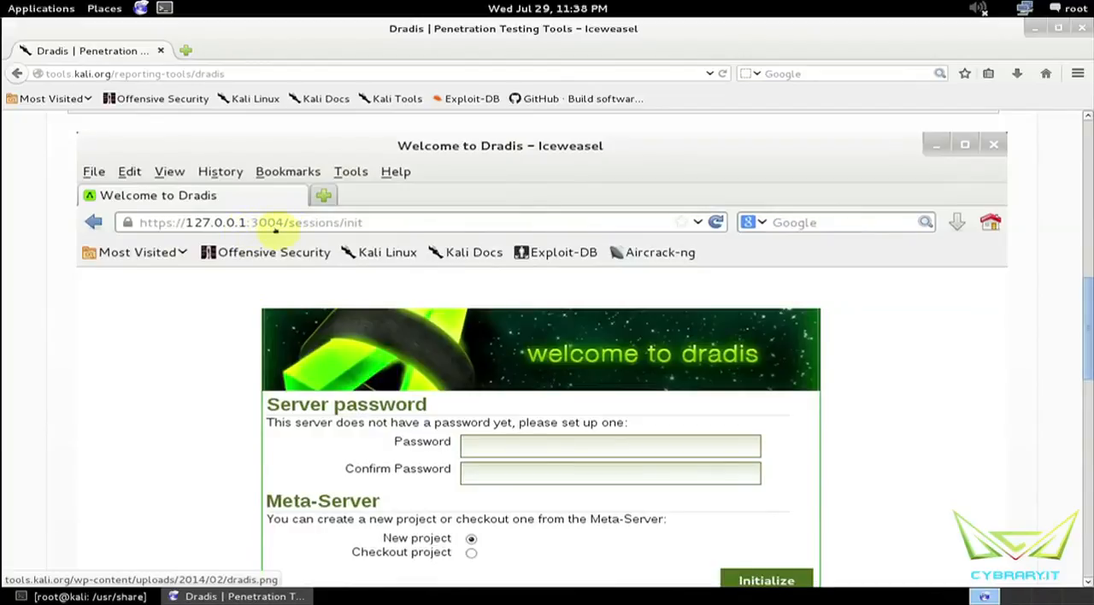
pyautogui.moveTo(243, 267)
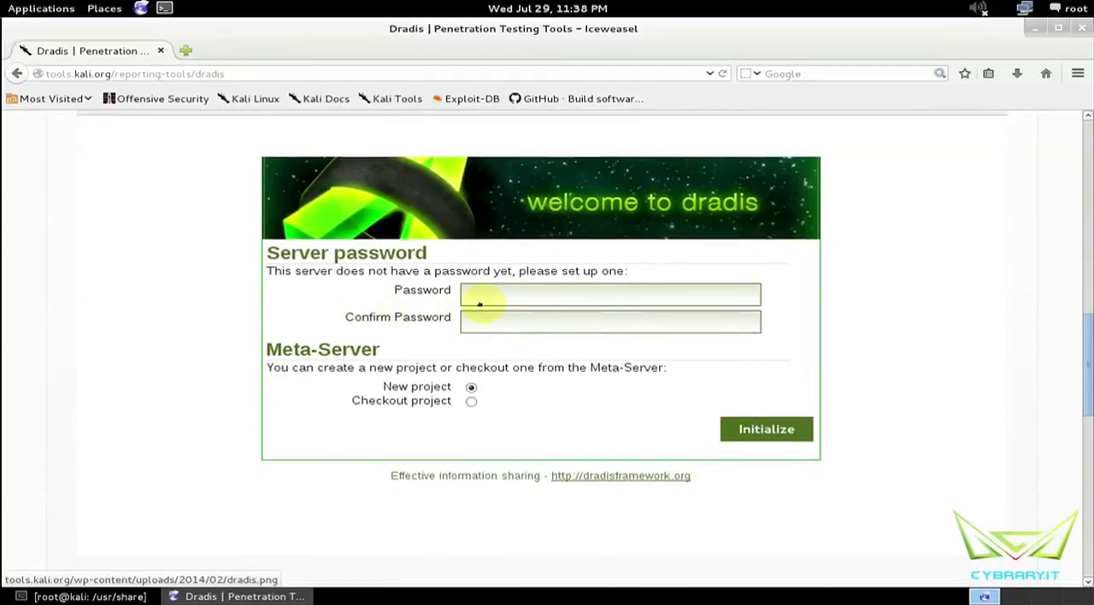
pyautogui.moveTo(415, 317)
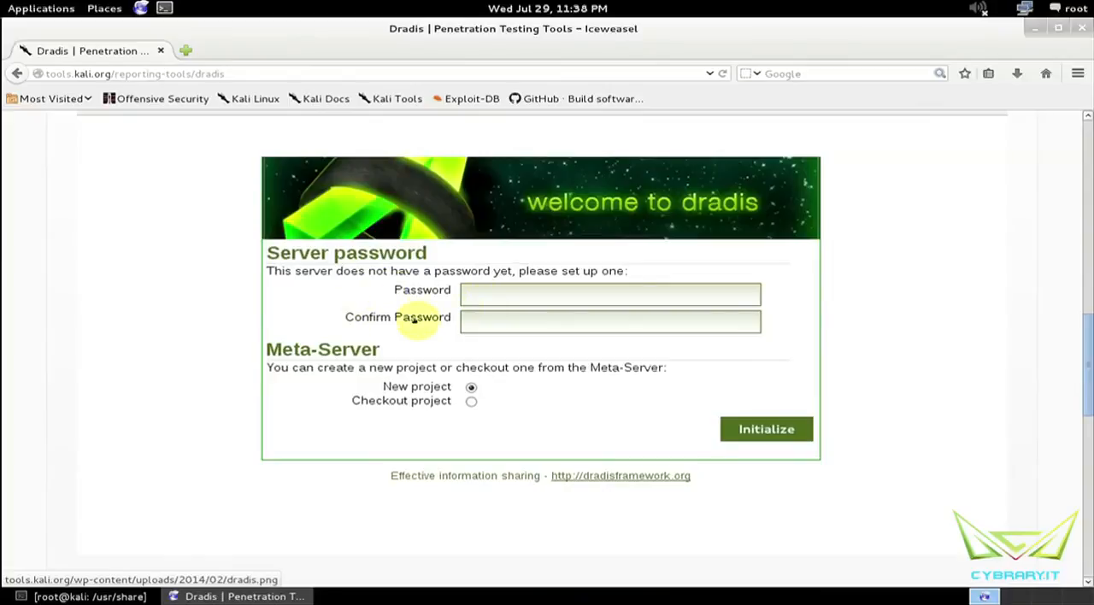
pyautogui.moveTo(436, 346)
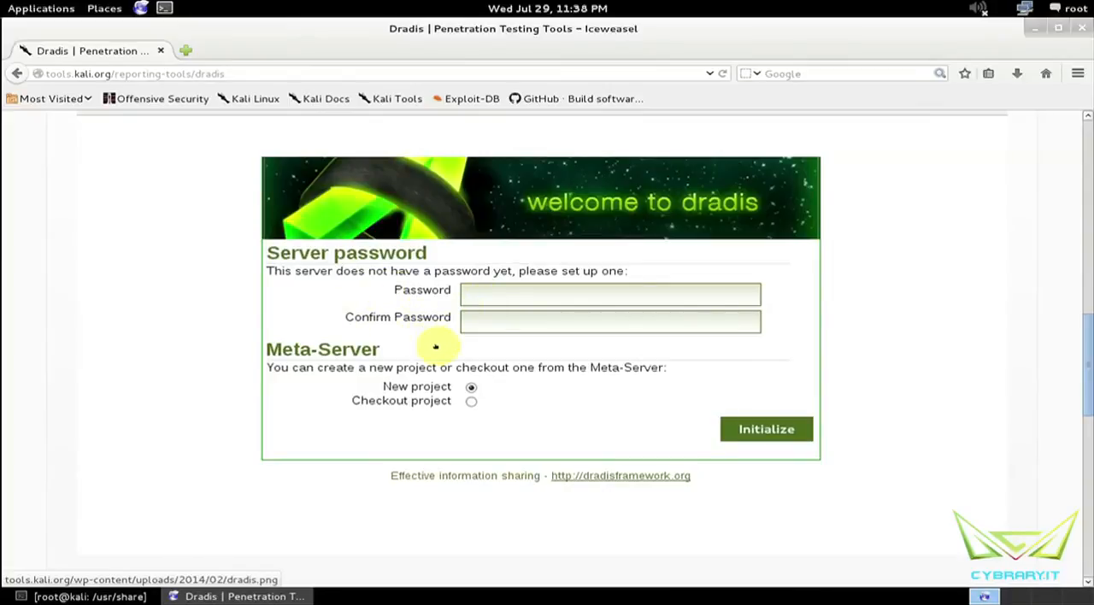
# Run 'service dradis start' in the root terminal, then return to Iceweasel.
pyautogui.click(85, 595)
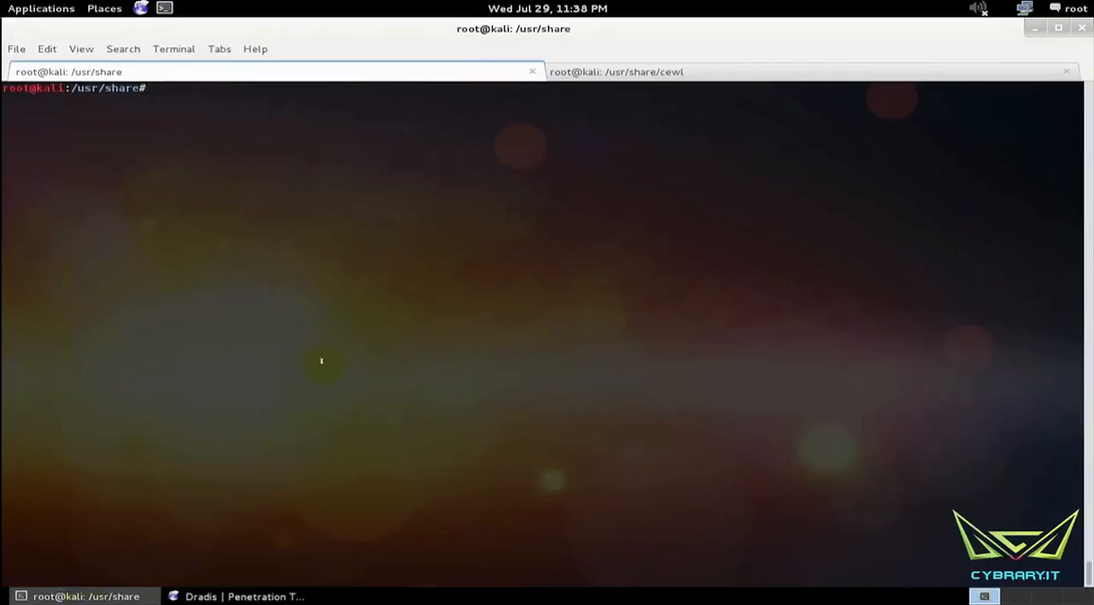
pyautogui.write('service')
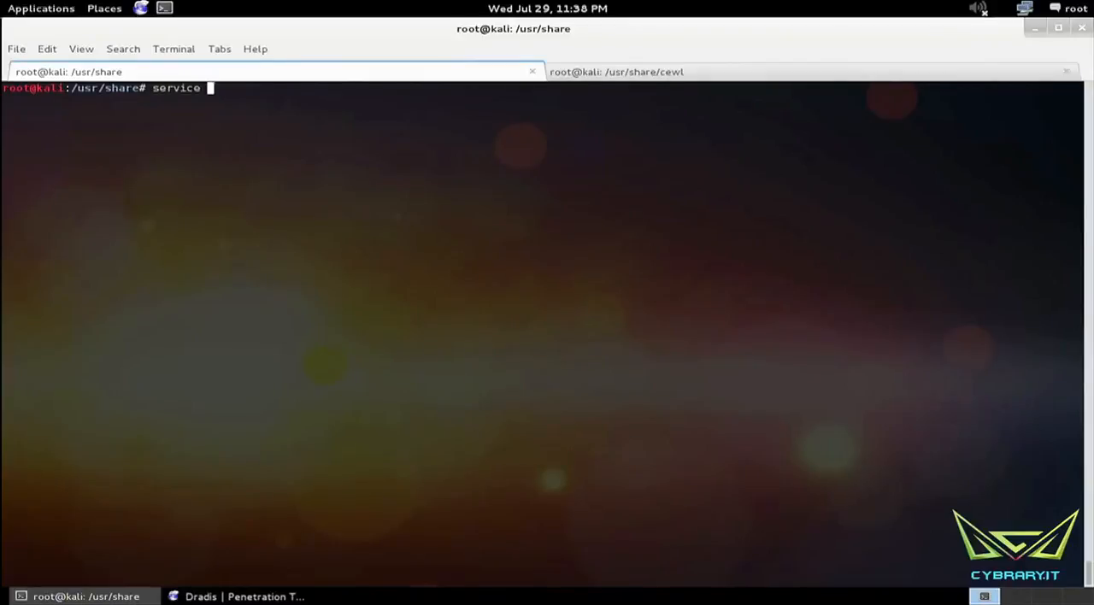
pyautogui.write('dradis start')
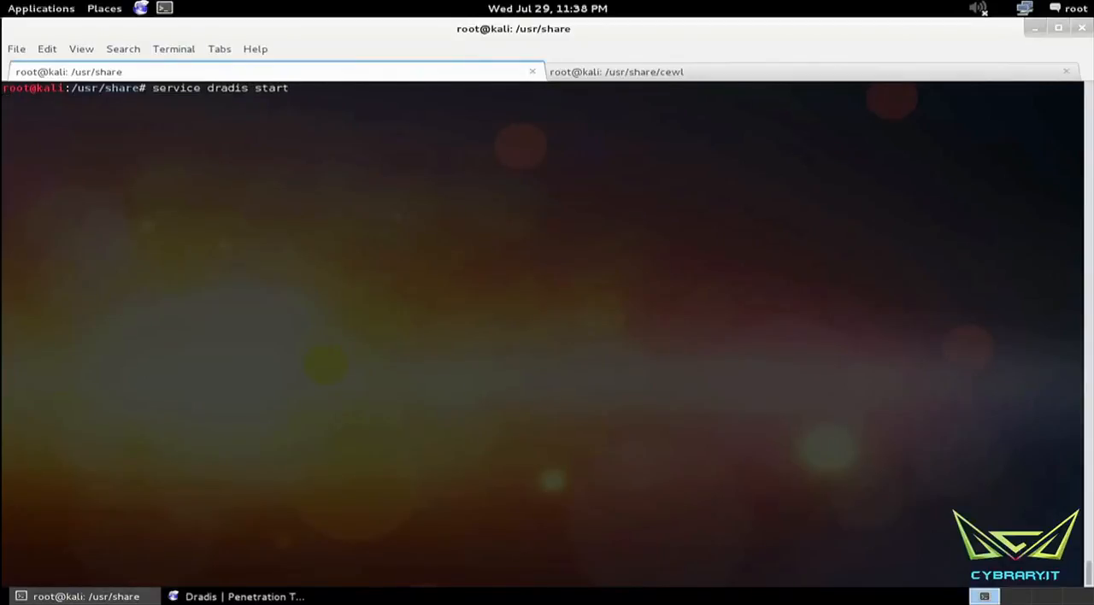
pyautogui.press('Return')
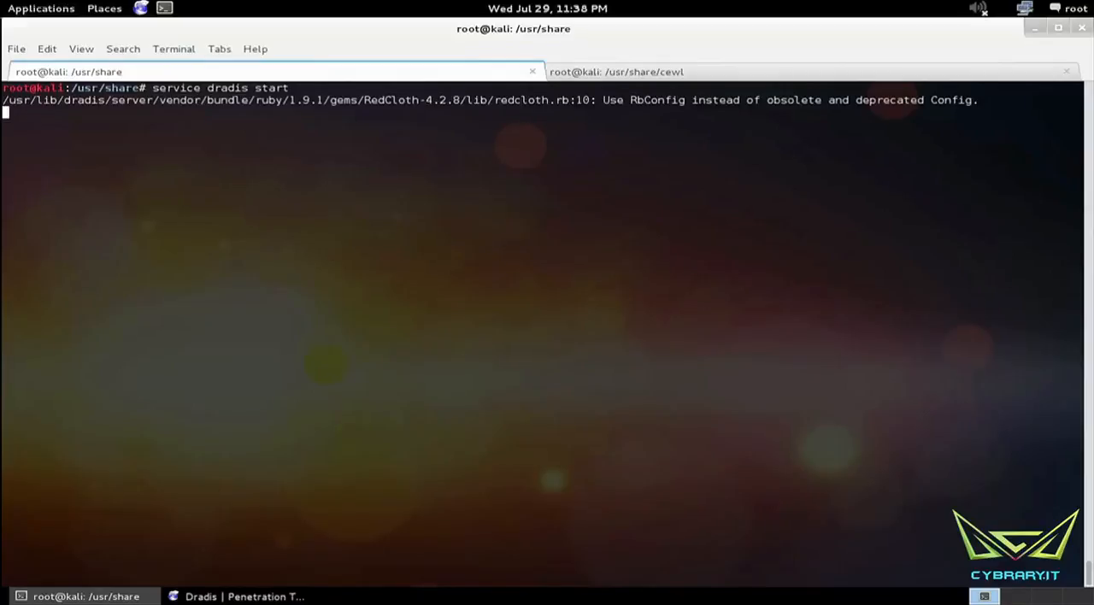
pyautogui.press('Return')
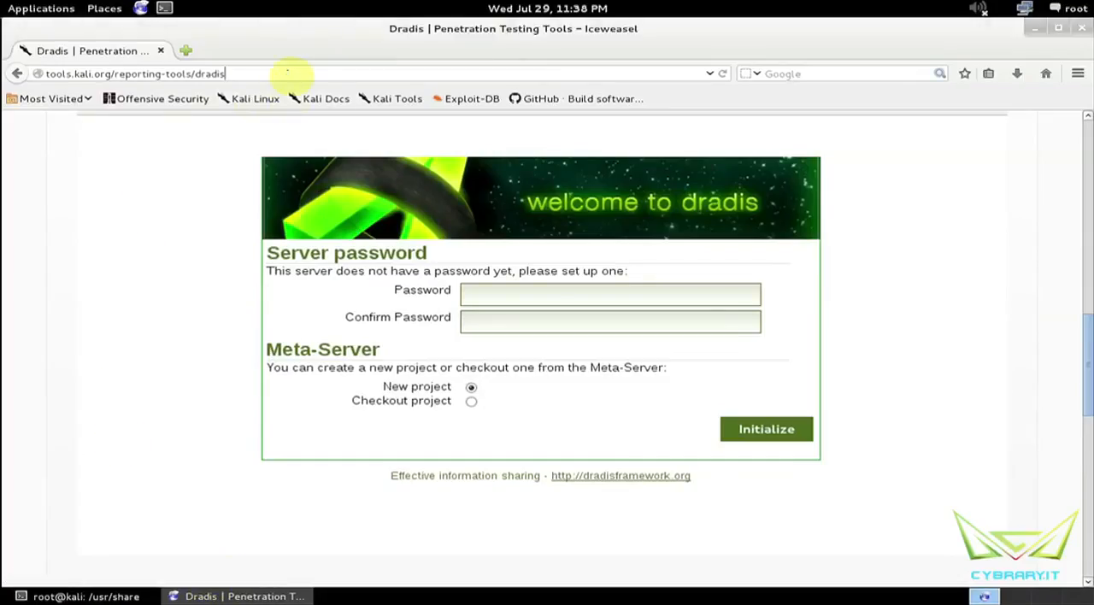
pyautogui.write('https://127.0.0.1')
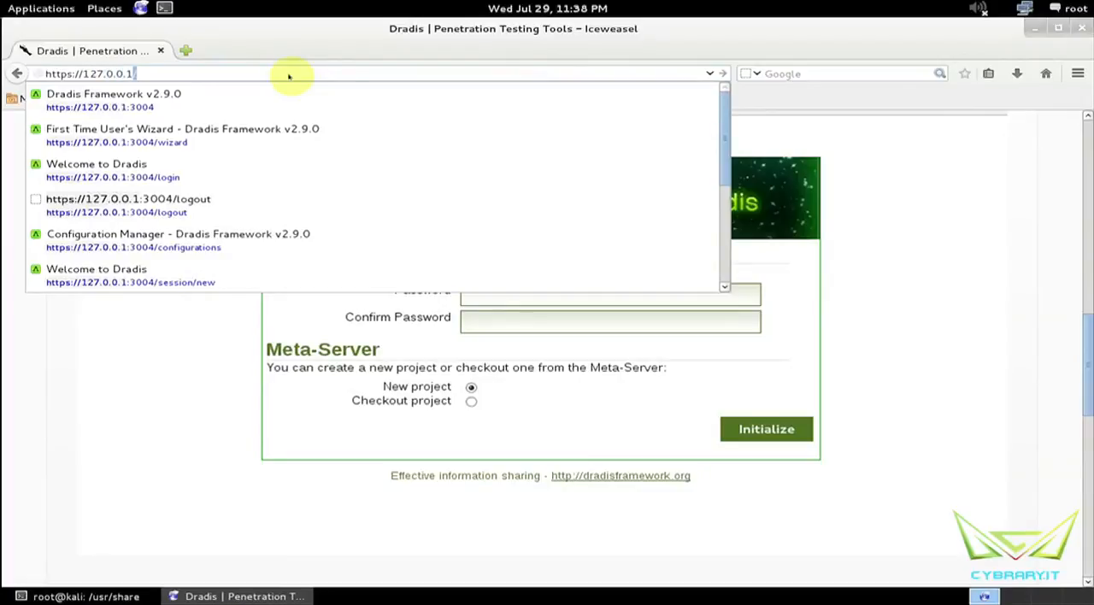
pyautogui.write(':3004')
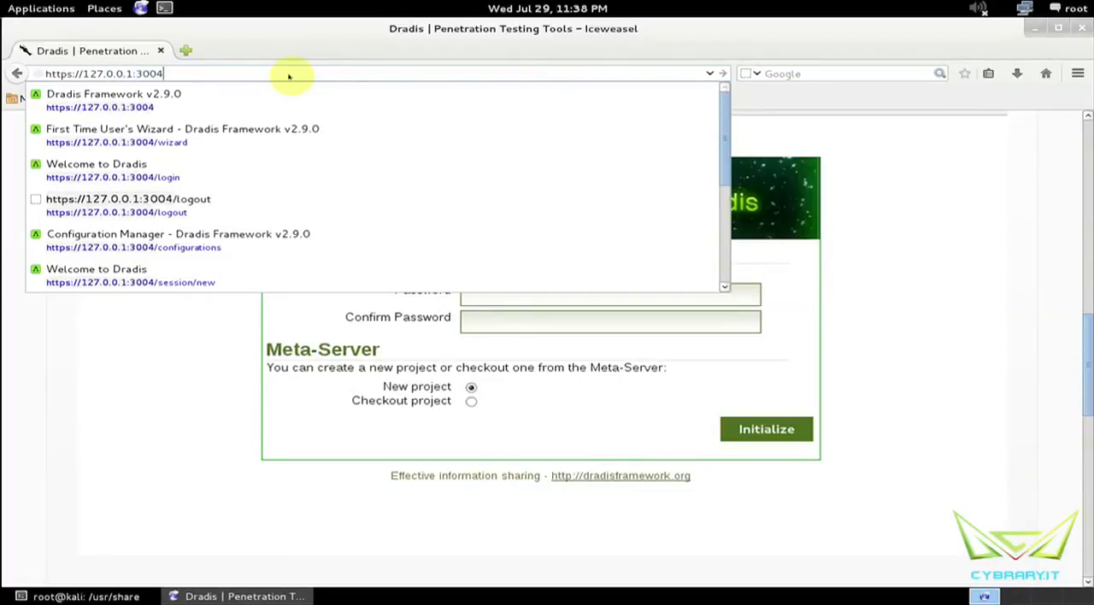
pyautogui.click(112, 170)
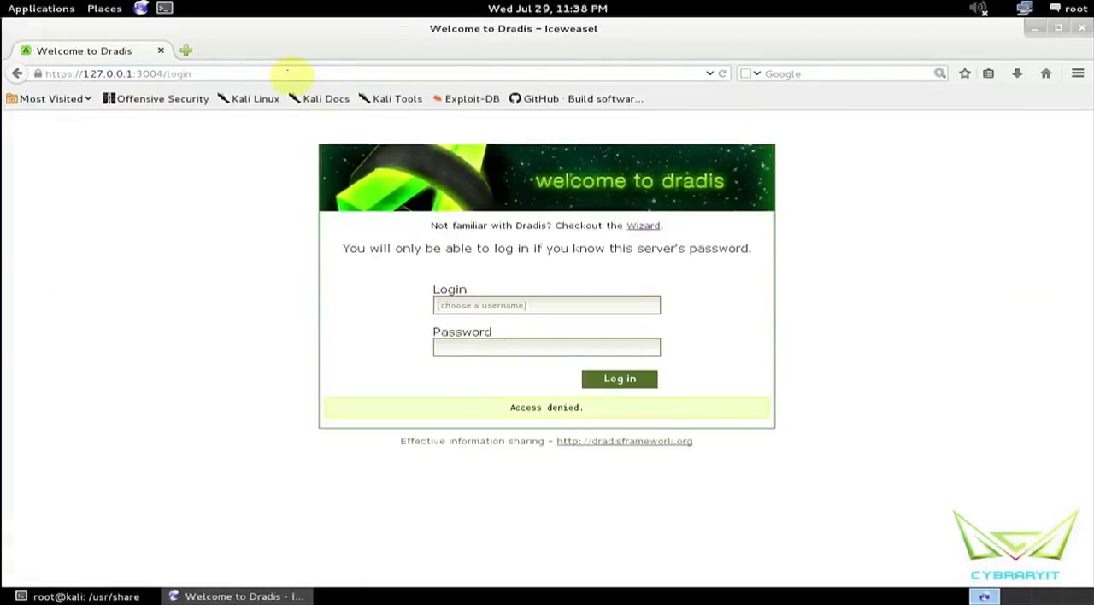
pyautogui.moveTo(248, 190)
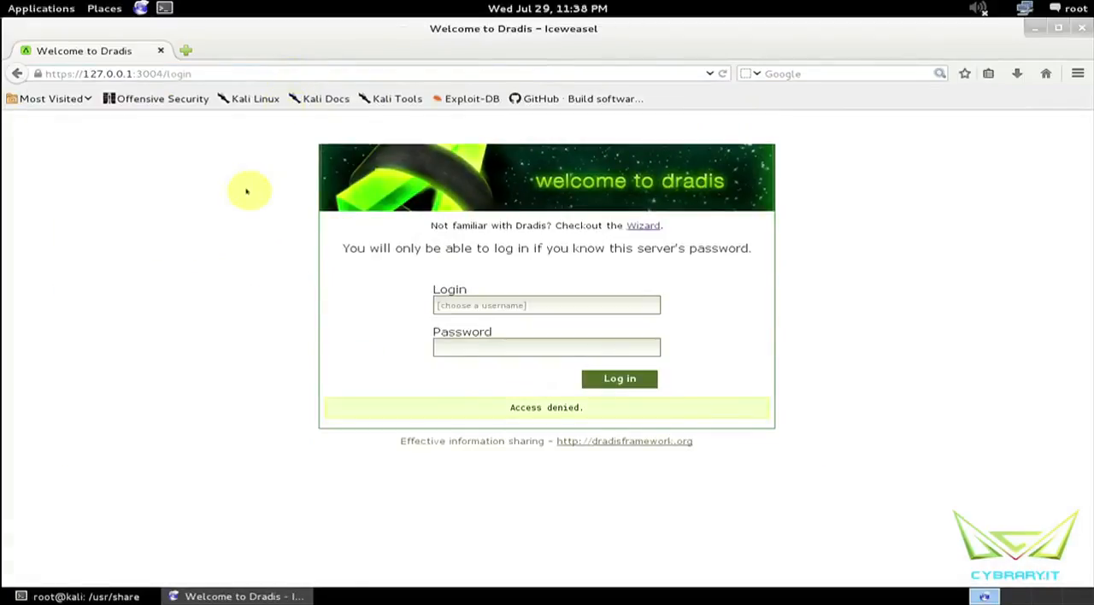
# Log in to Dradis with the username admin and its password.
pyautogui.click(546, 305)
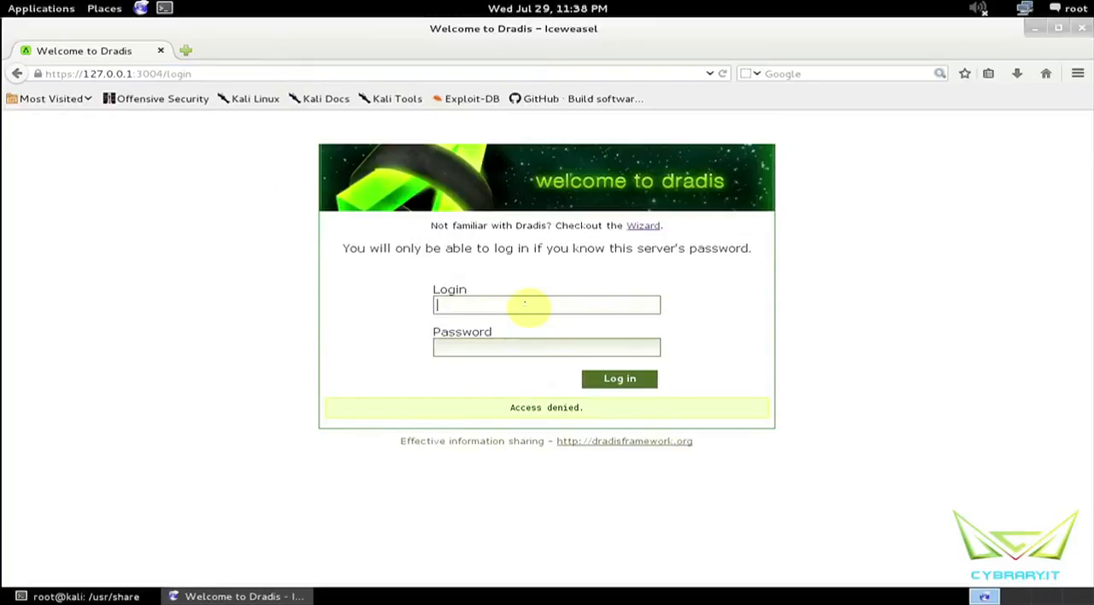
pyautogui.write('admin')
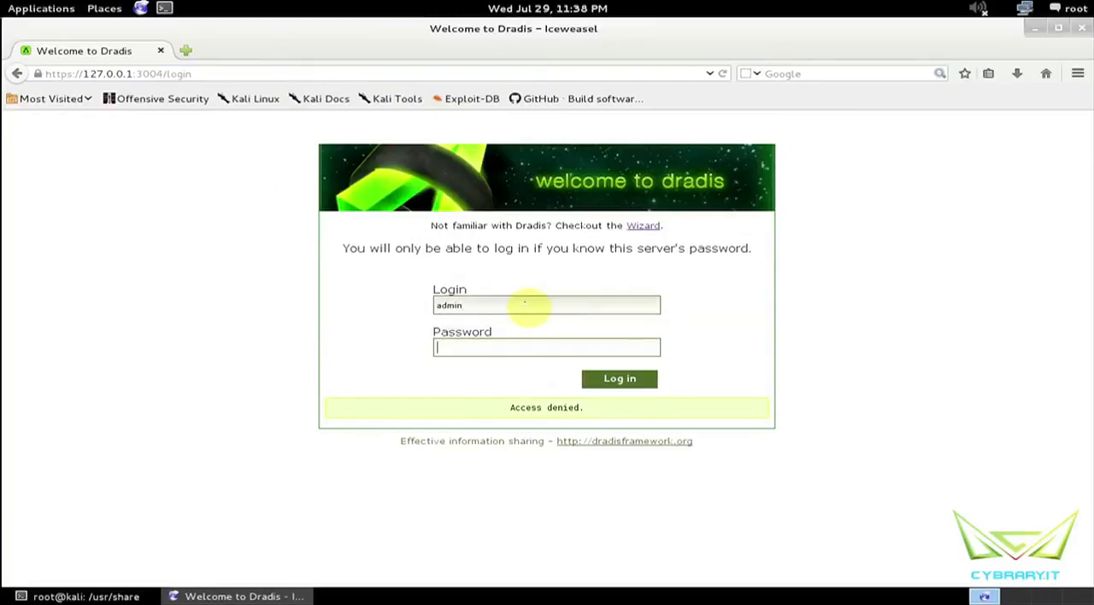
pyautogui.write('••••')
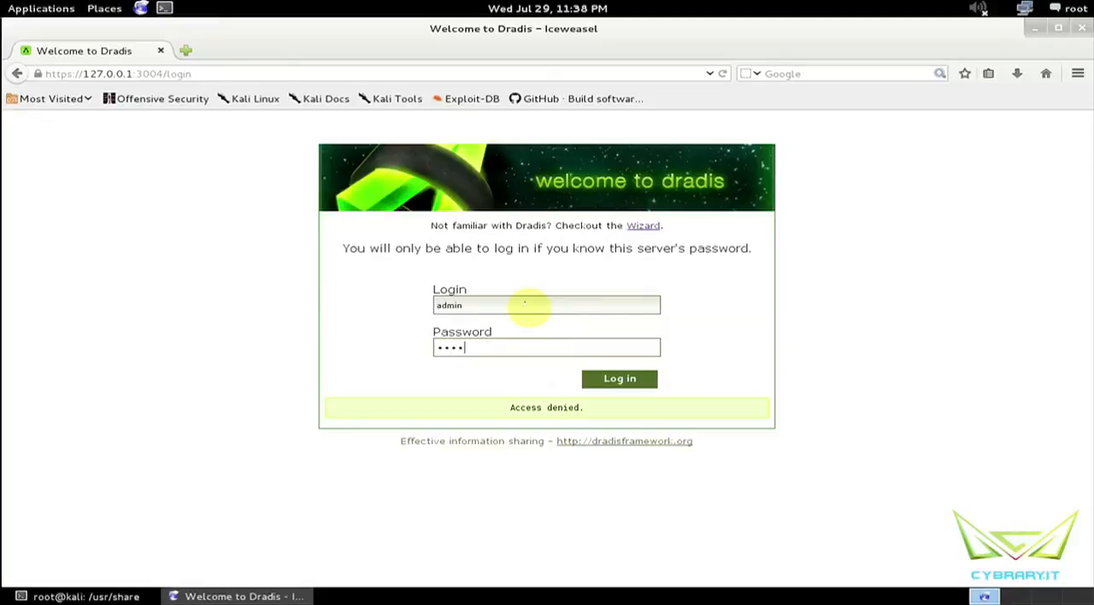
pyautogui.write('password')
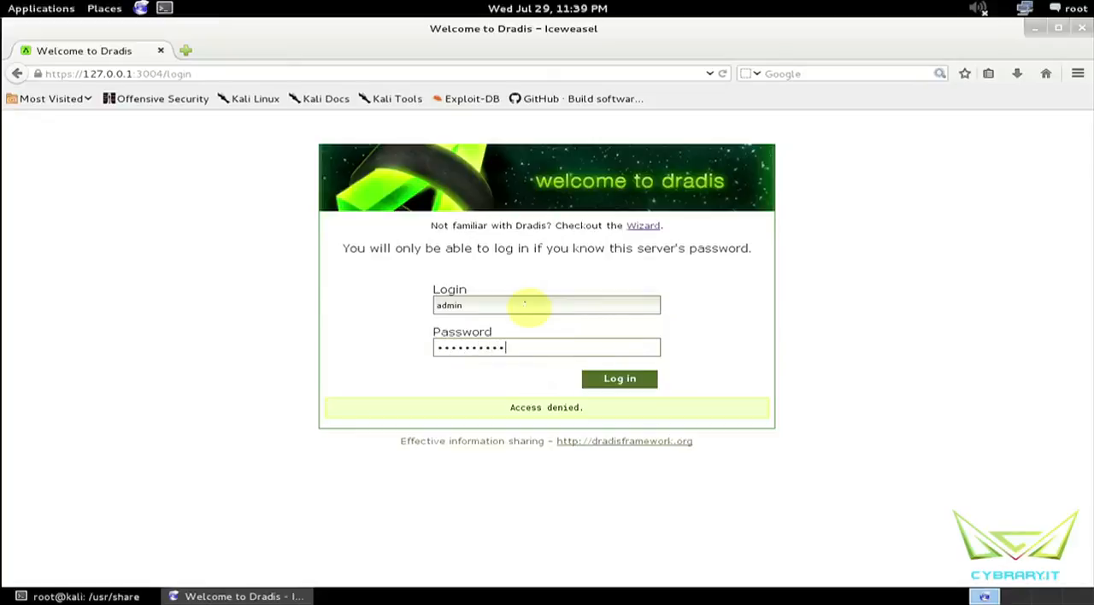
pyautogui.click(619, 379)
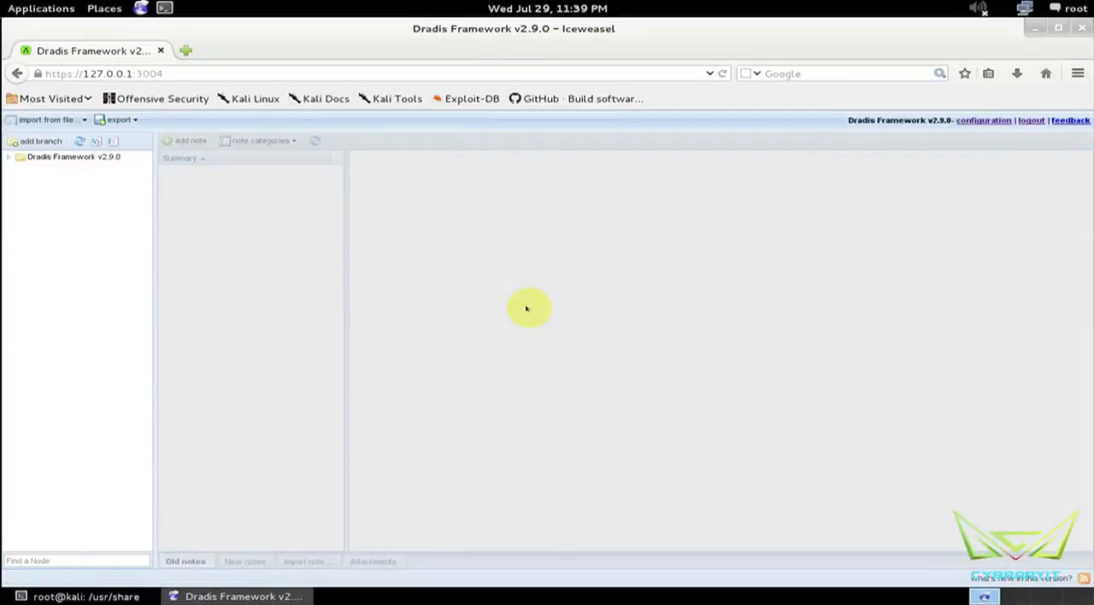
pyautogui.moveTo(25, 227)
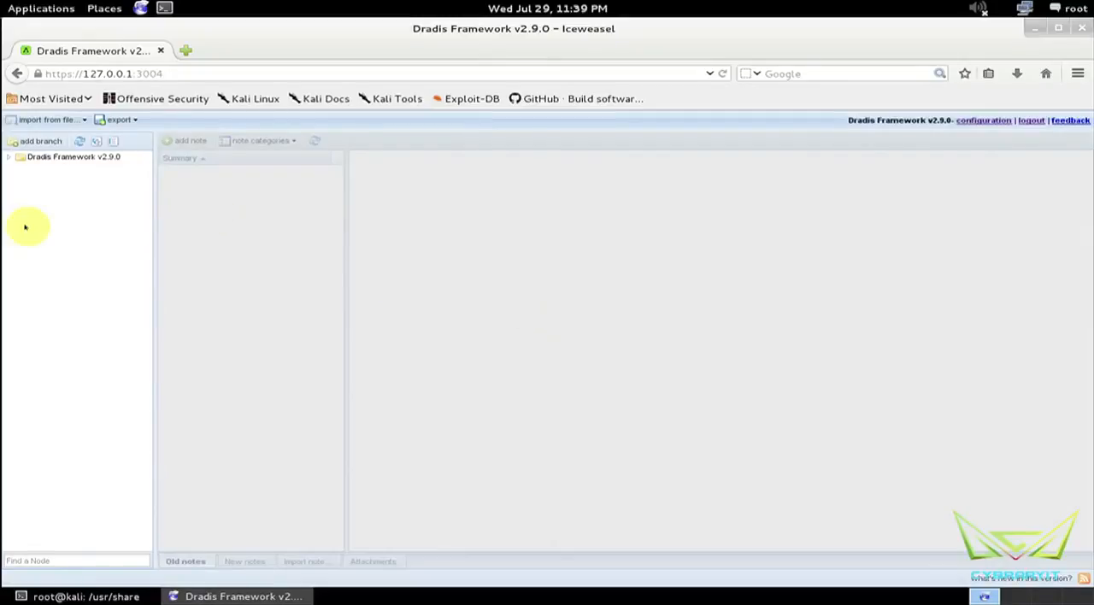
# Expand the root node, view the What's new and Getting help notes, then collapse it.
pyautogui.click(74, 157)
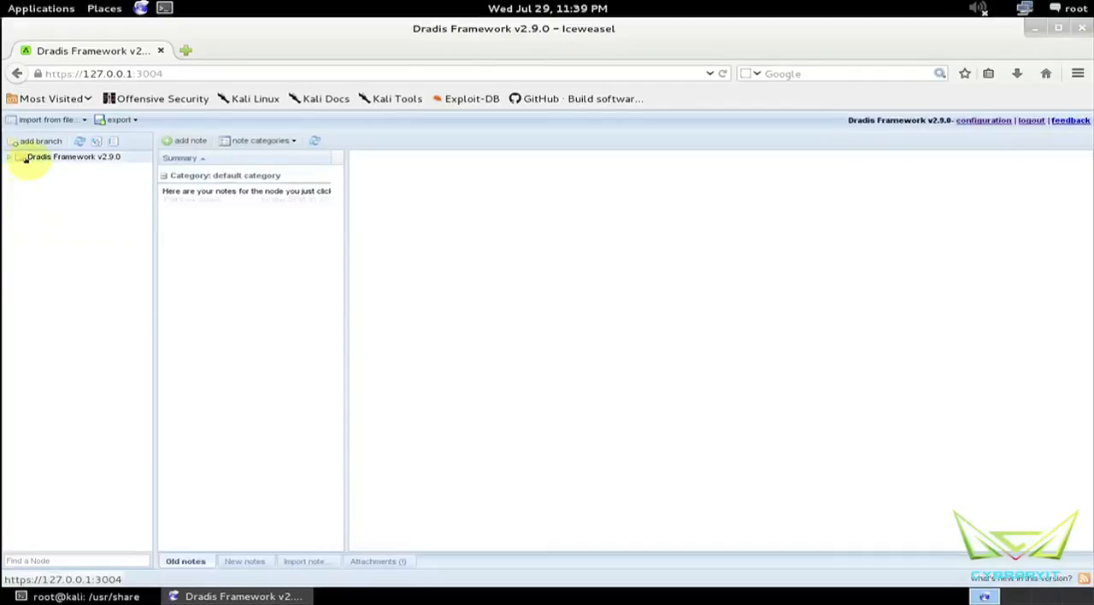
pyautogui.click(13, 157)
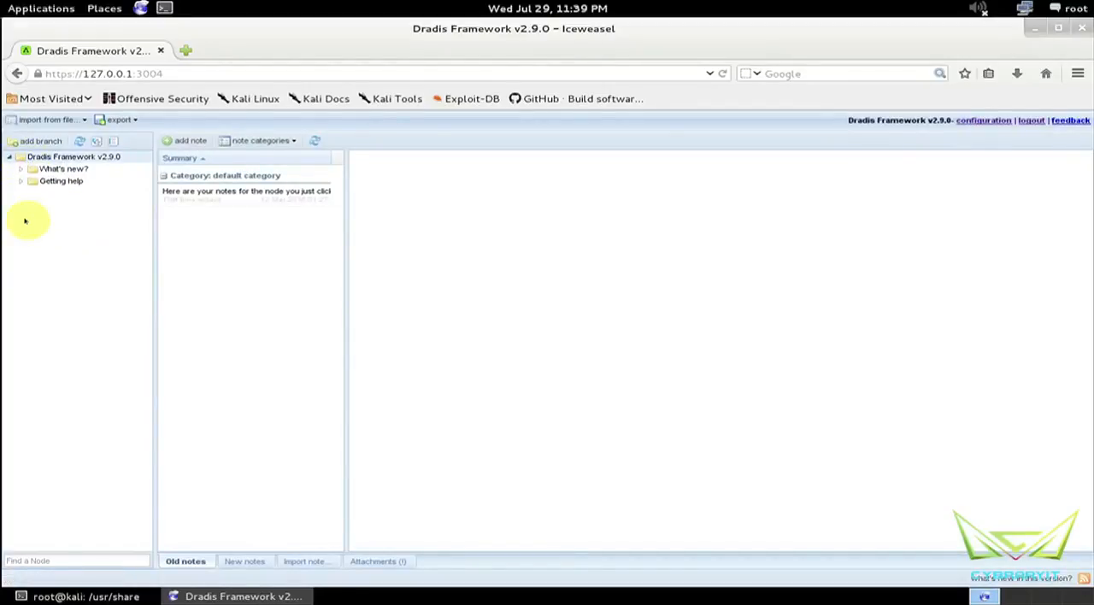
pyautogui.moveTo(227, 259)
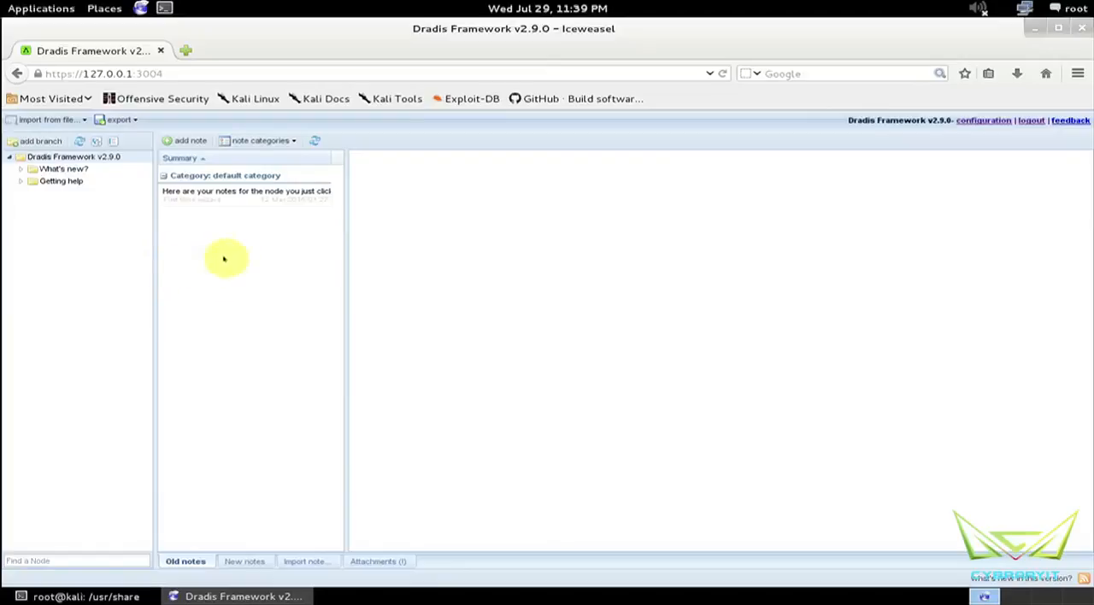
pyautogui.moveTo(237, 240)
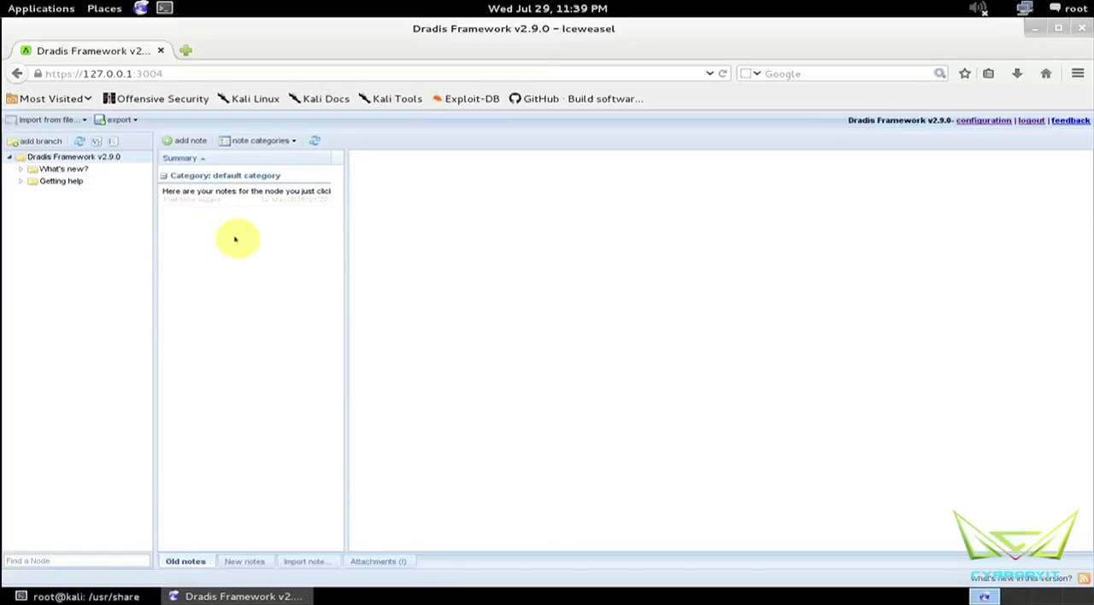
pyautogui.moveTo(237, 499)
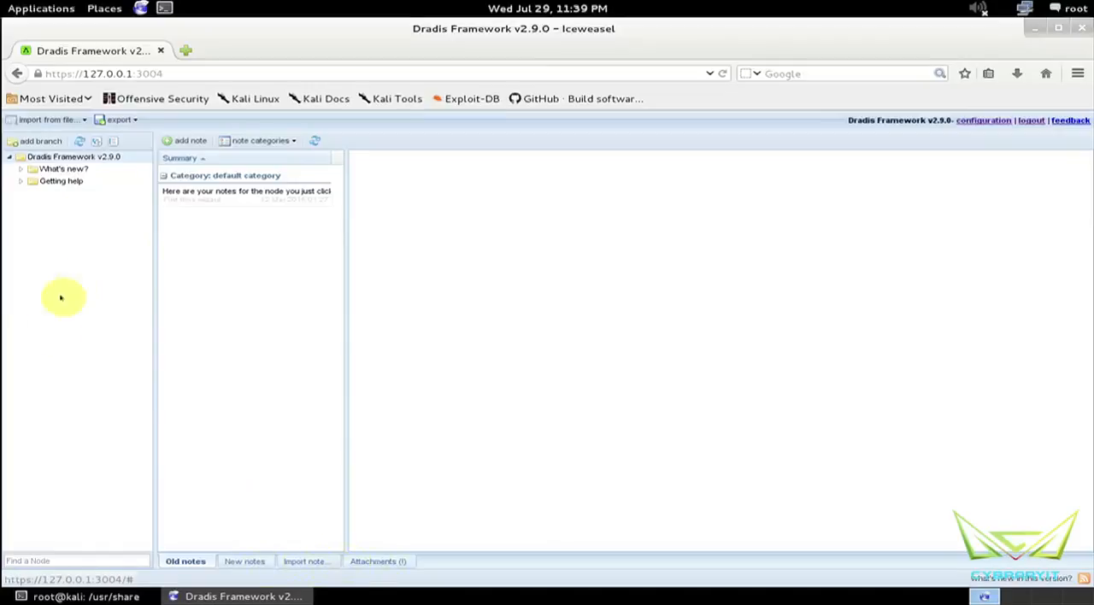
pyautogui.click(64, 169)
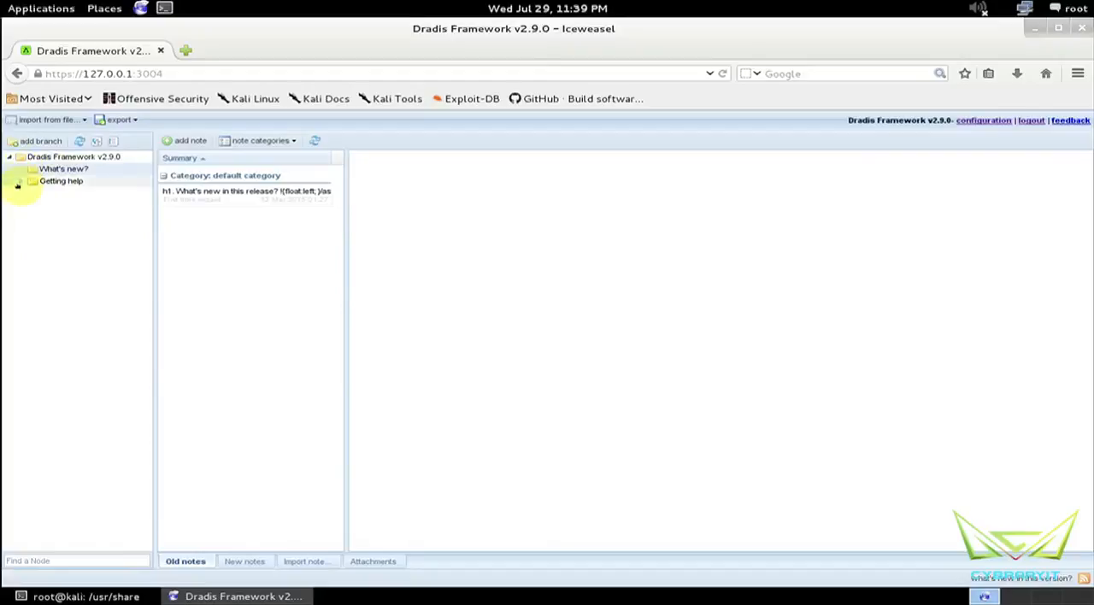
pyautogui.click(61, 181)
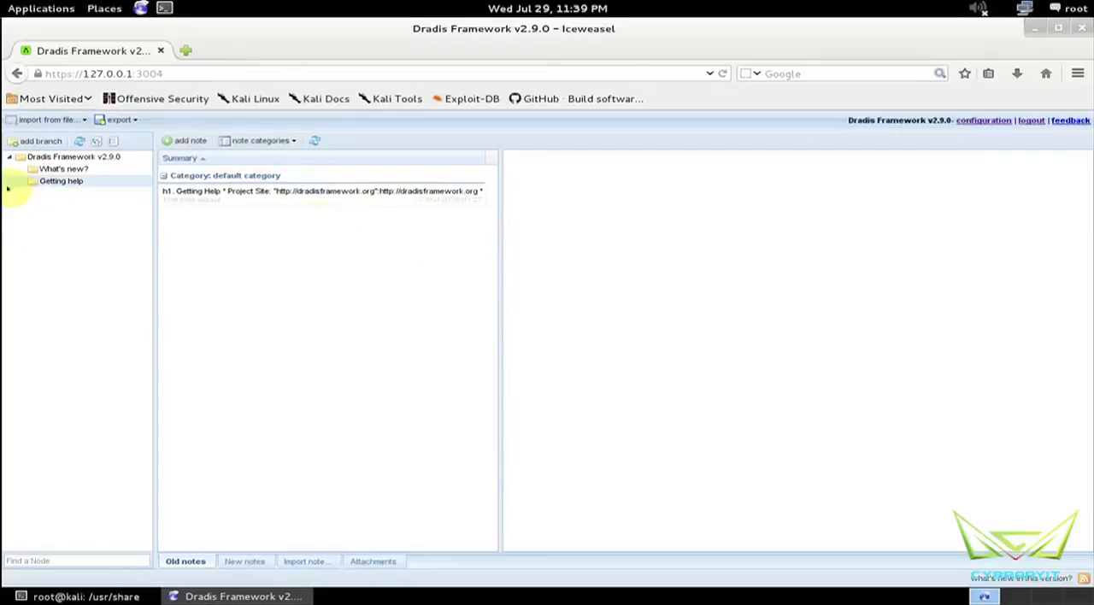
pyautogui.click(8, 157)
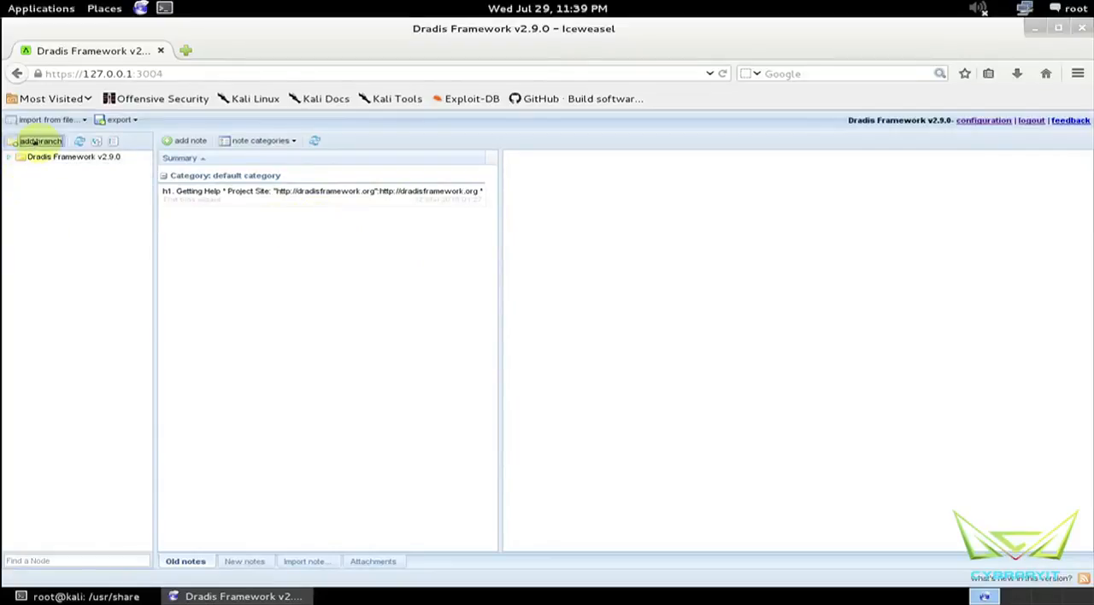
# Create and select a Social Engineering Audit branch, then browse the note categories.
pyautogui.click(40, 140)
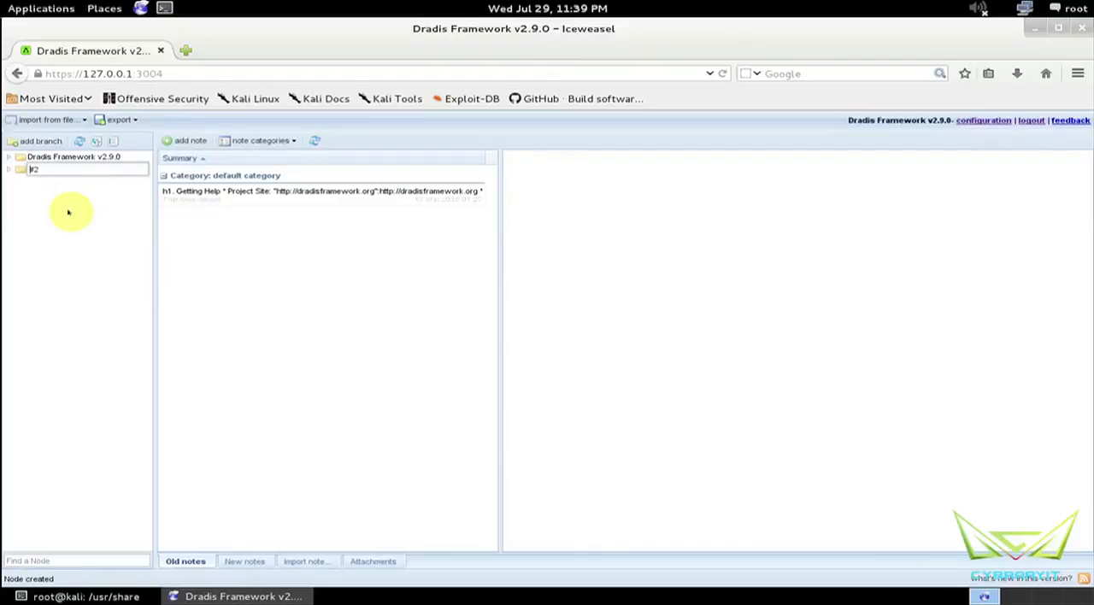
pyautogui.write('Te')
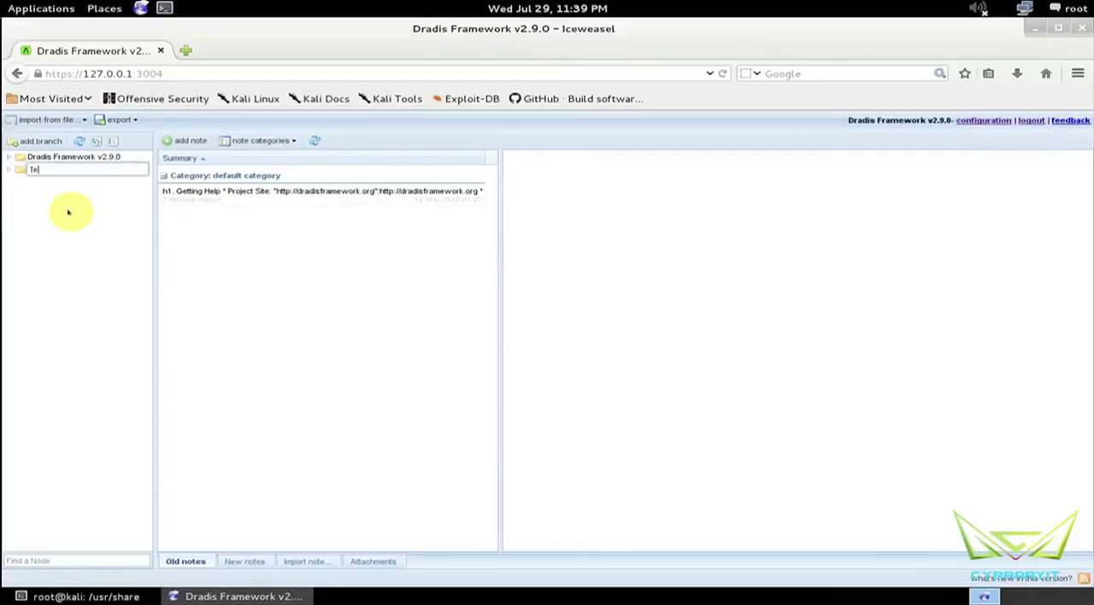
pyautogui.press('BackSpace')
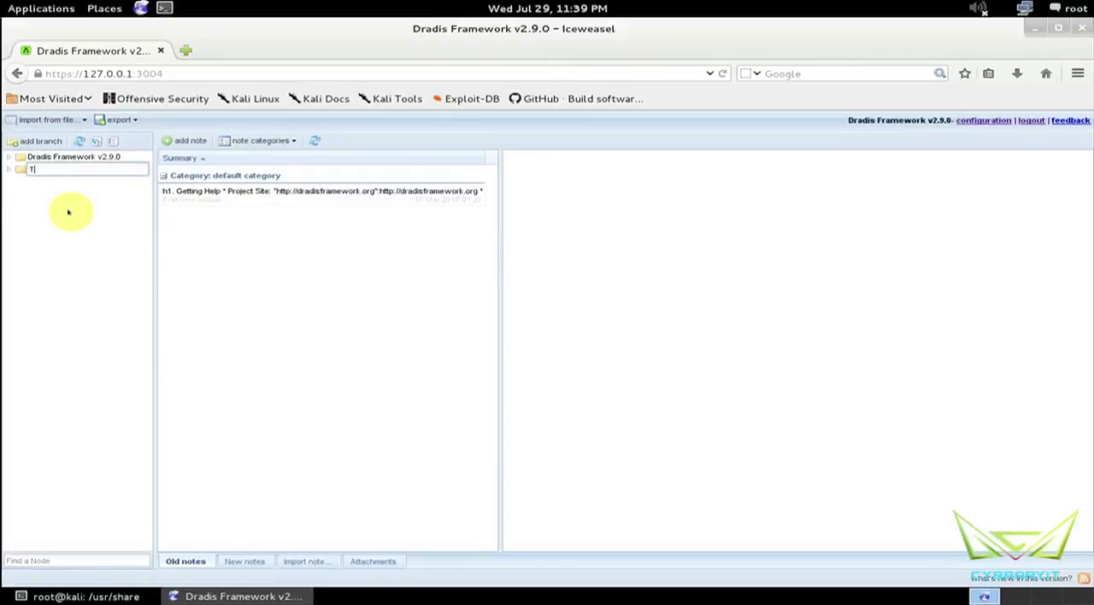
pyautogui.write('Social Engineering Audit')
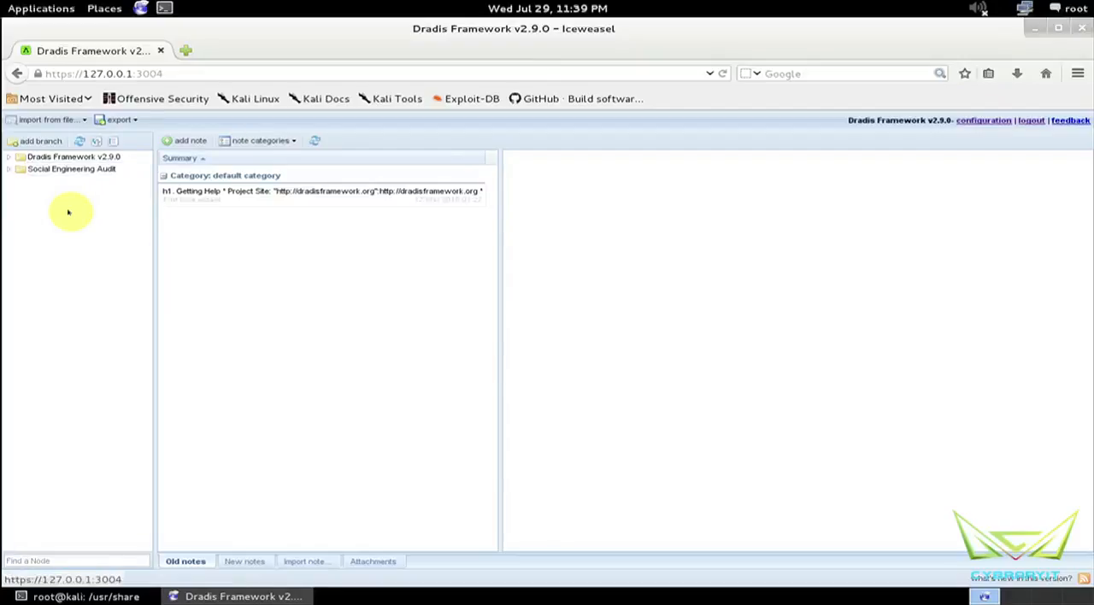
pyautogui.click(72, 169)
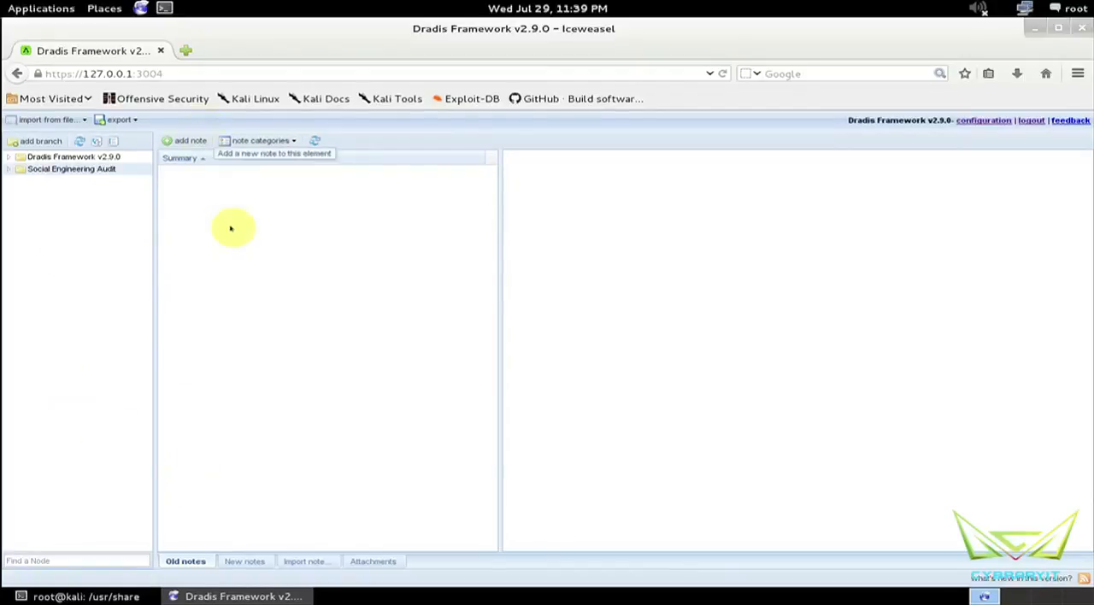
pyautogui.click(261, 141)
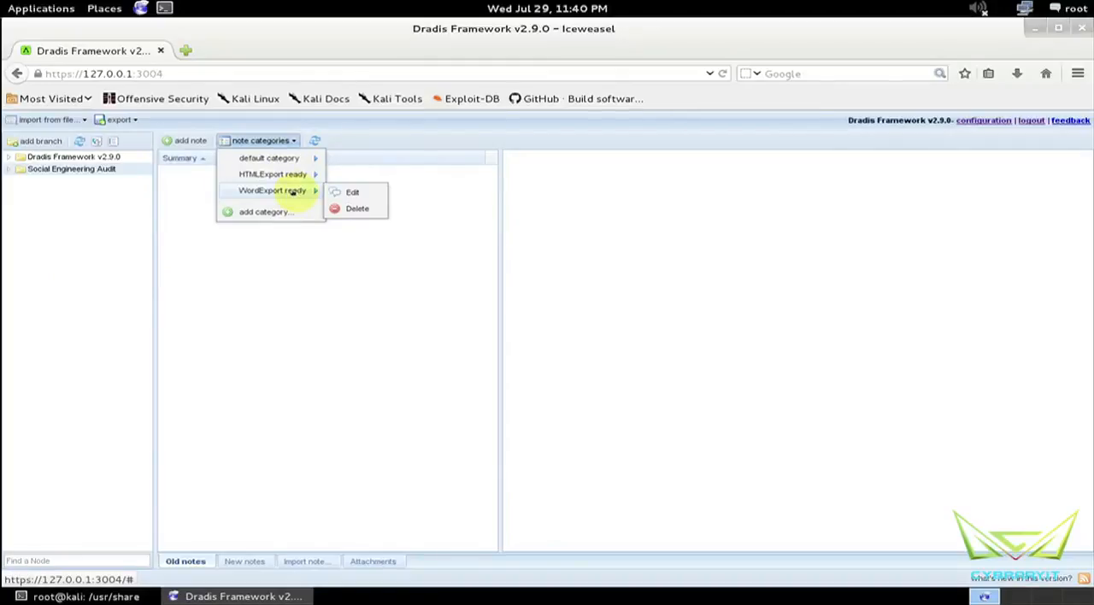
pyautogui.moveTo(175, 158)
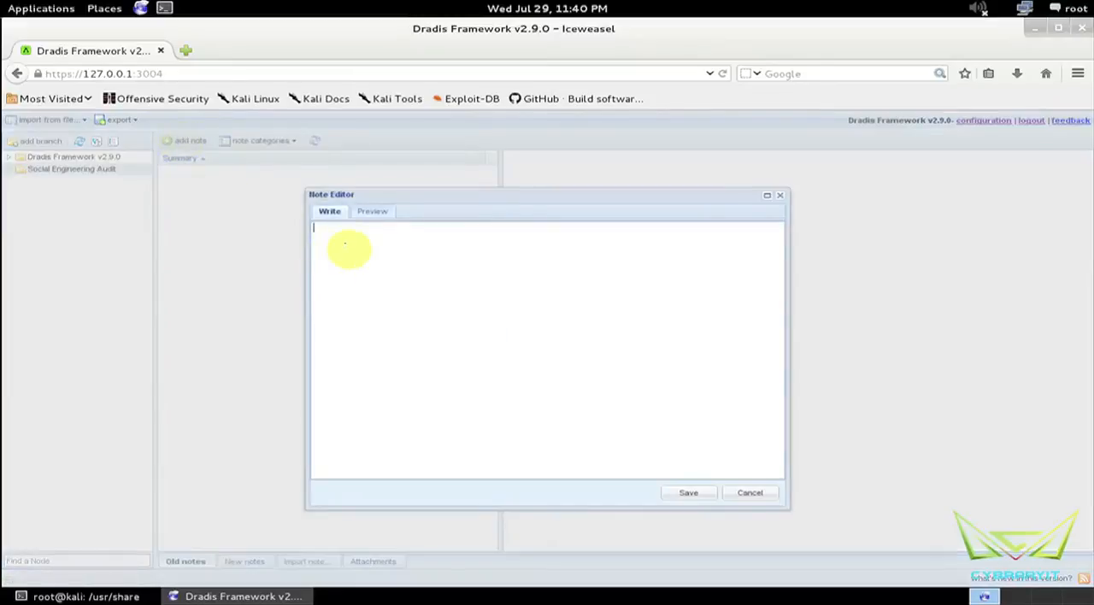
# Write the note 'This is a test social engineering audit', preview it, and save.
pyautogui.write('This is a test note for my')
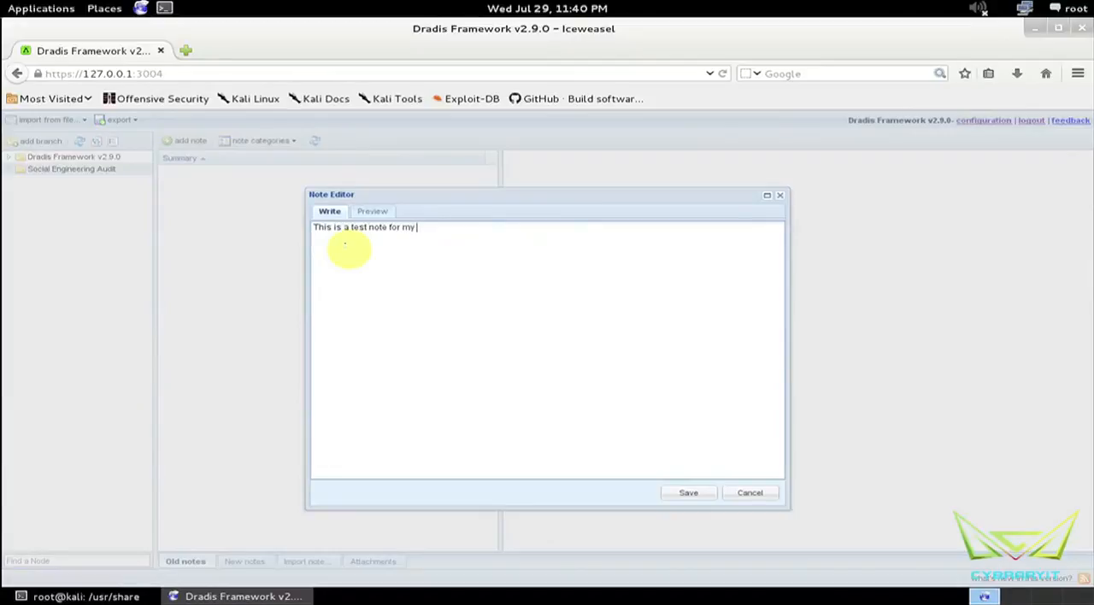
pyautogui.write('social eng')
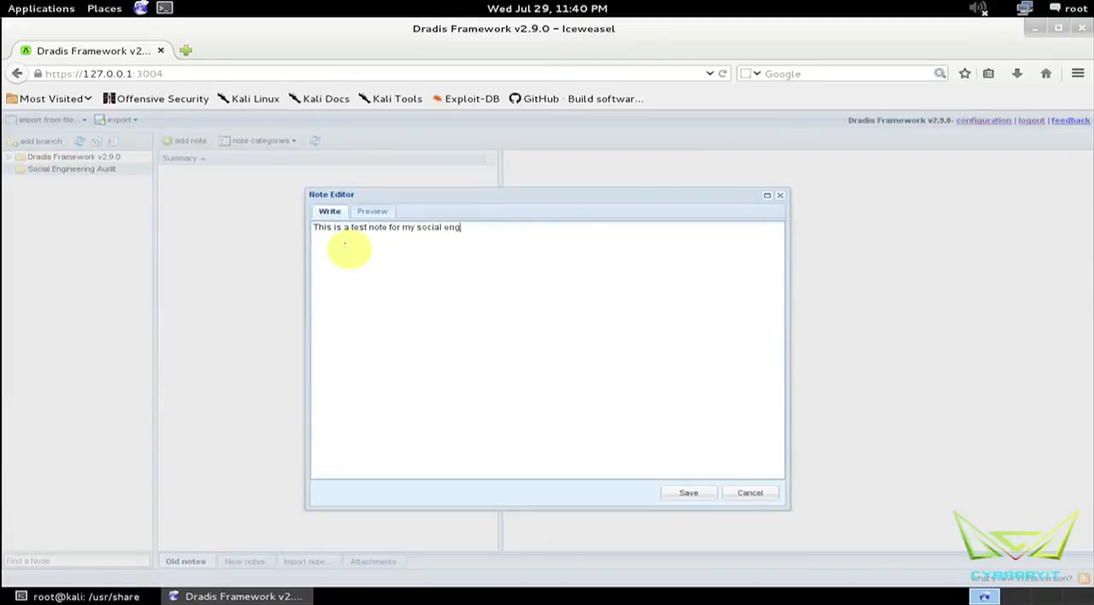
pyautogui.write('ineering audit...')
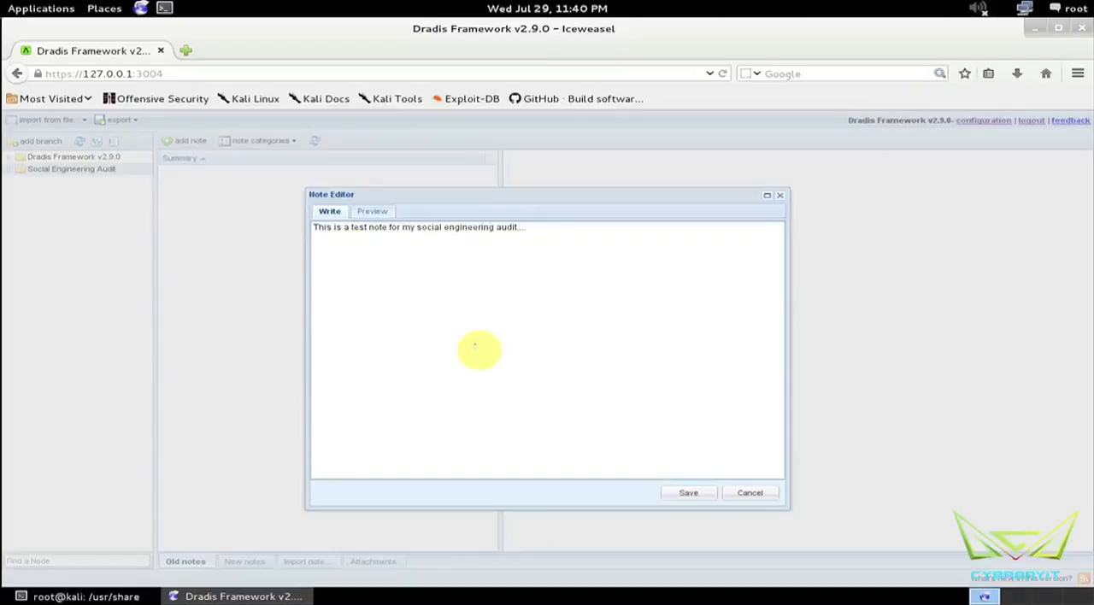
pyautogui.click(372, 211)
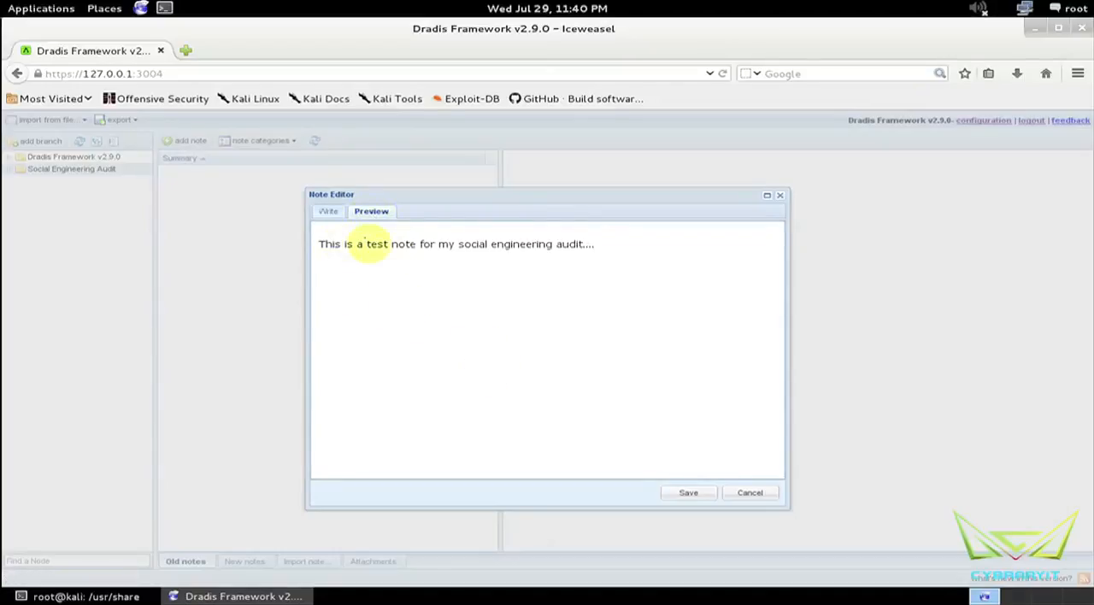
pyautogui.click(329, 211)
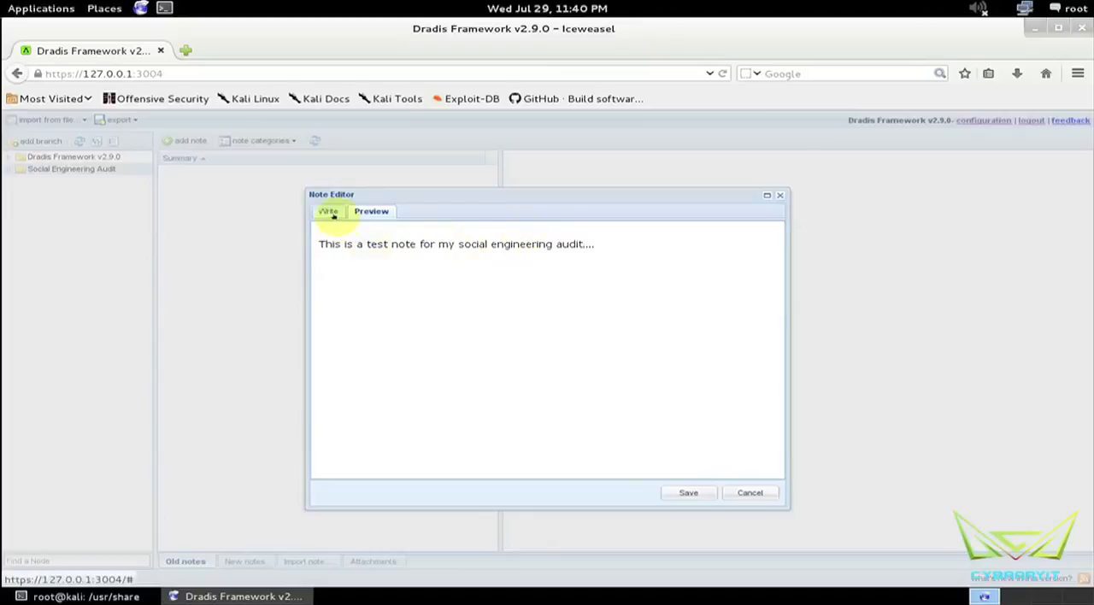
pyautogui.click(329, 211)
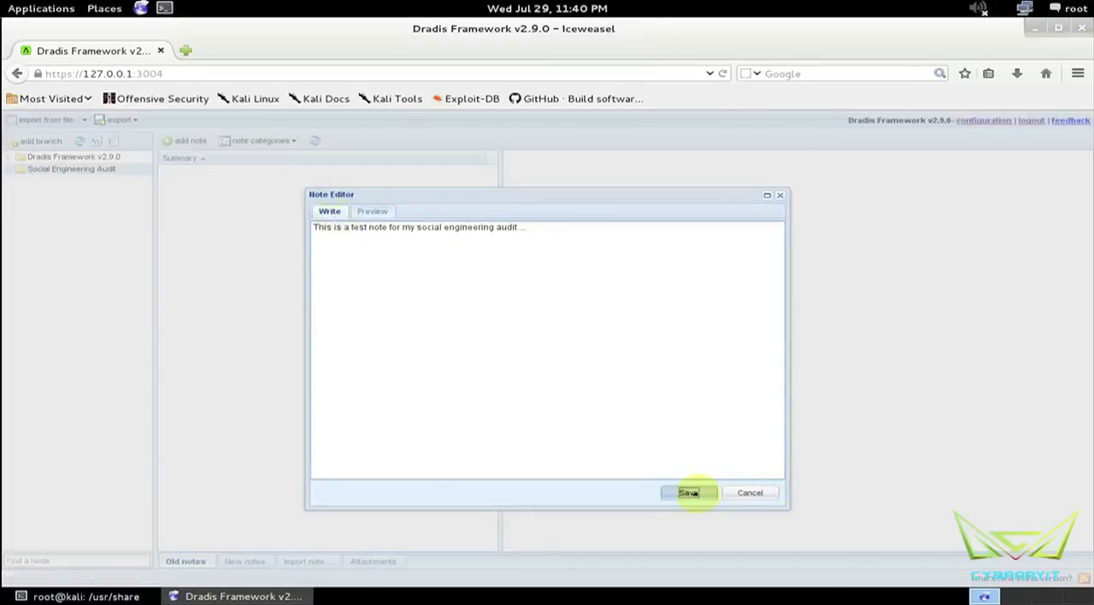
pyautogui.click(688, 492)
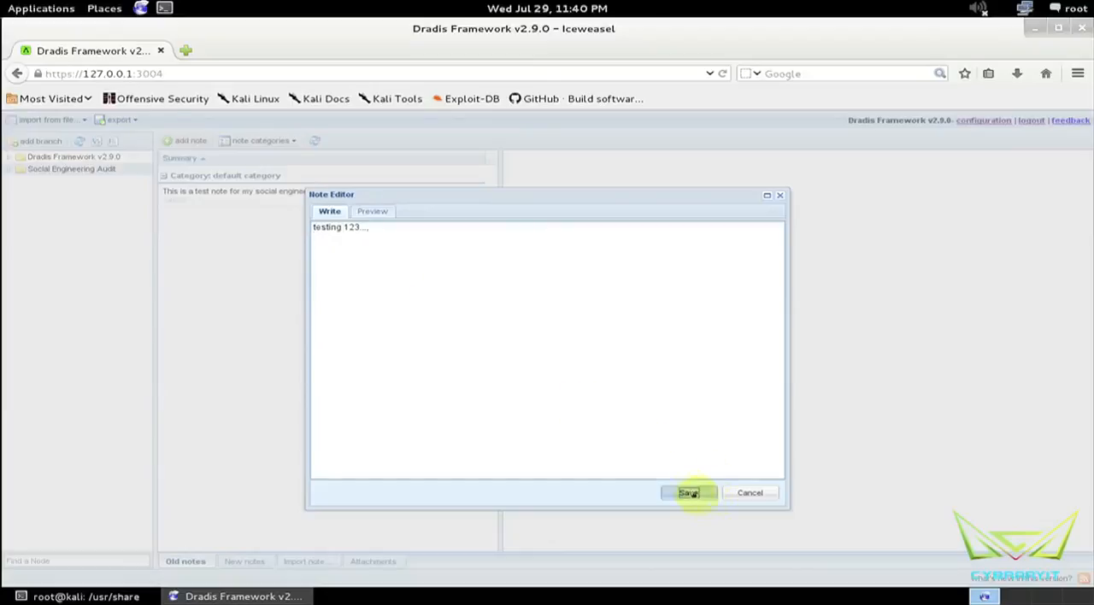
pyautogui.click(689, 493)
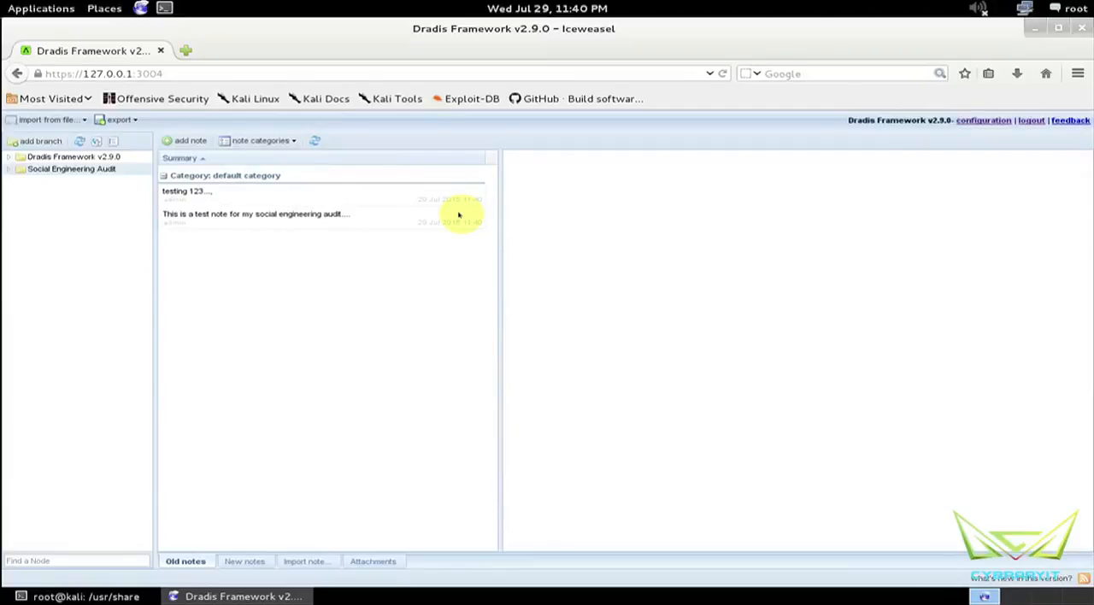
# Import notes from Reporting Wiki using the FullTextSearch15 filter.
pyautogui.click(305, 561)
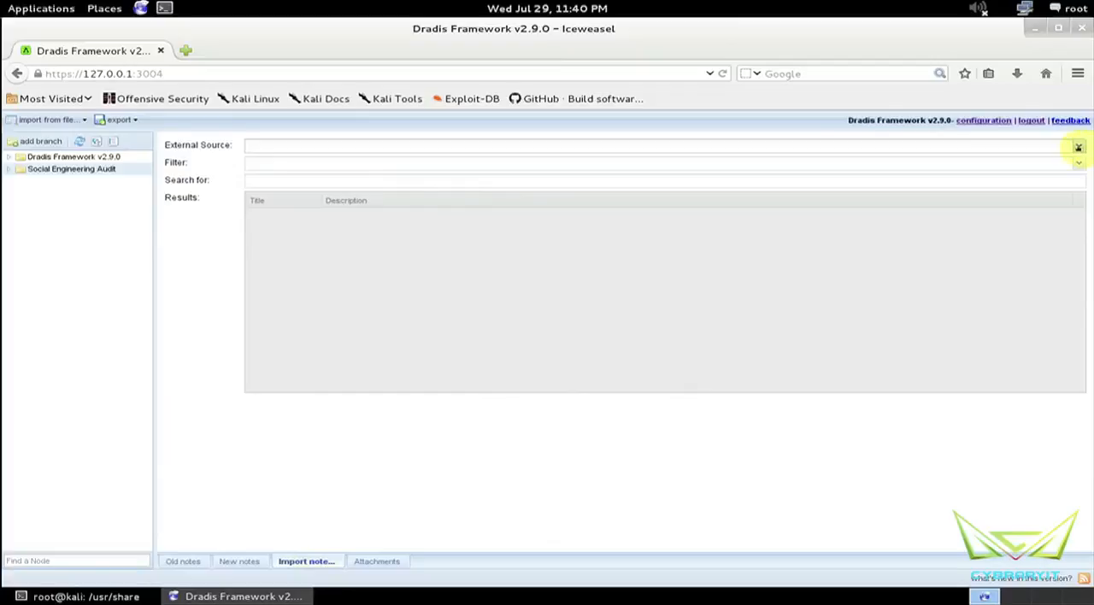
pyautogui.click(1078, 147)
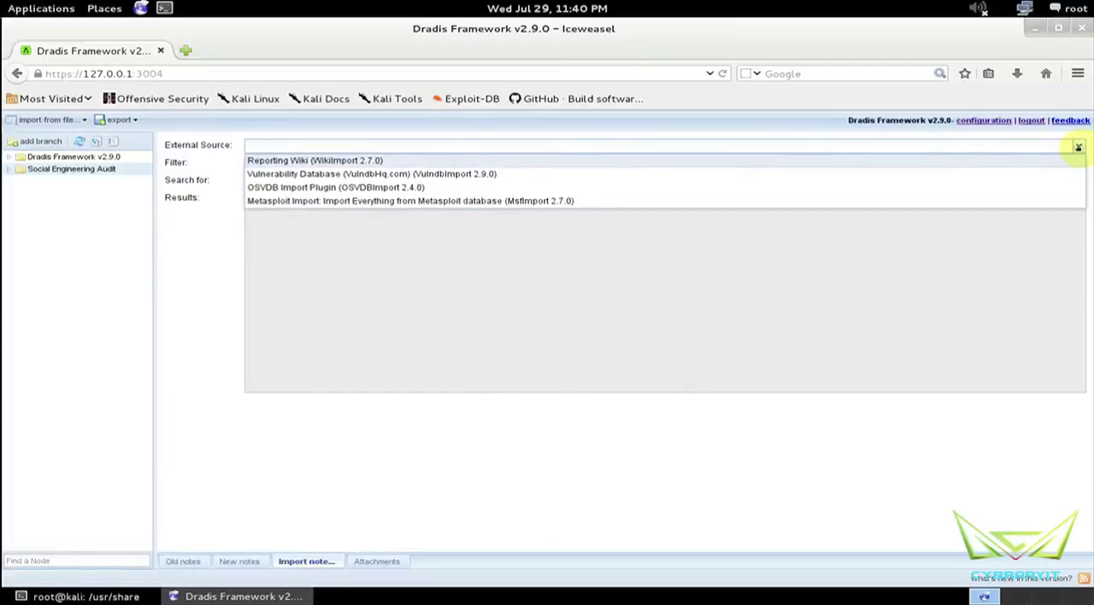
pyautogui.click(342, 145)
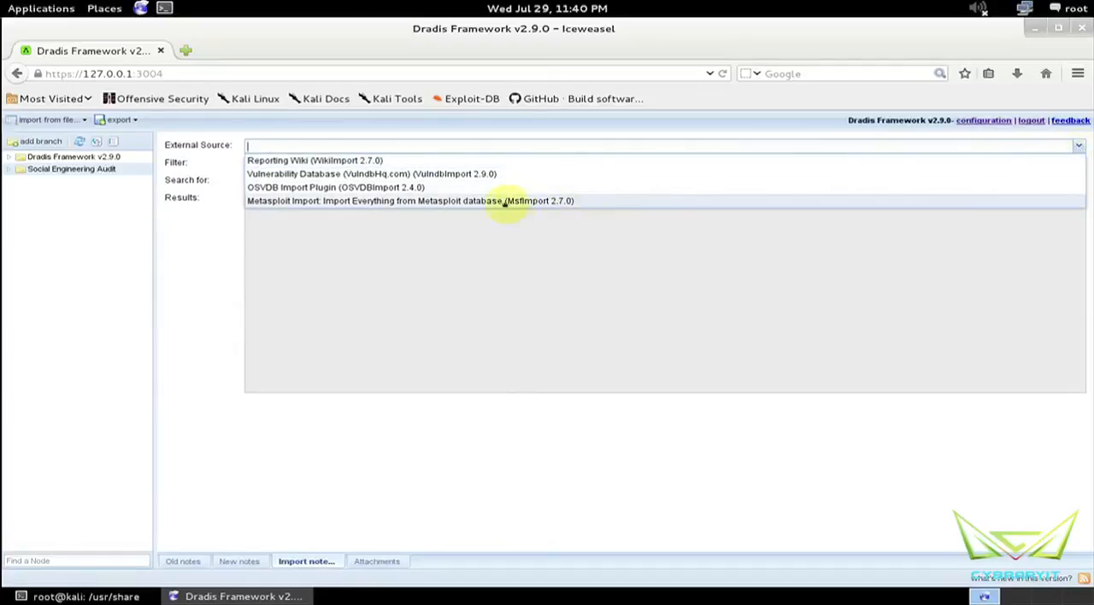
pyautogui.moveTo(597, 206)
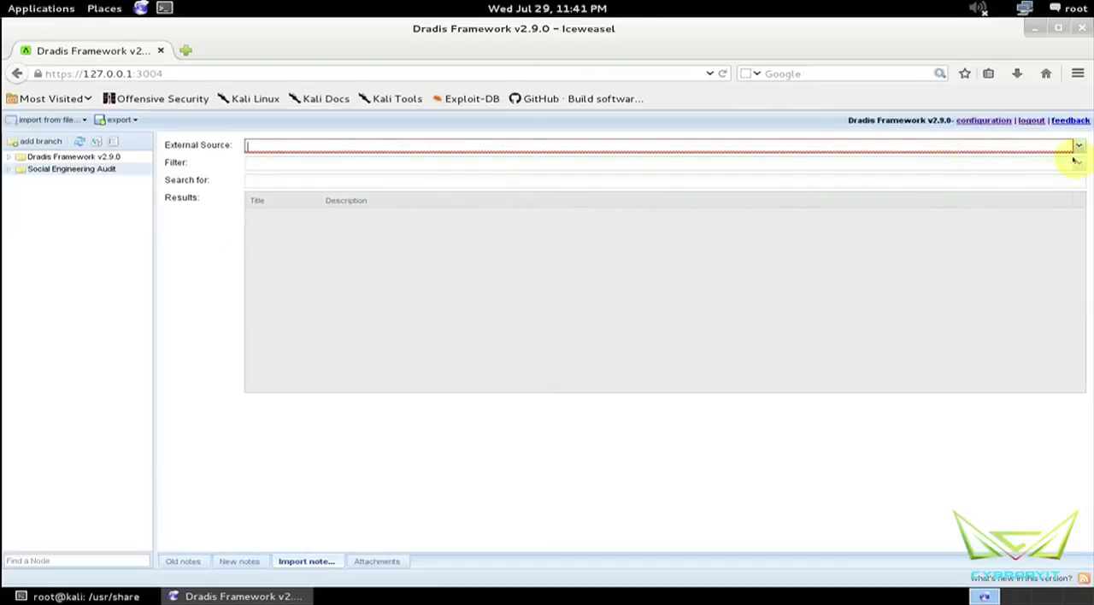
pyautogui.moveTo(492, 547)
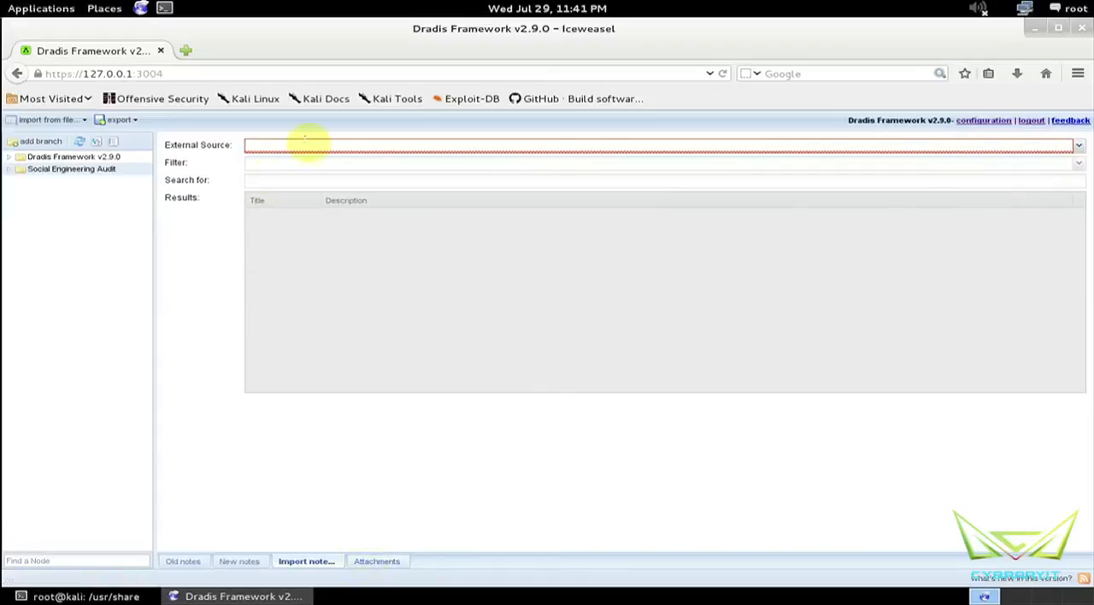
pyautogui.click(1077, 144)
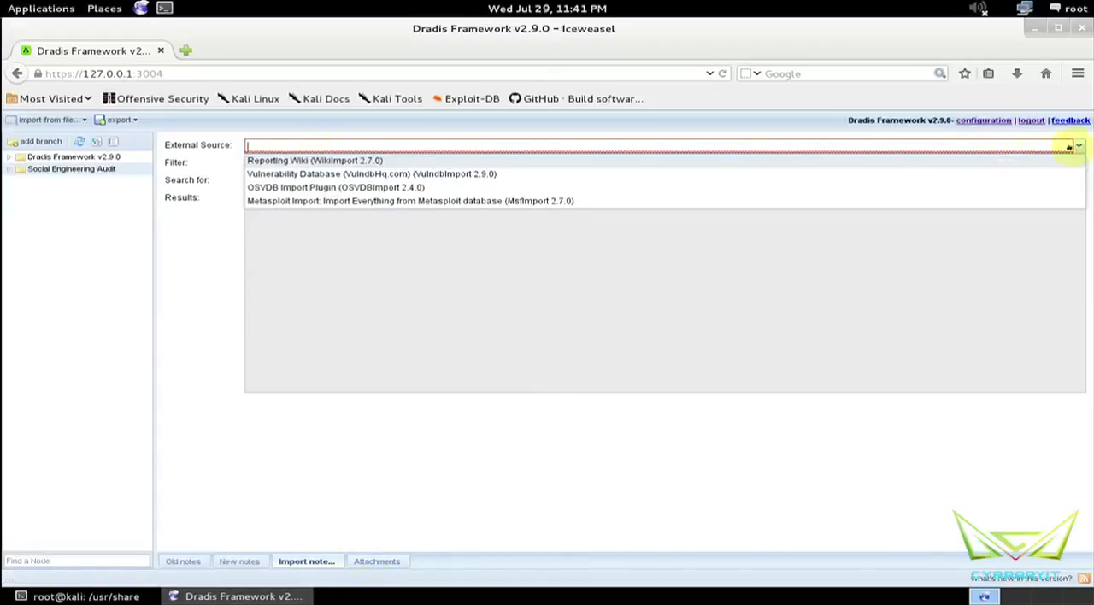
pyautogui.click(315, 160)
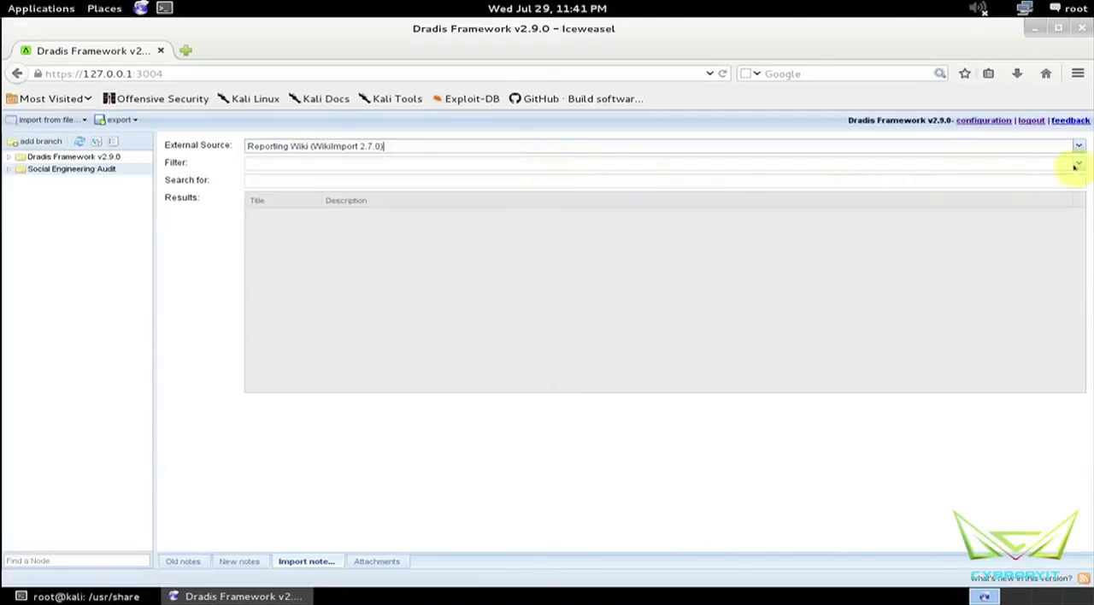
pyautogui.click(1078, 162)
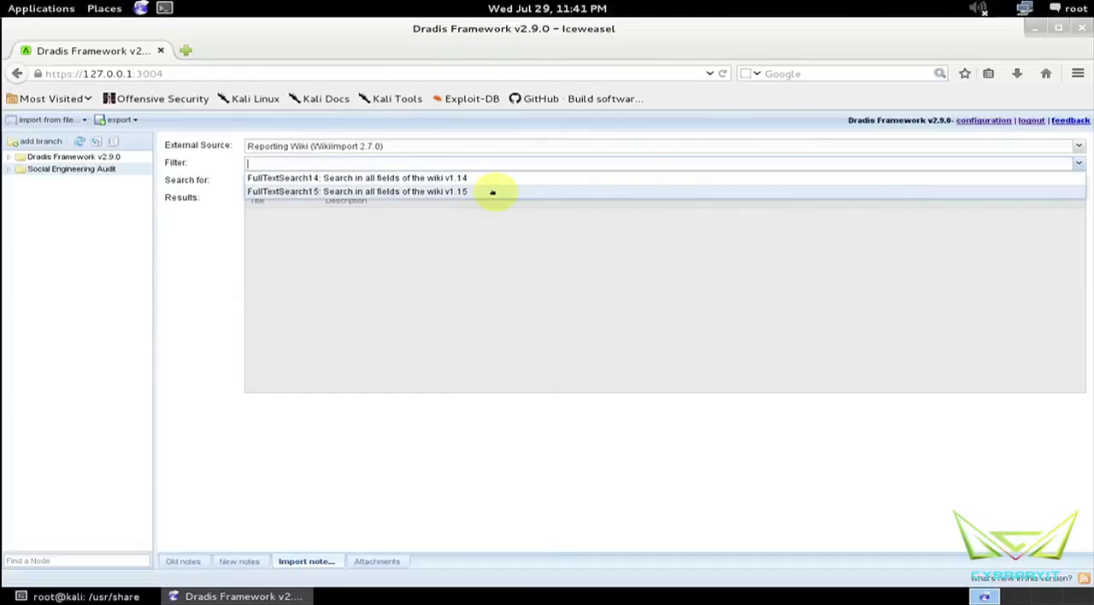
pyautogui.click(356, 191)
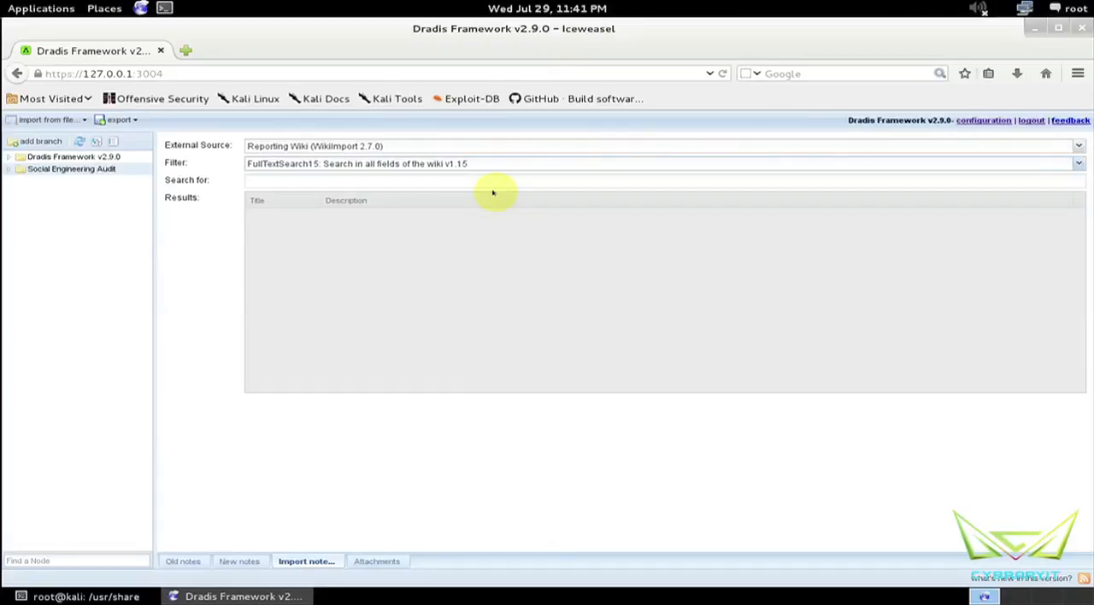
pyautogui.moveTo(530, 222)
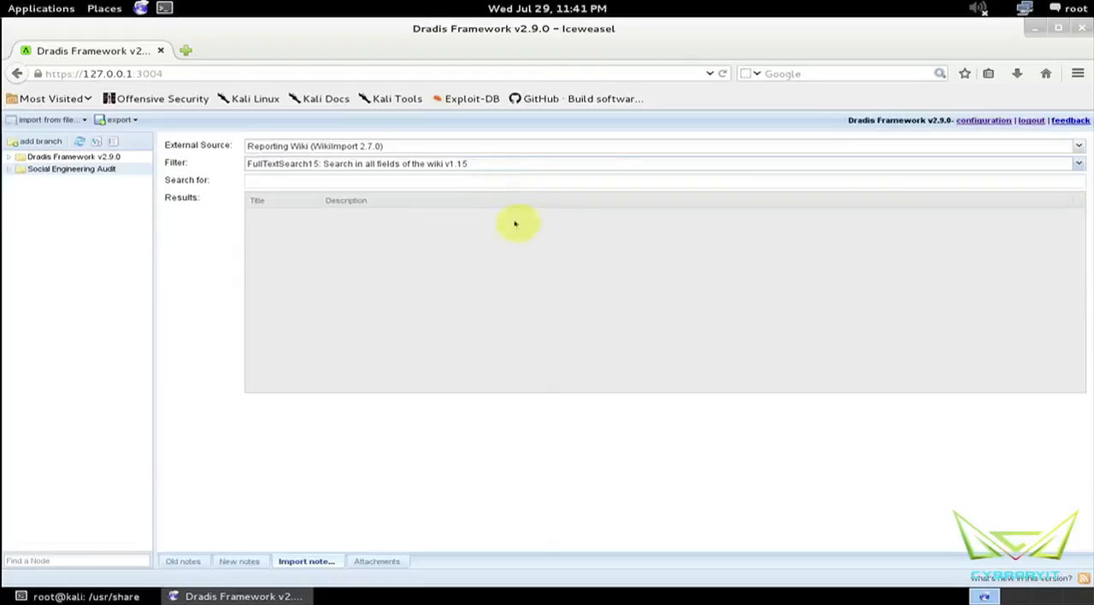
pyautogui.moveTo(13, 185)
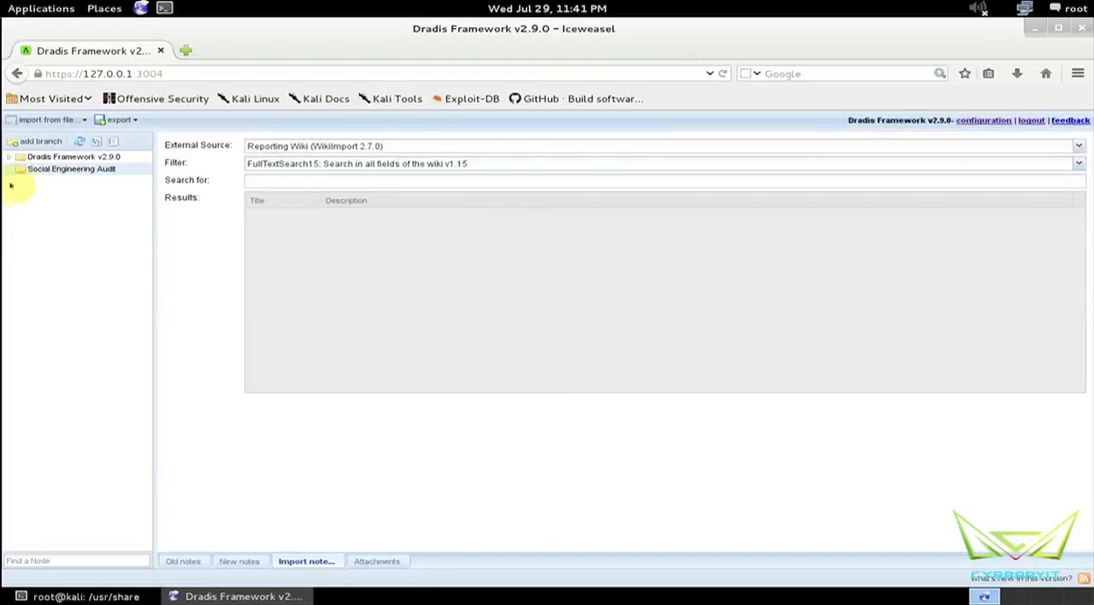
# Add default child nodes target 1 and target 2 under Social Engineering Audit.
pyautogui.rightClick(71, 168)
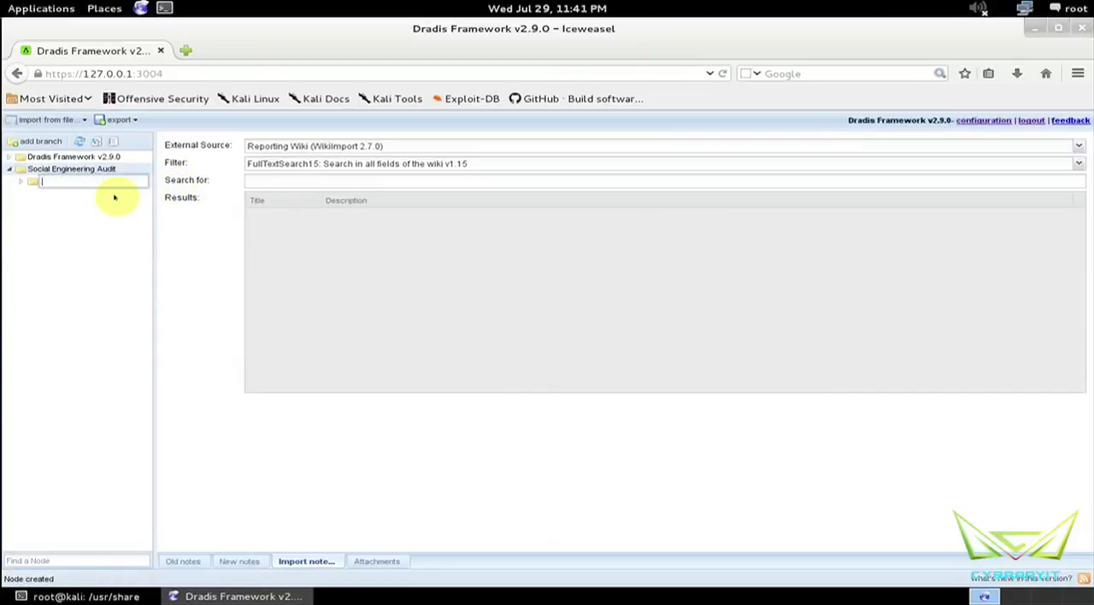
pyautogui.write('tart')
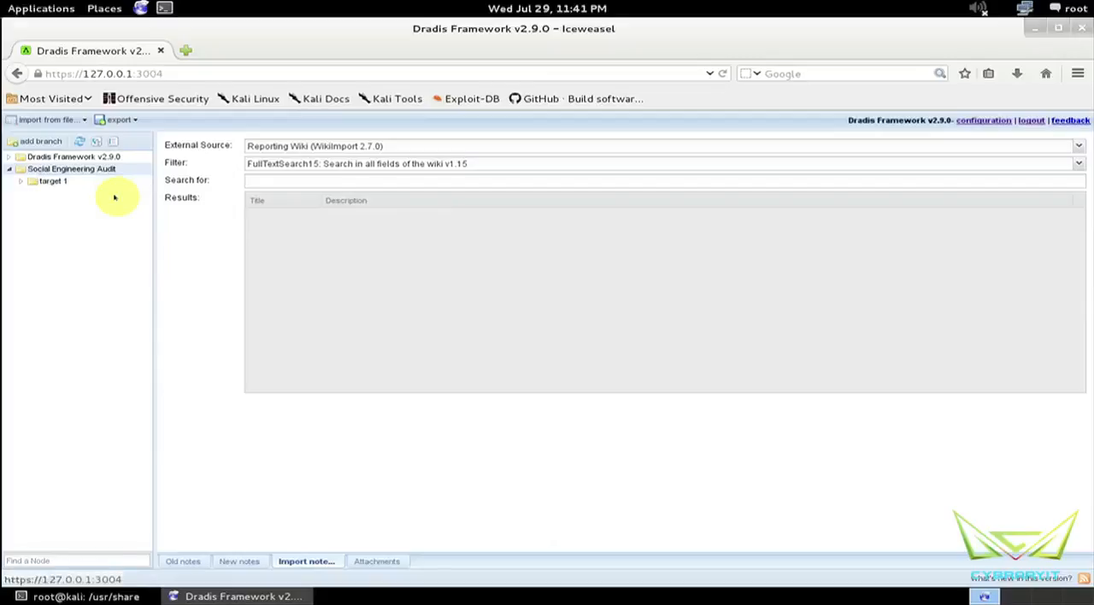
pyautogui.rightClick(71, 168)
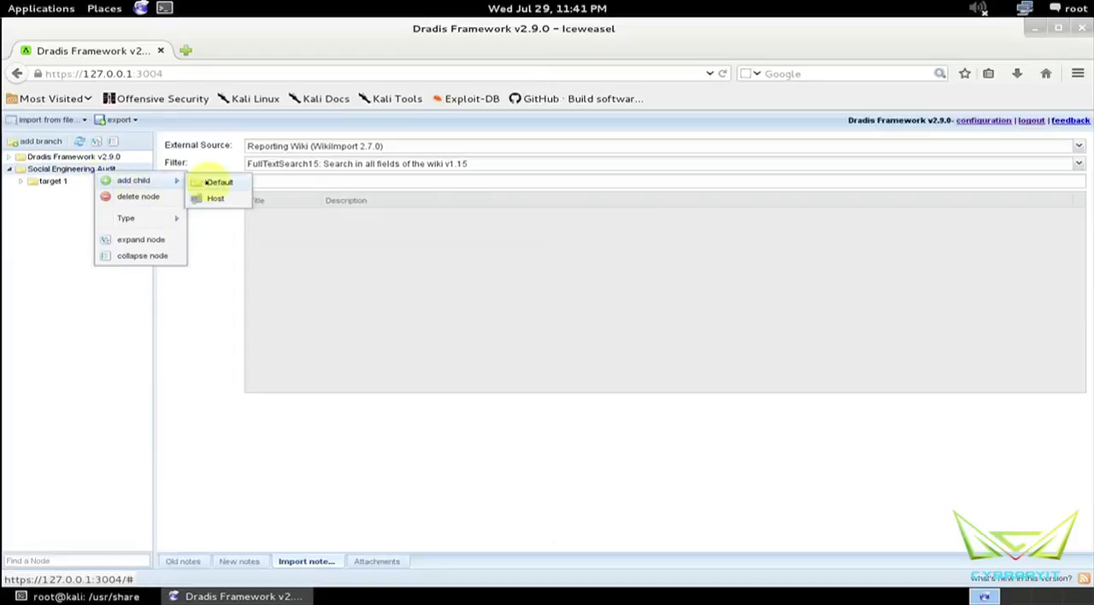
pyautogui.click(219, 181)
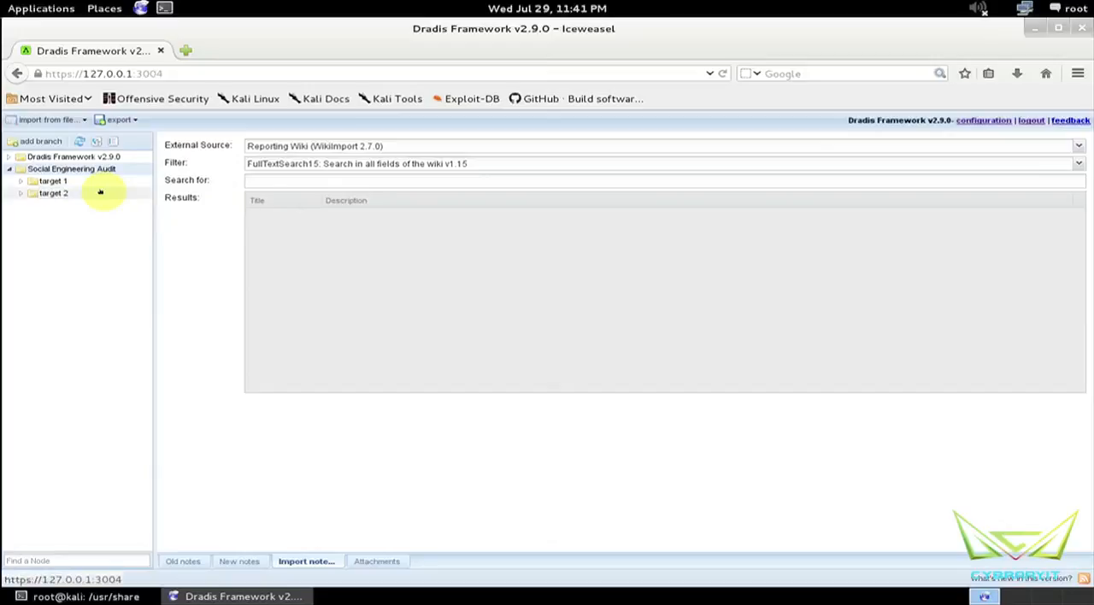
# Add a host child node, then rename and select target 1.
pyautogui.rightClick(72, 169)
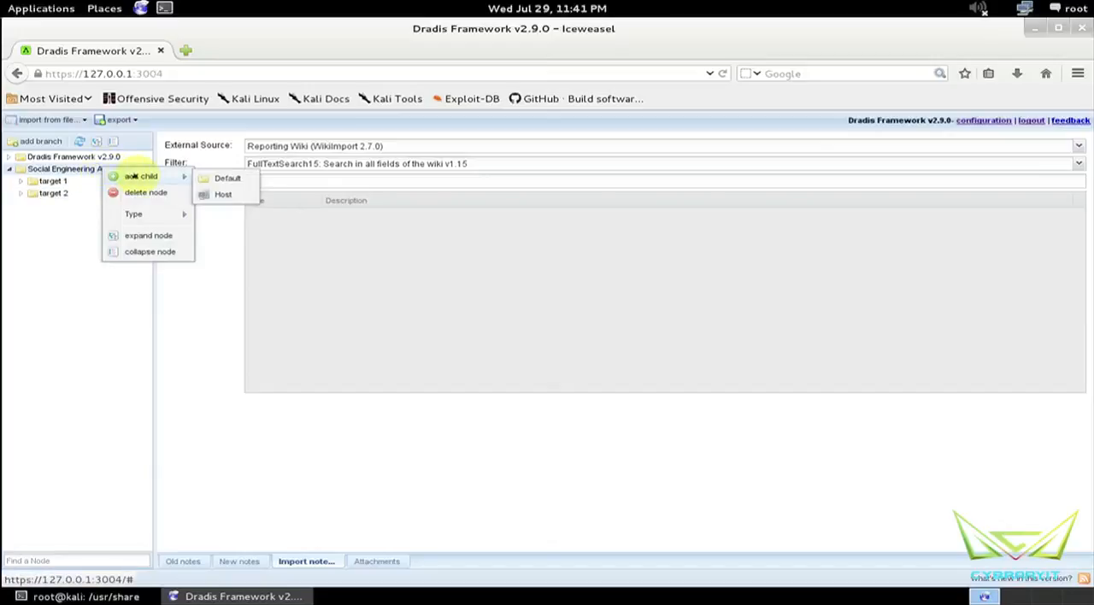
pyautogui.click(227, 178)
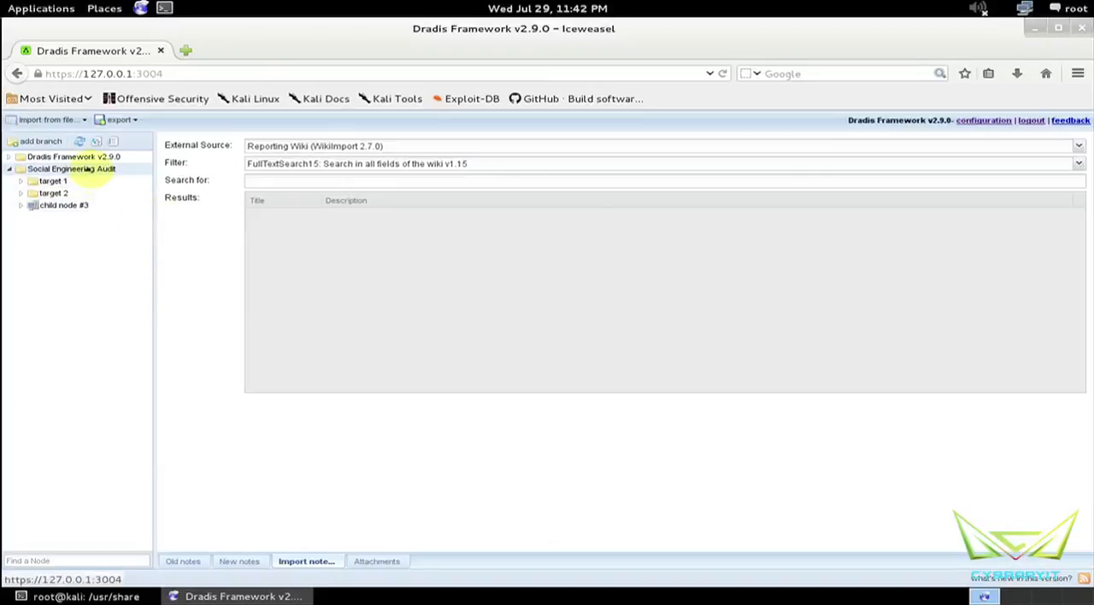
pyautogui.rightClick(70, 168)
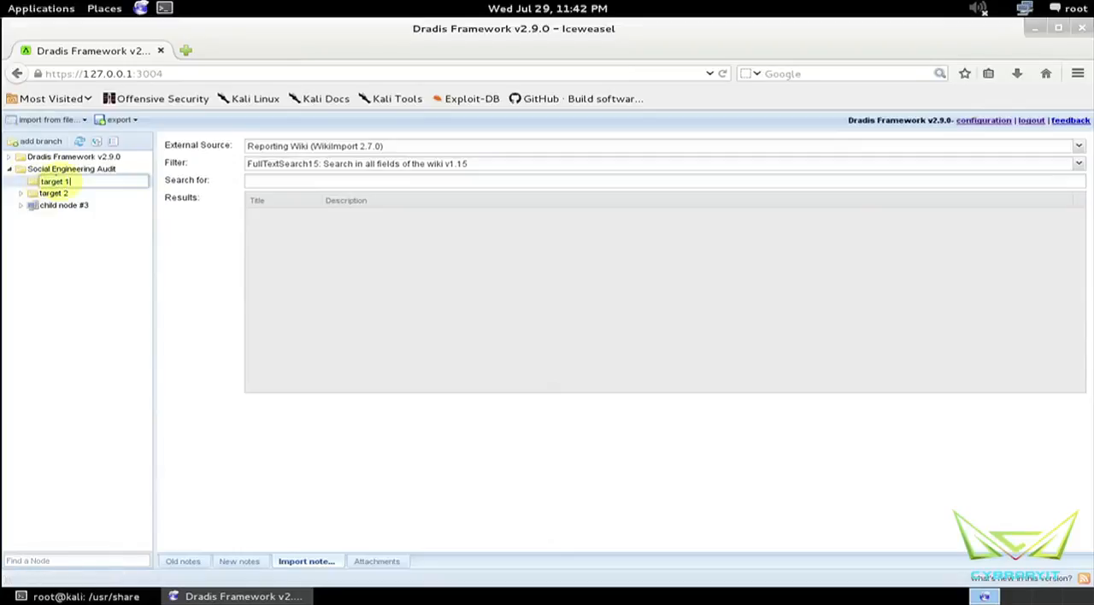
pyautogui.click(241, 561)
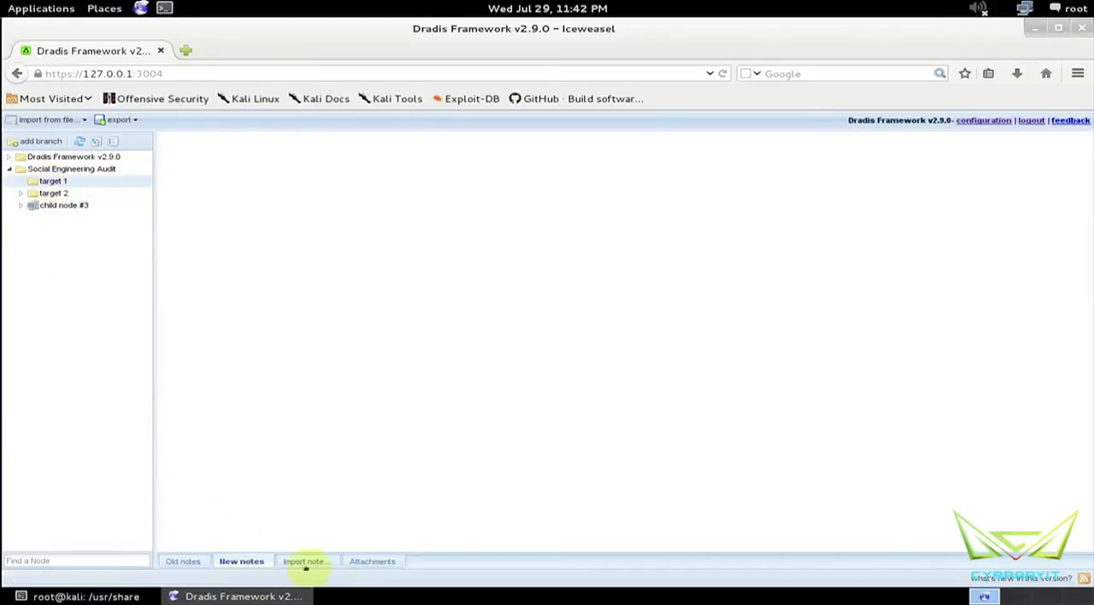
# Show target 1's Attachments tab and open the File Upload dialog.
pyautogui.click(371, 561)
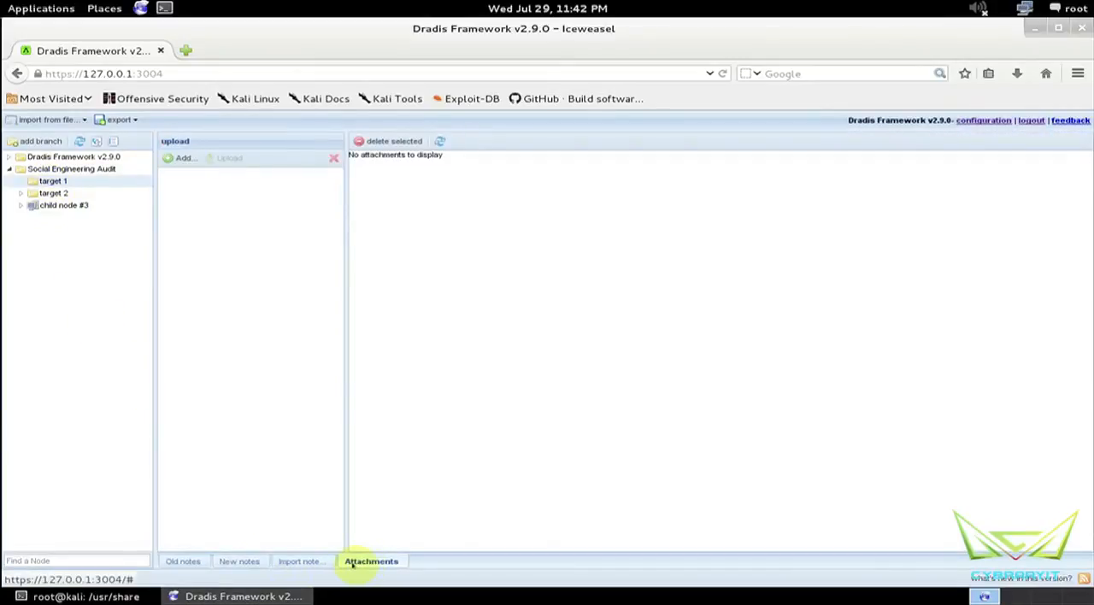
pyautogui.moveTo(400, 310)
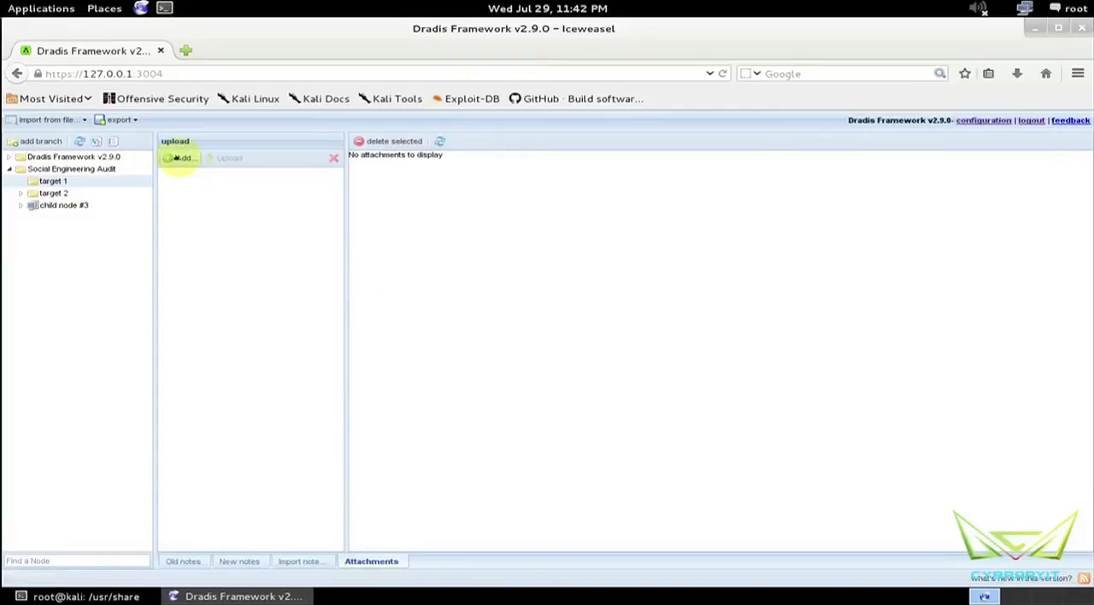
pyautogui.click(180, 157)
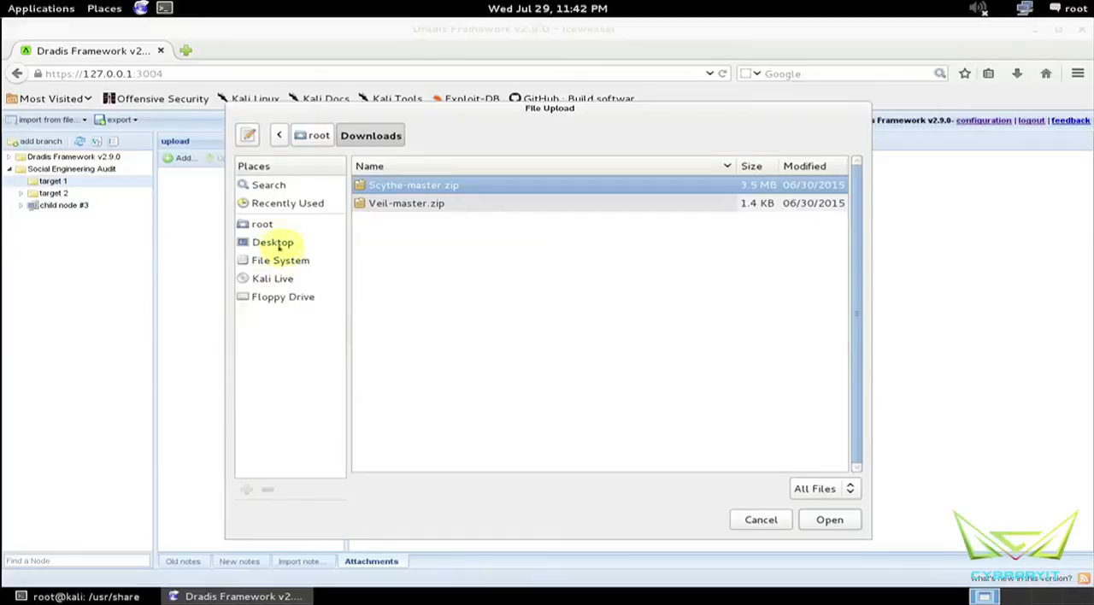
# Browse to /usr/share/scythe and queue outfile.txt for upload to target 1.
pyautogui.click(280, 260)
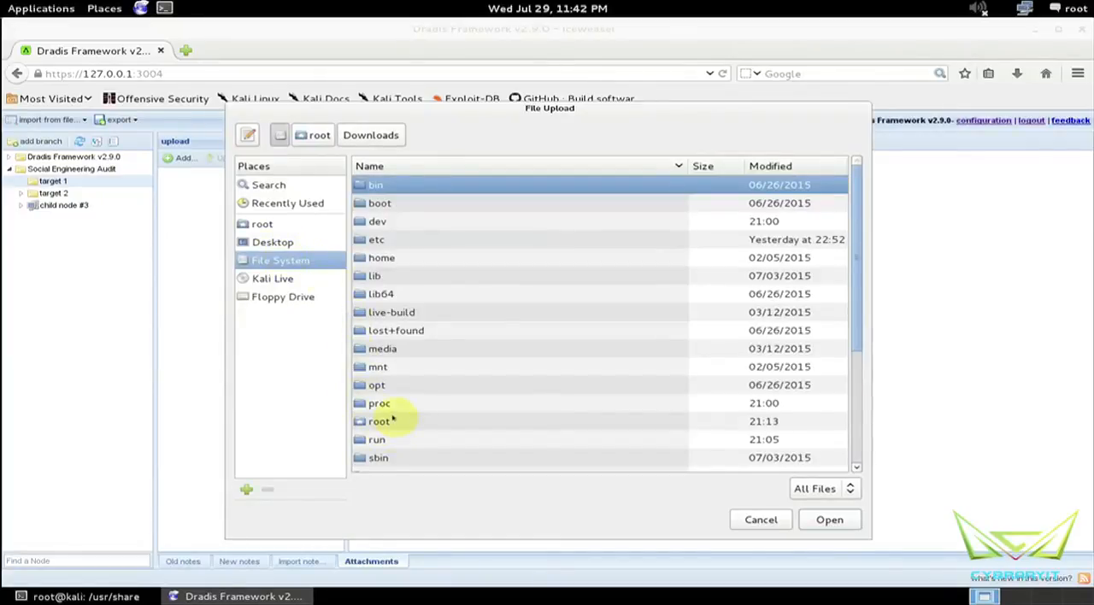
pyautogui.moveTo(832, 379)
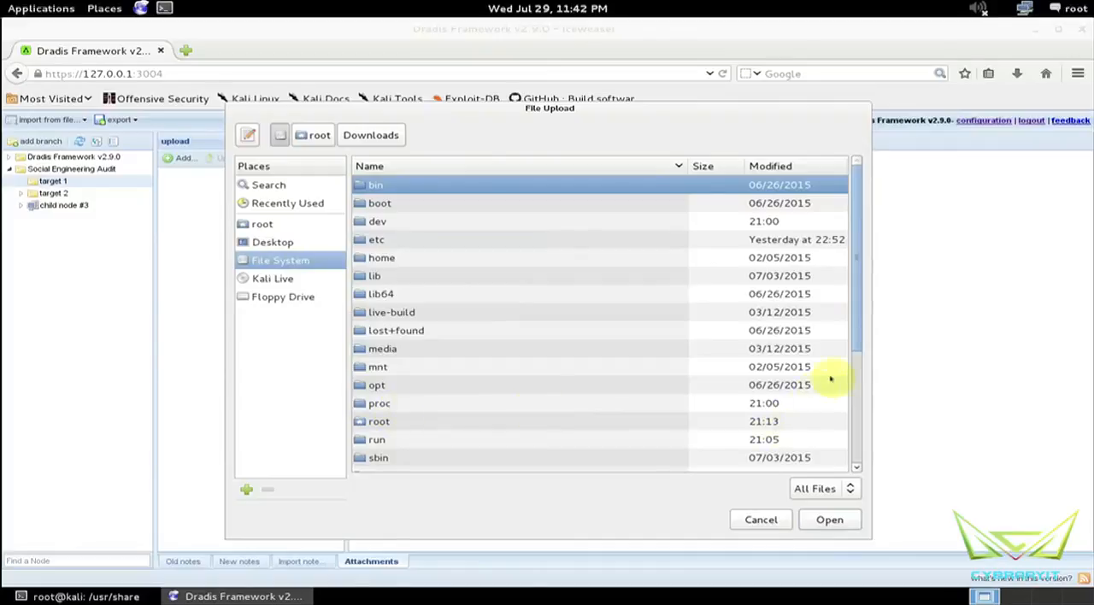
pyautogui.scroll(-3)
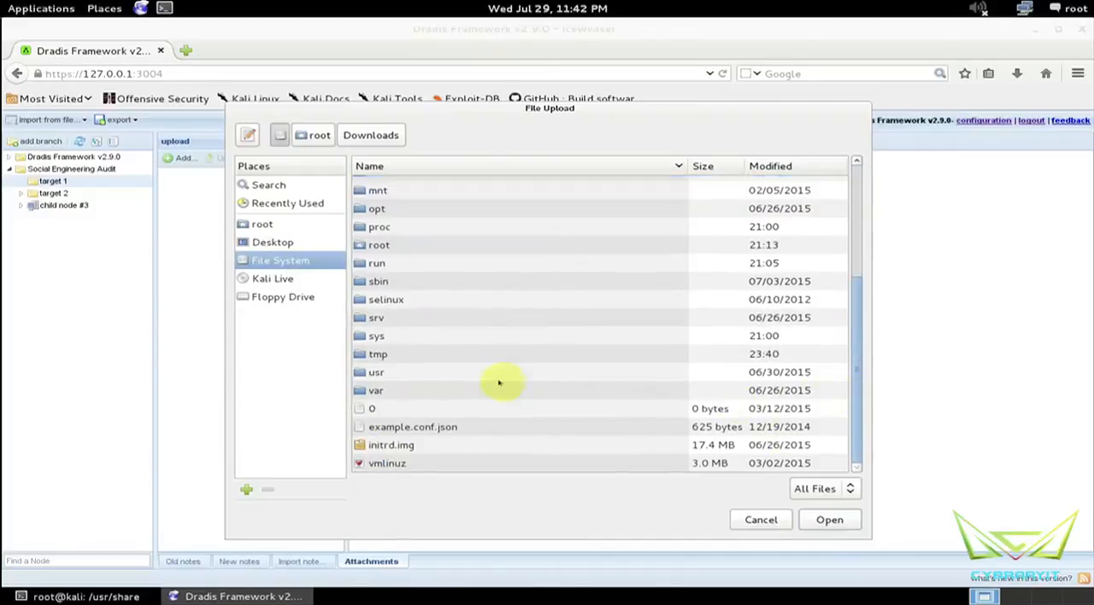
pyautogui.click(376, 371)
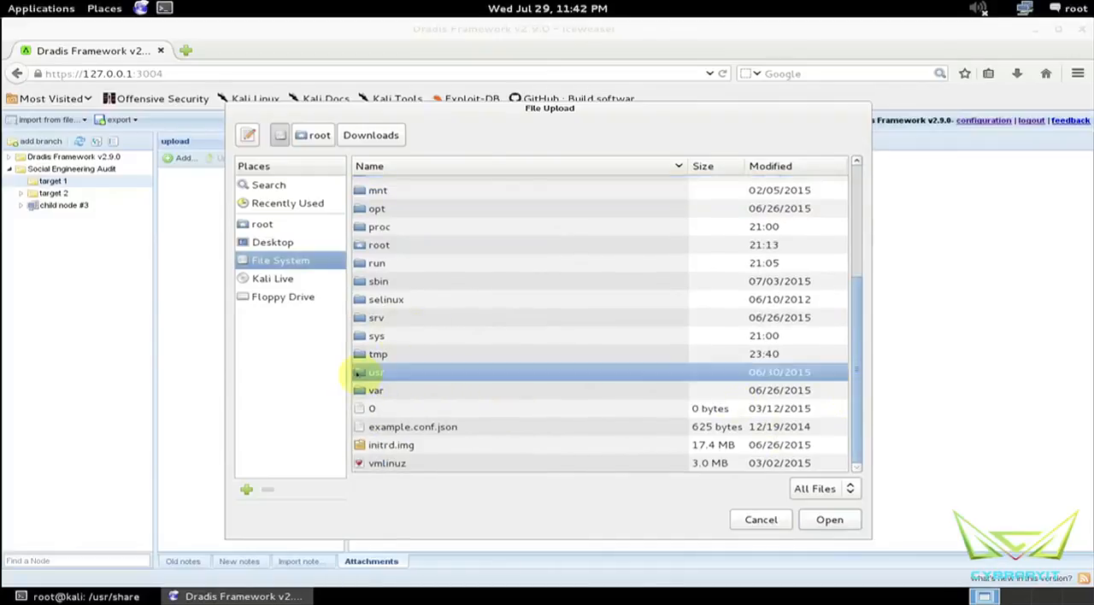
pyautogui.doubleClick(375, 371)
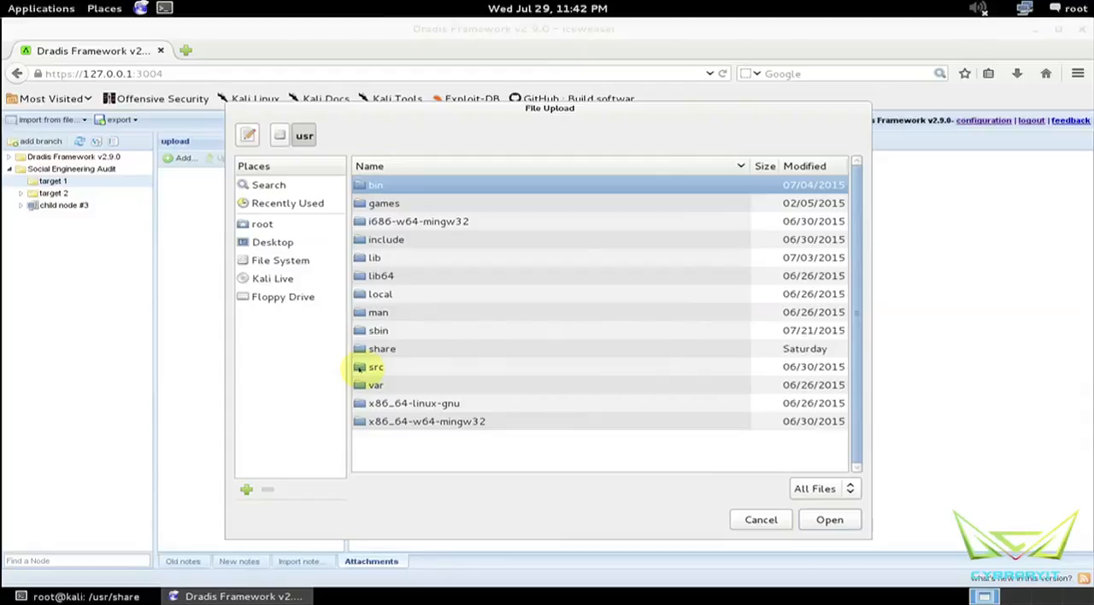
pyautogui.doubleClick(382, 349)
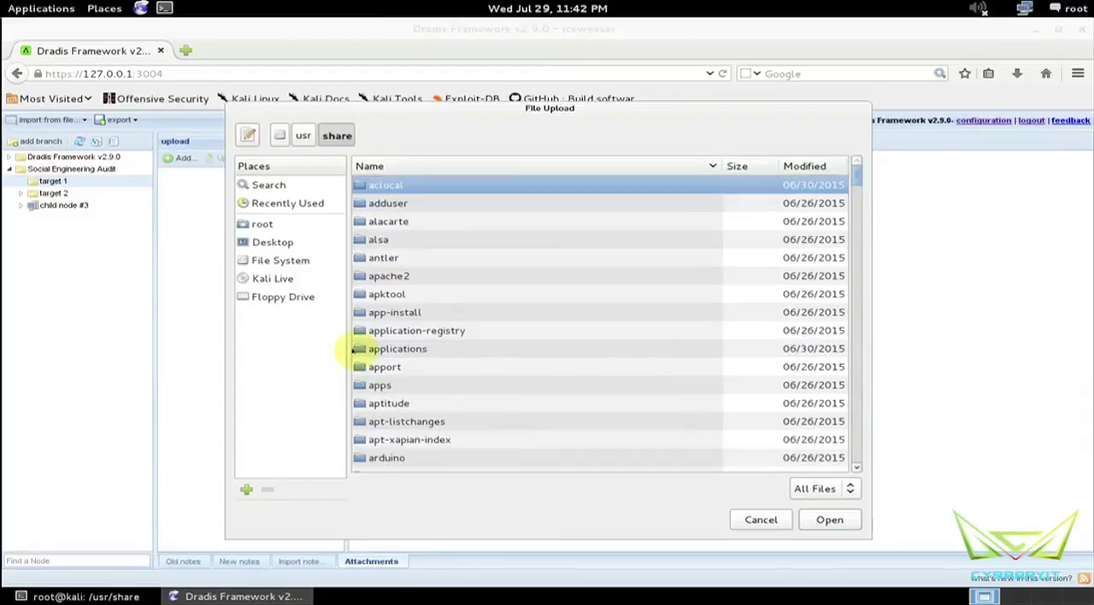
pyautogui.scroll(-3)
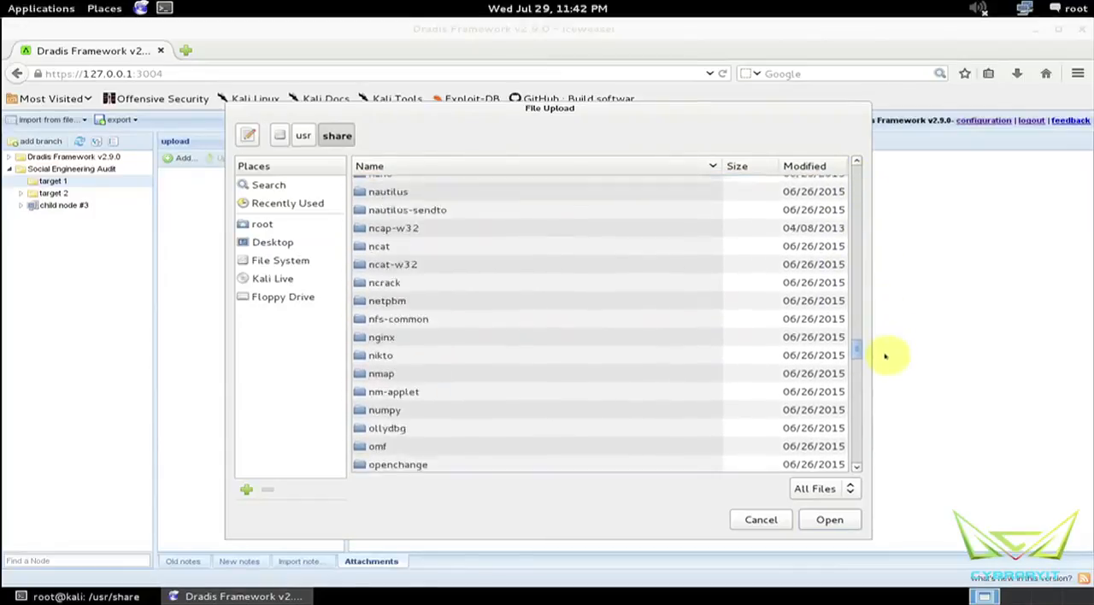
pyautogui.scroll(-3)
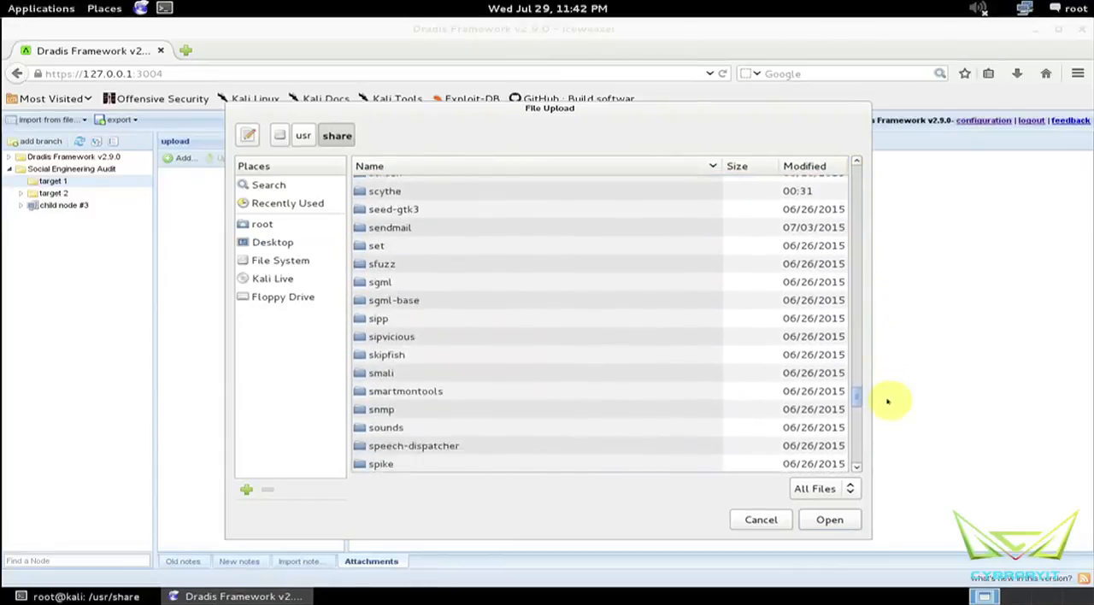
pyautogui.scroll(3)
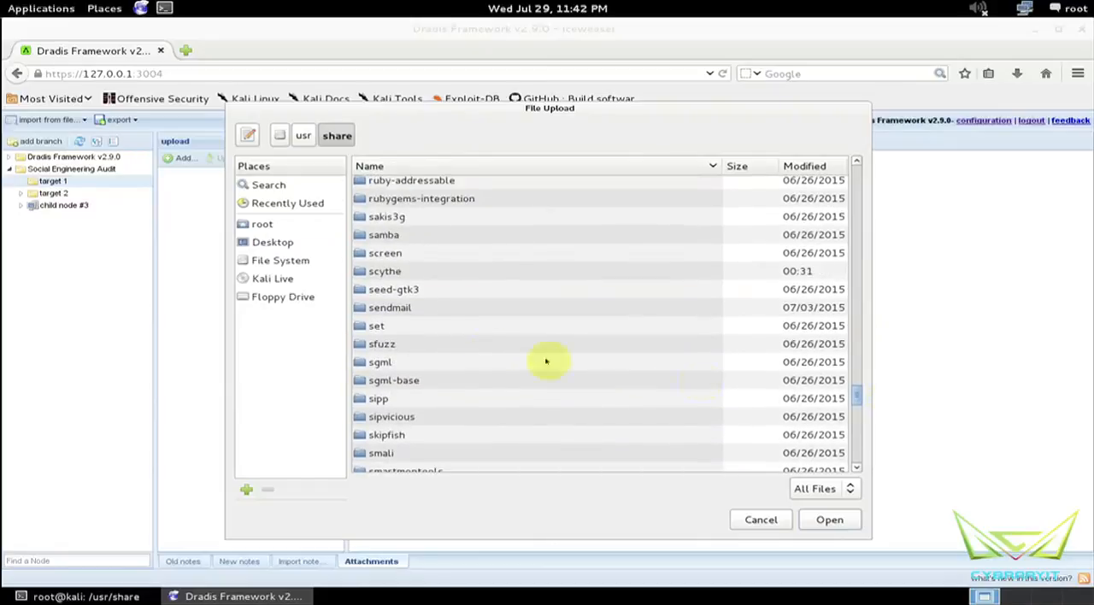
pyautogui.doubleClick(385, 271)
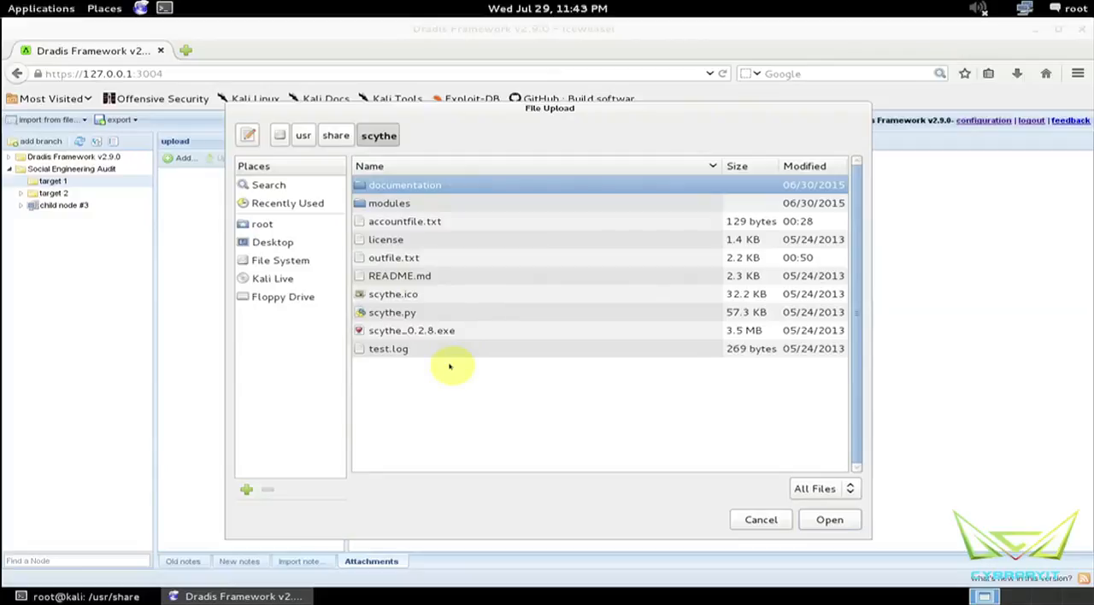
pyautogui.moveTo(428, 270)
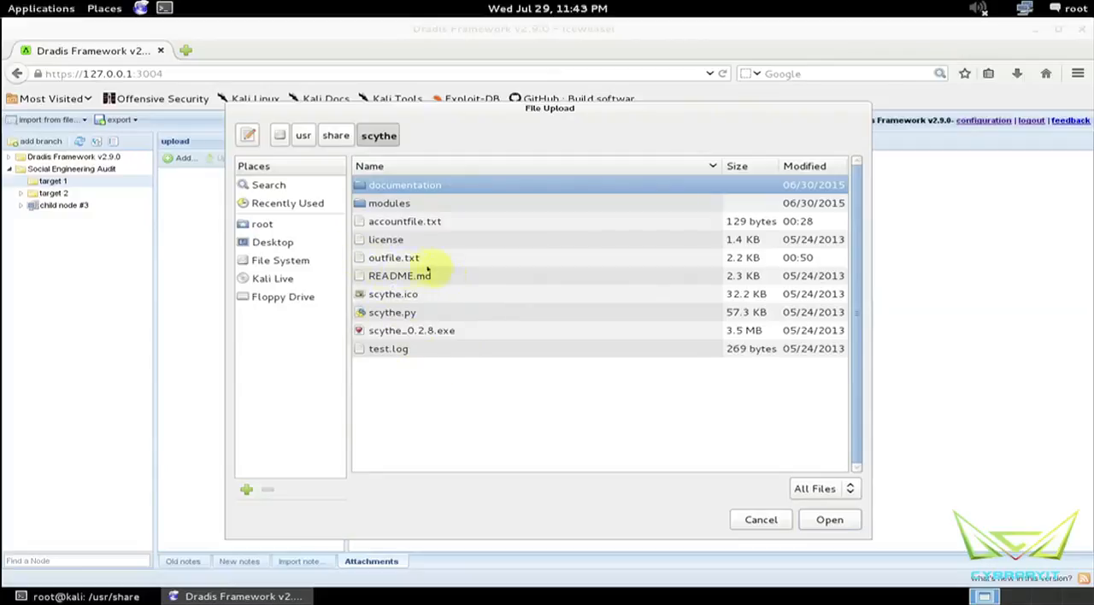
pyautogui.click(395, 257)
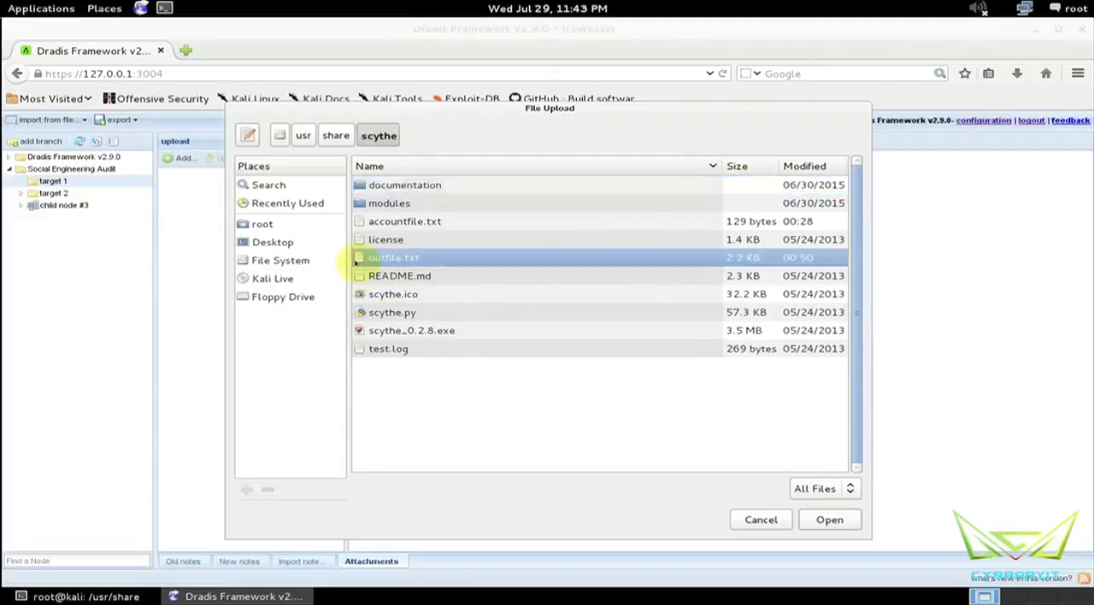
pyautogui.moveTo(379, 359)
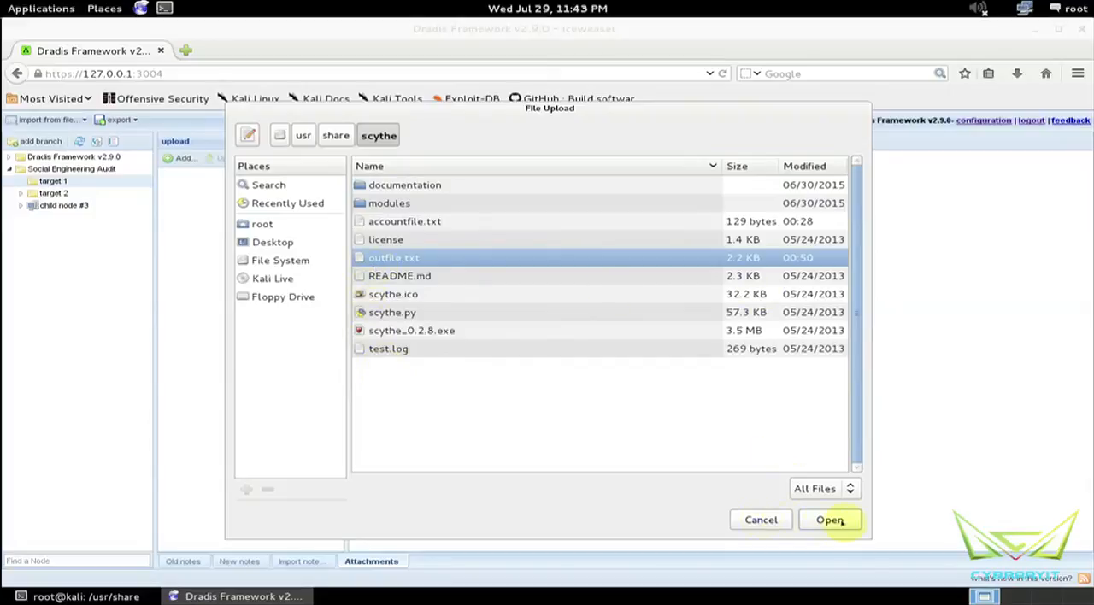
pyautogui.click(830, 520)
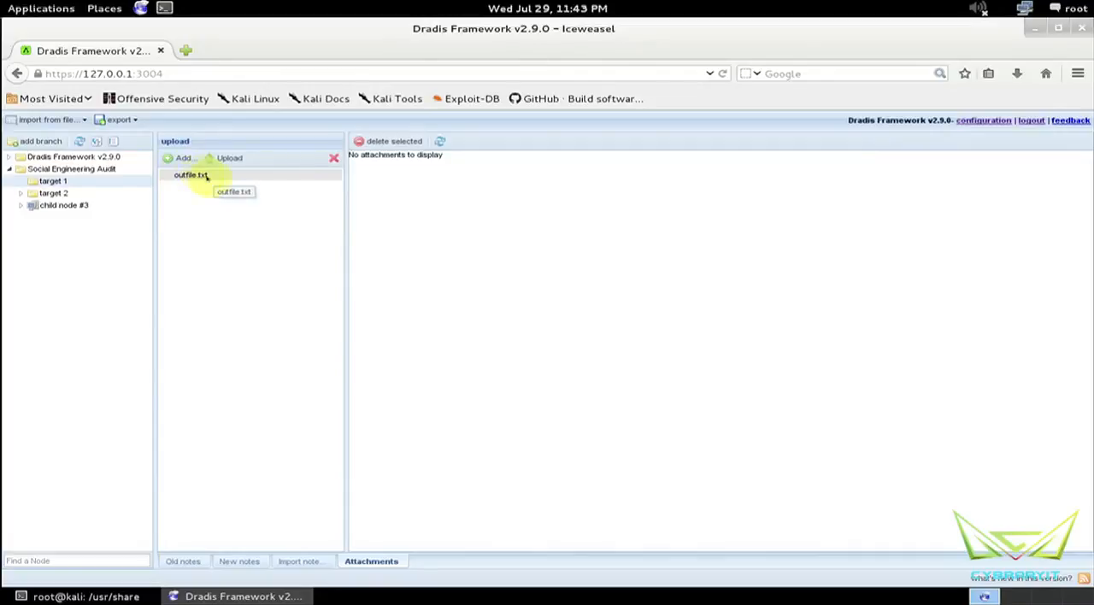
pyautogui.moveTo(156, 201)
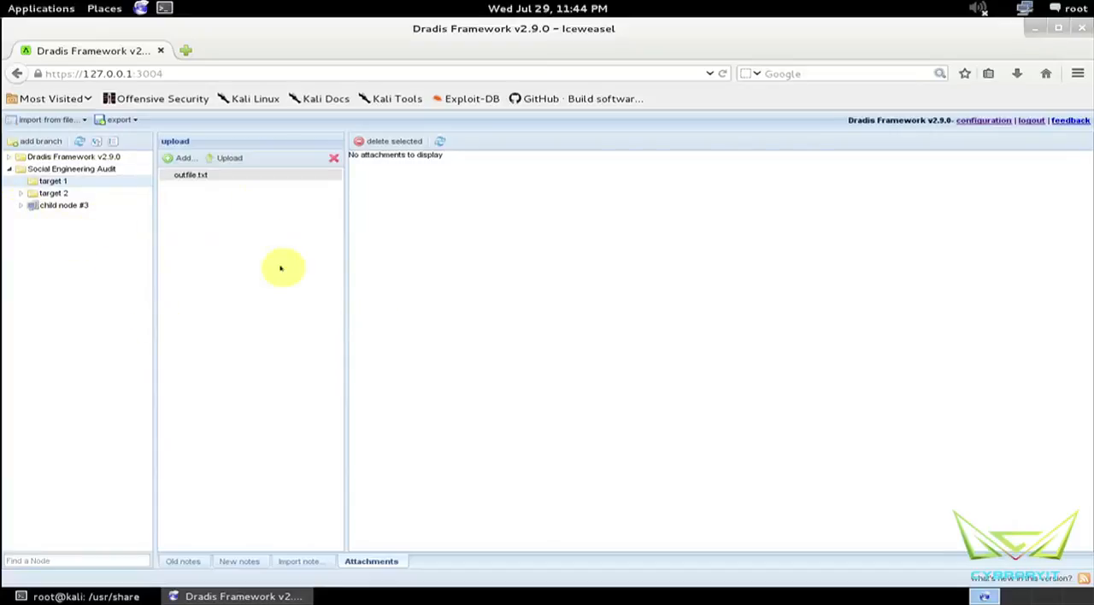
pyautogui.moveTo(277, 267)
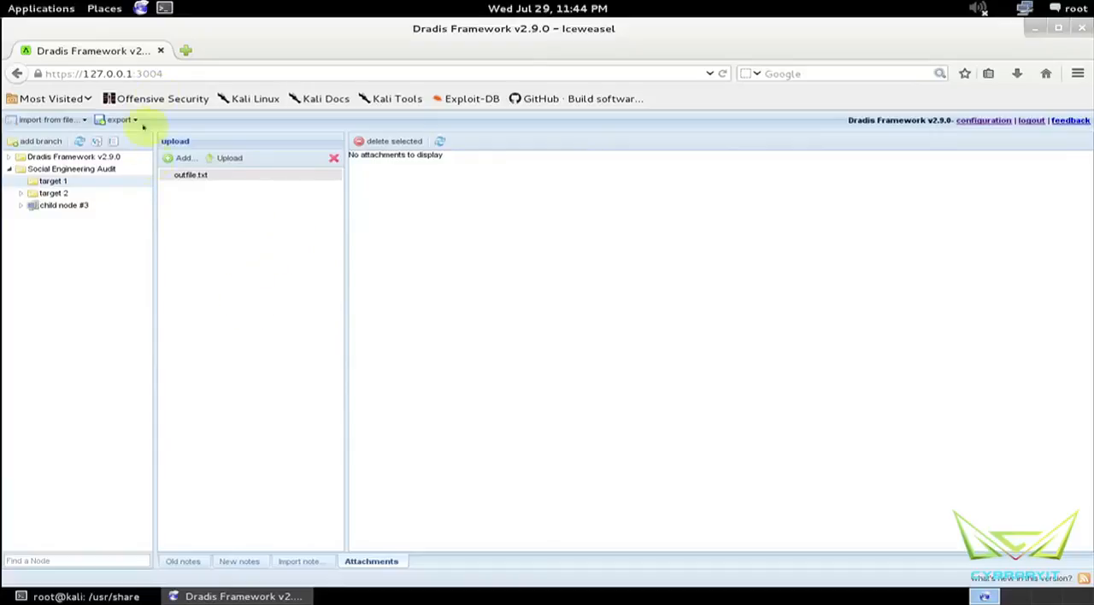
# Try viewing the Word export template, then go back from the 500 error page.
pyautogui.click(117, 120)
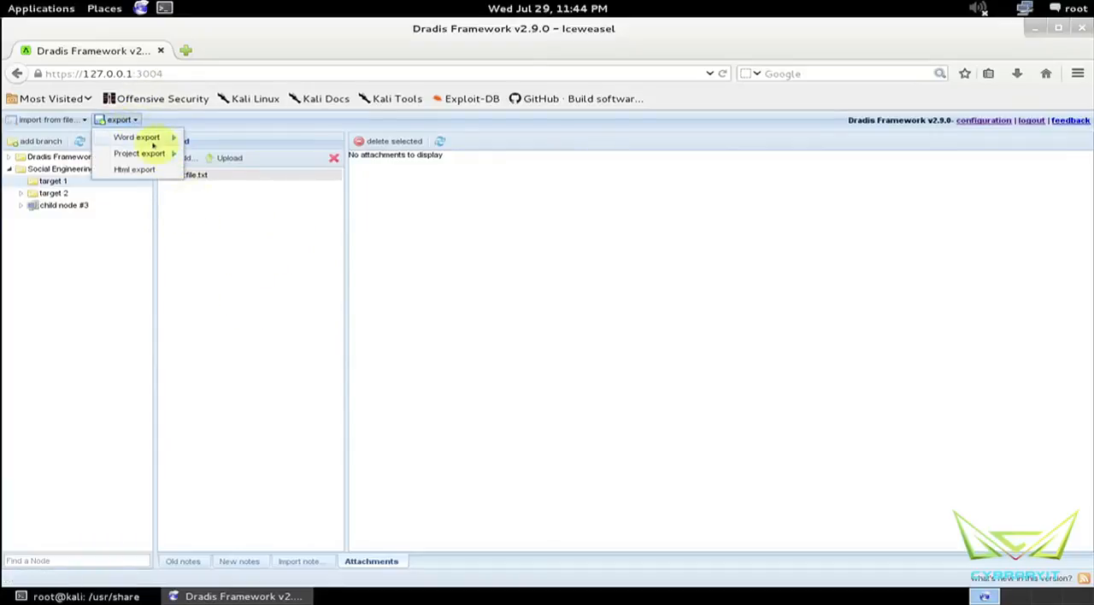
pyautogui.moveTo(136, 137)
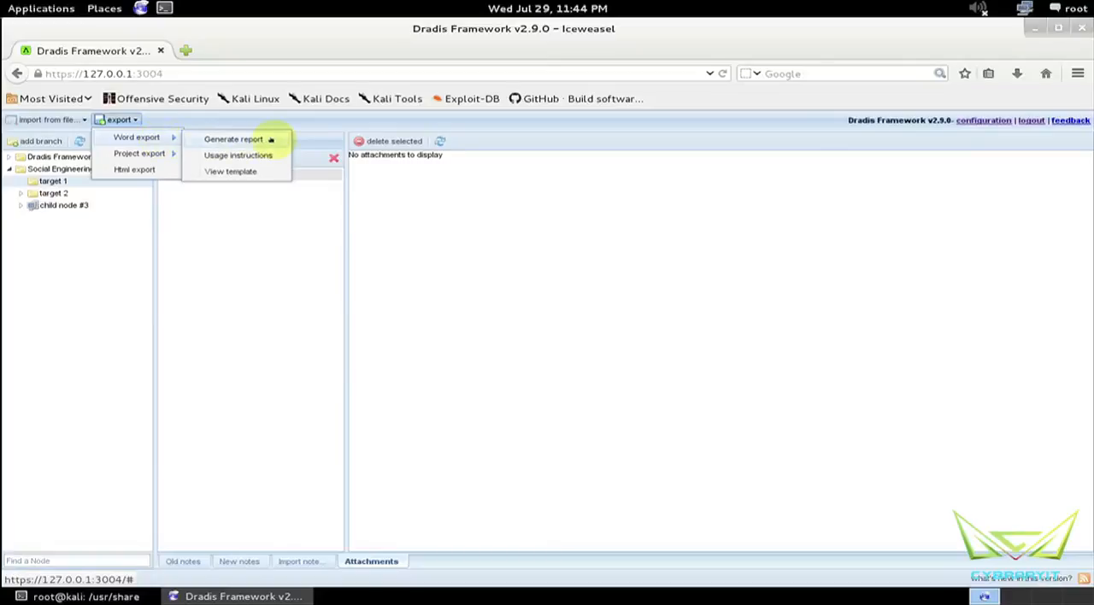
pyautogui.moveTo(237, 155)
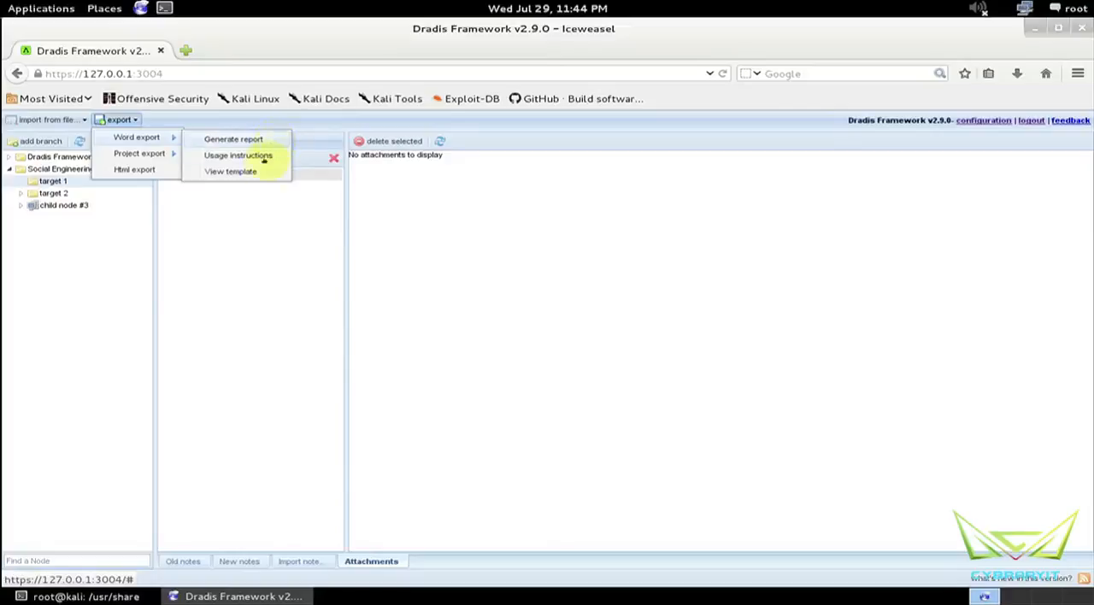
pyautogui.click(230, 171)
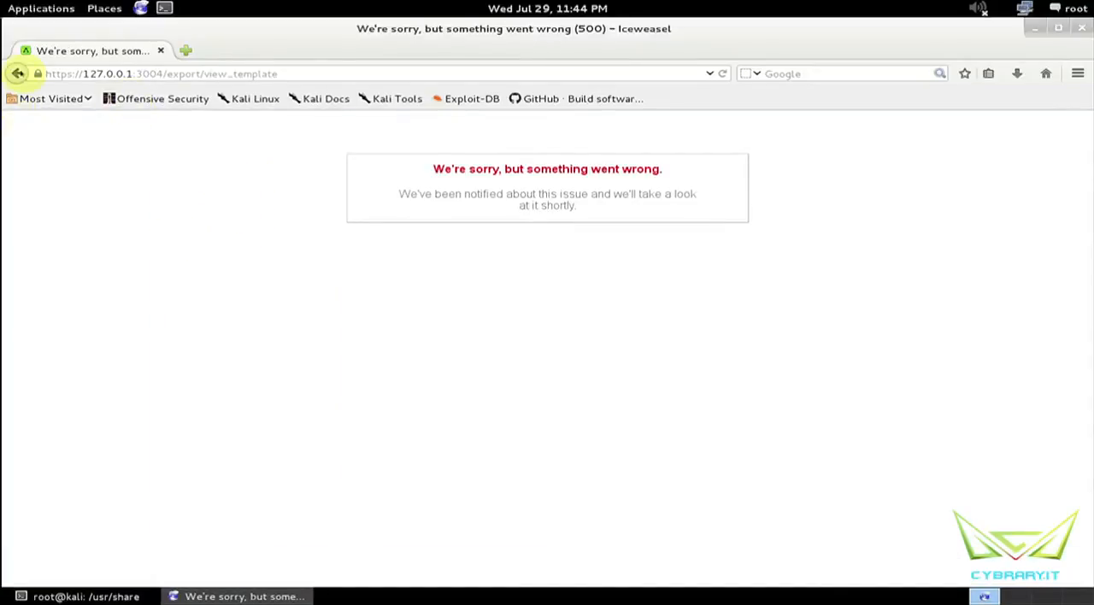
pyautogui.click(17, 74)
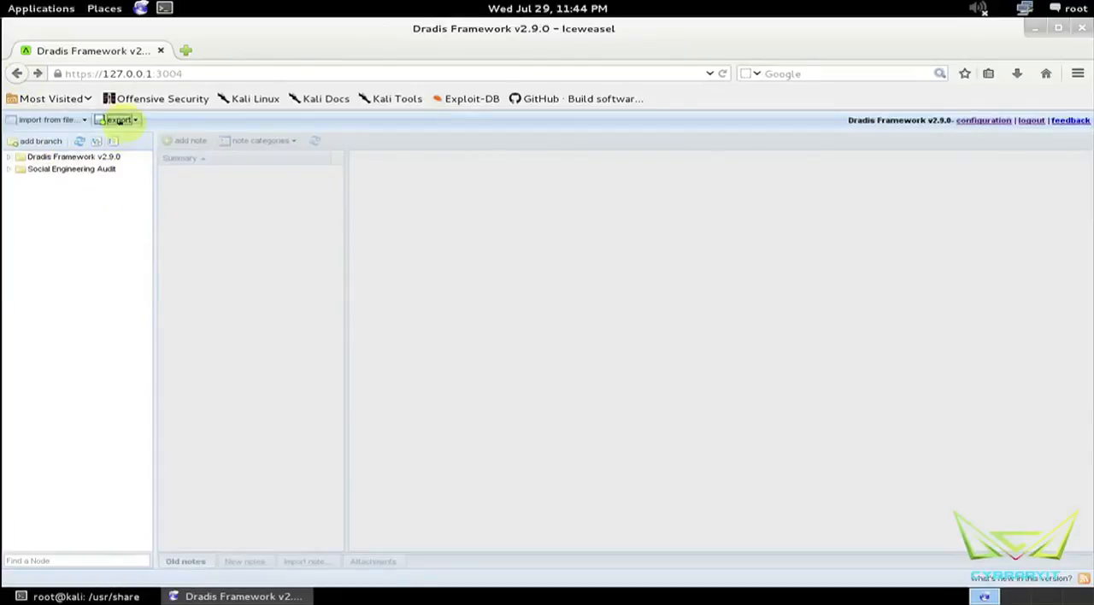
# Expand Social Engineering Audit, select target 1, and generate the HTML export.
pyautogui.click(15, 169)
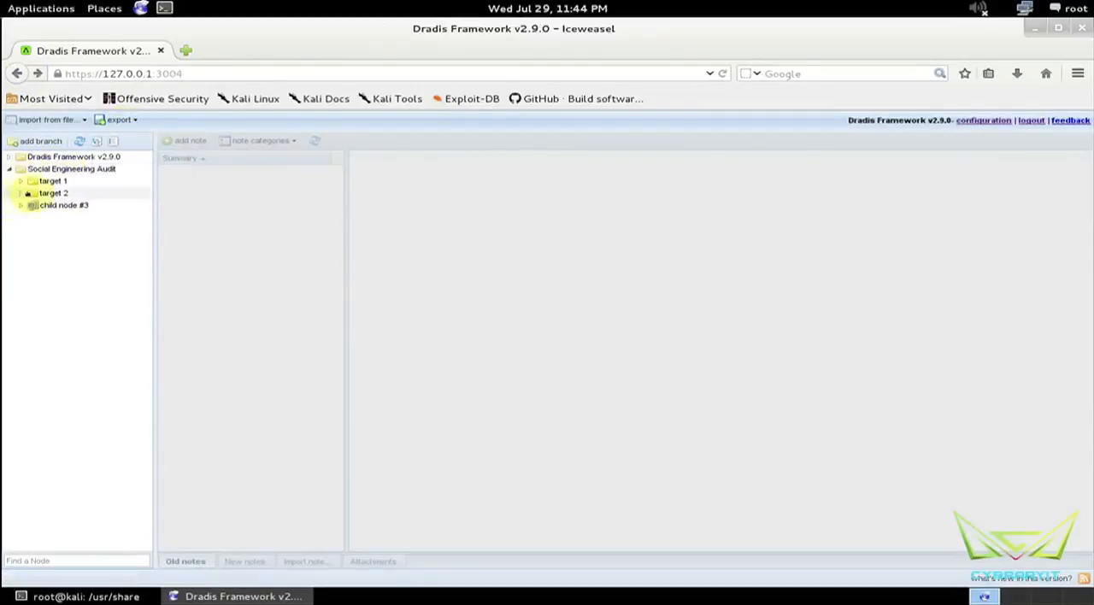
pyautogui.click(53, 180)
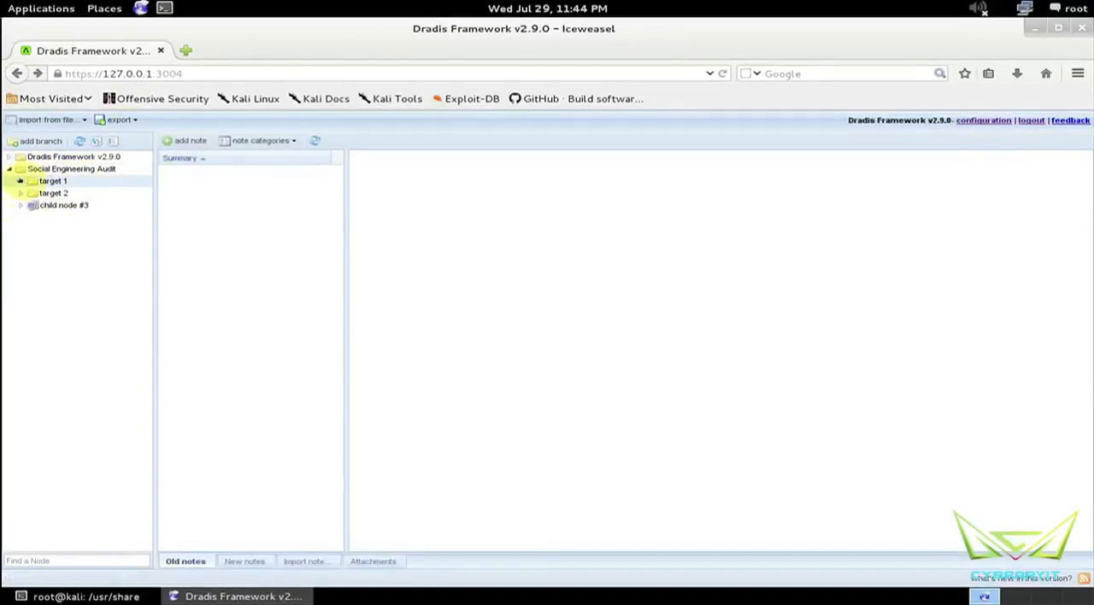
pyautogui.click(118, 120)
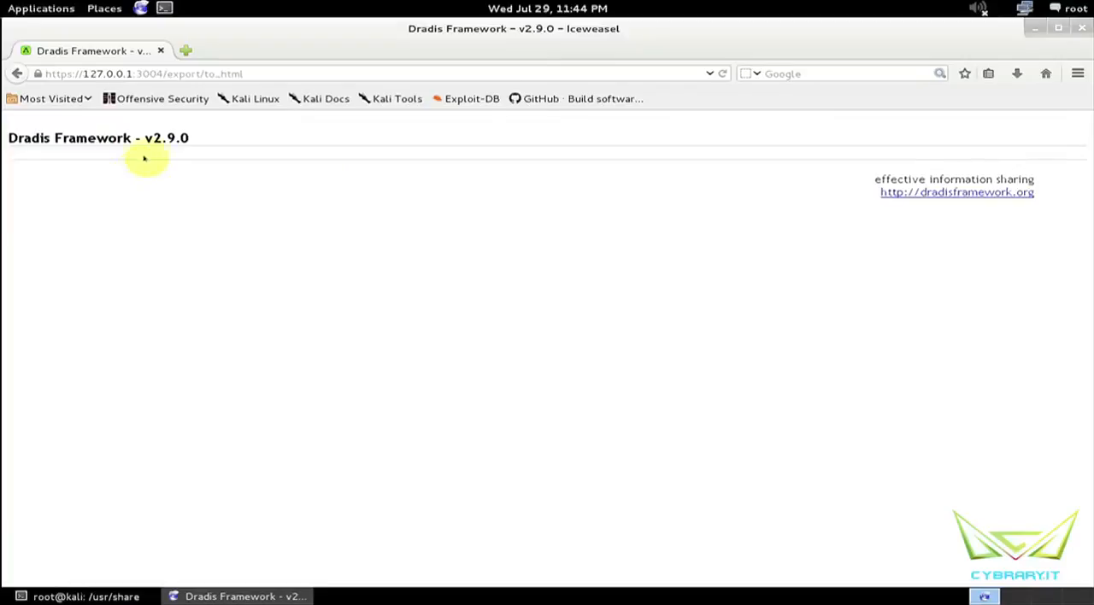
pyautogui.moveTo(152, 157)
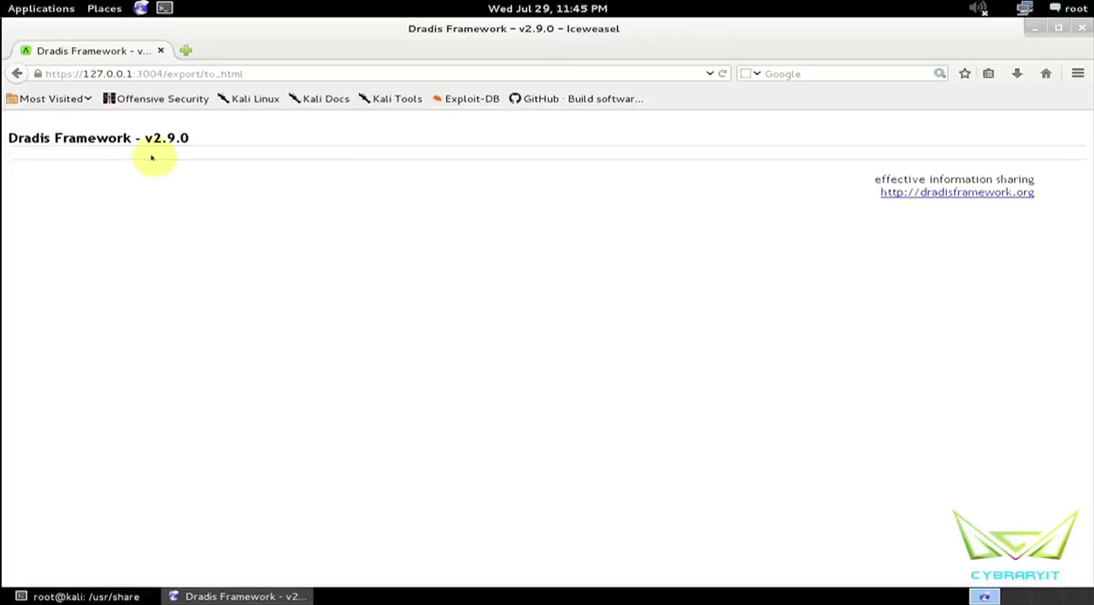
pyautogui.moveTo(56, 178)
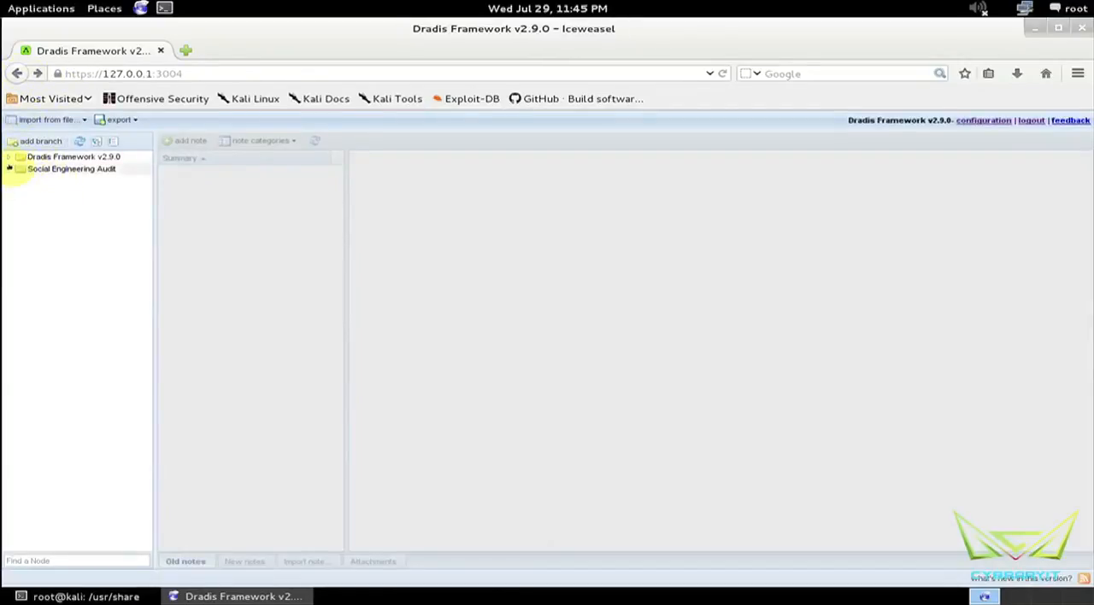
# Select the Social Engineering Audit branch and run the HTML export again.
pyautogui.click(71, 168)
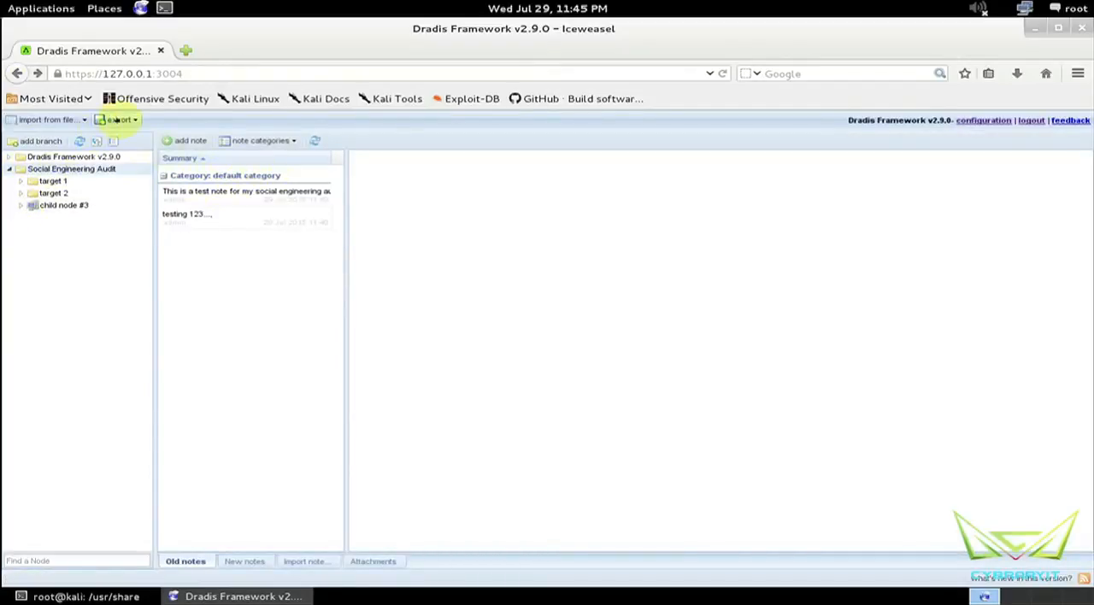
pyautogui.click(118, 120)
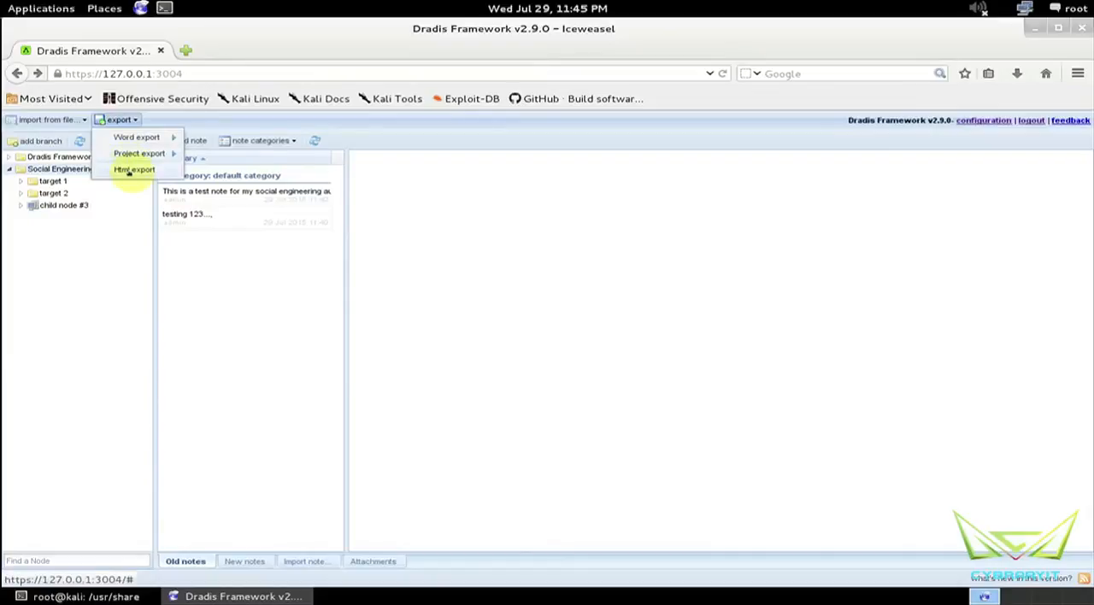
pyautogui.click(133, 169)
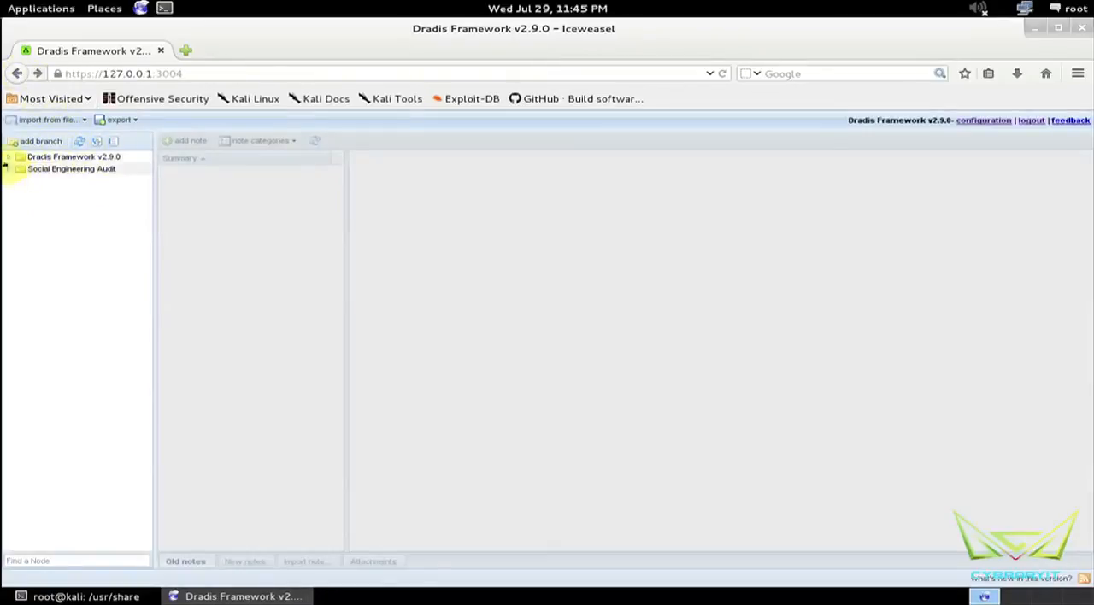
# Reopen the Social Engineering Audit branch, read its test note, and show export options.
pyautogui.click(7, 169)
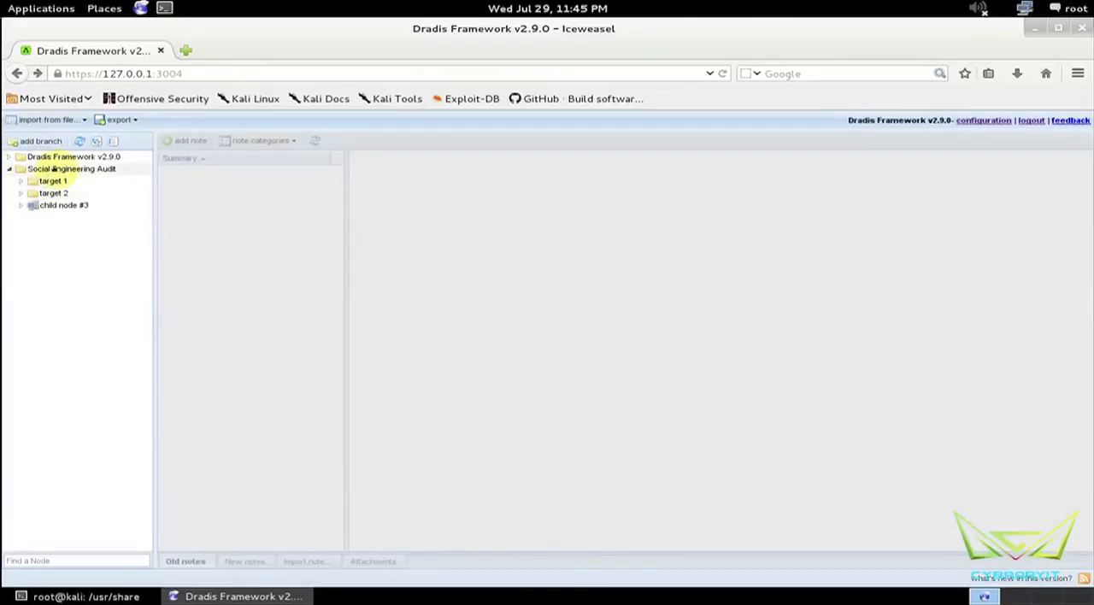
pyautogui.click(71, 169)
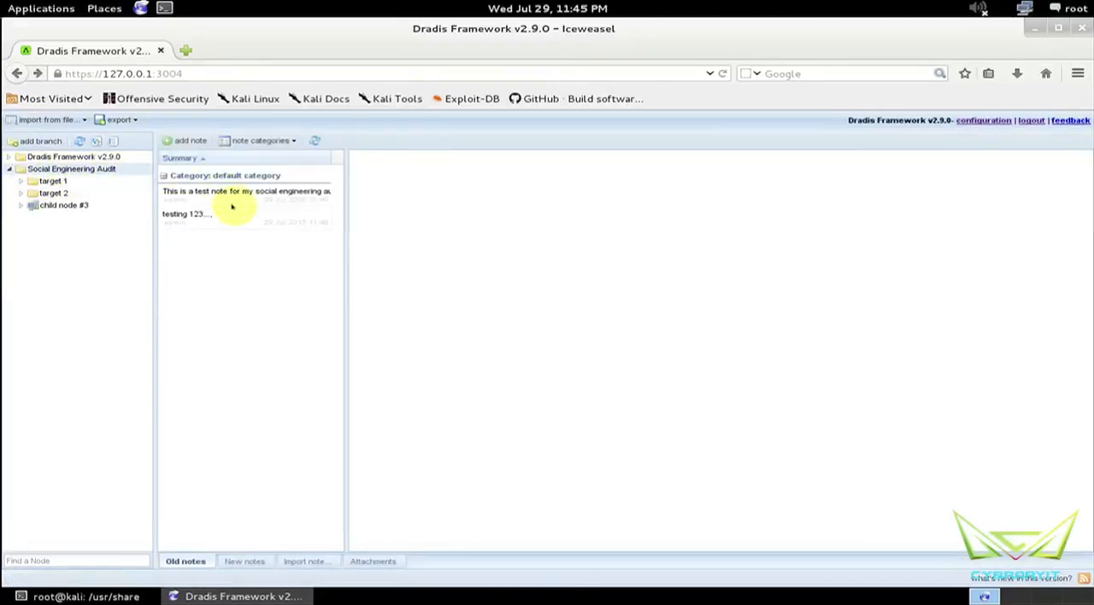
pyautogui.click(230, 190)
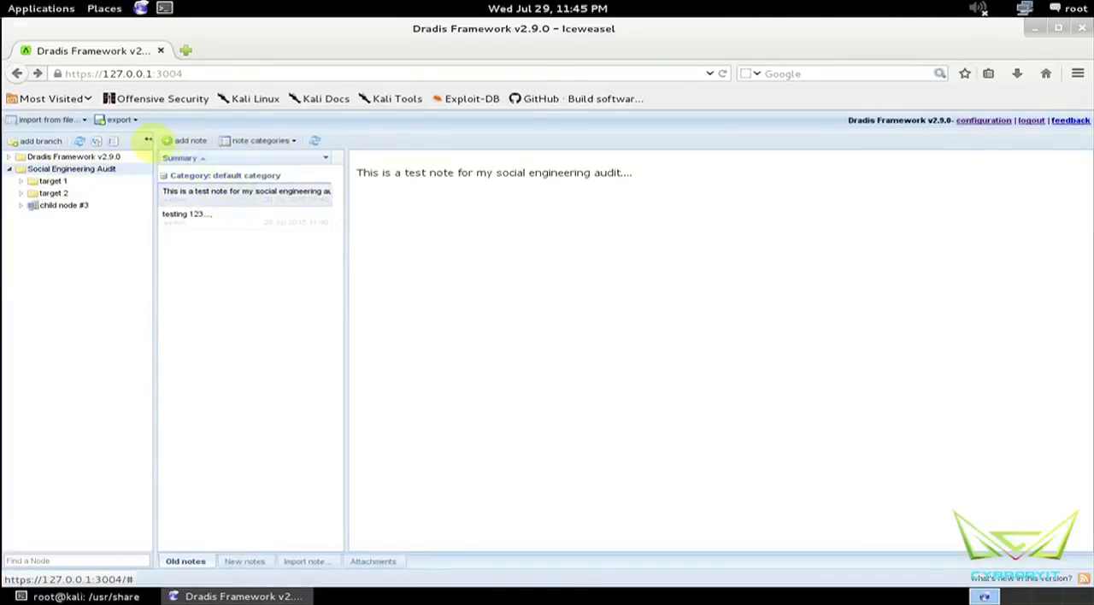
pyautogui.click(118, 119)
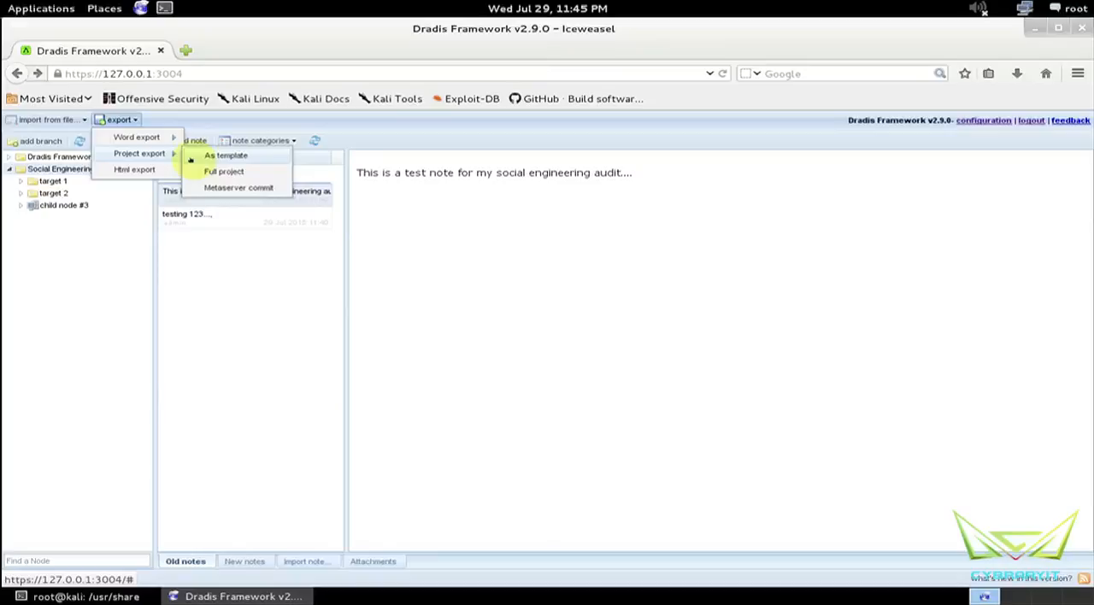
pyautogui.moveTo(617, 280)
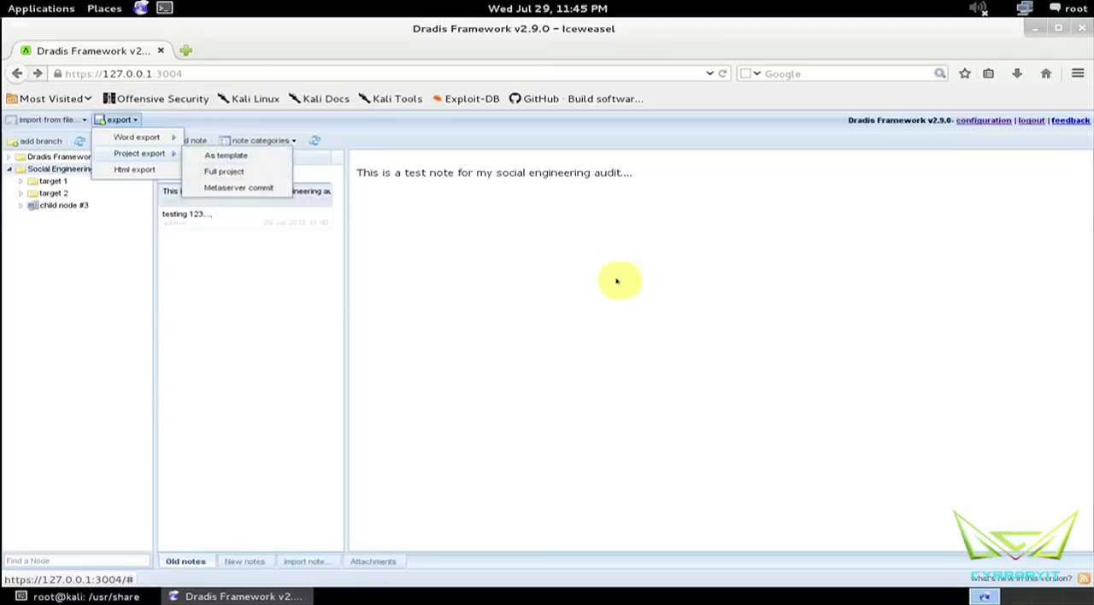